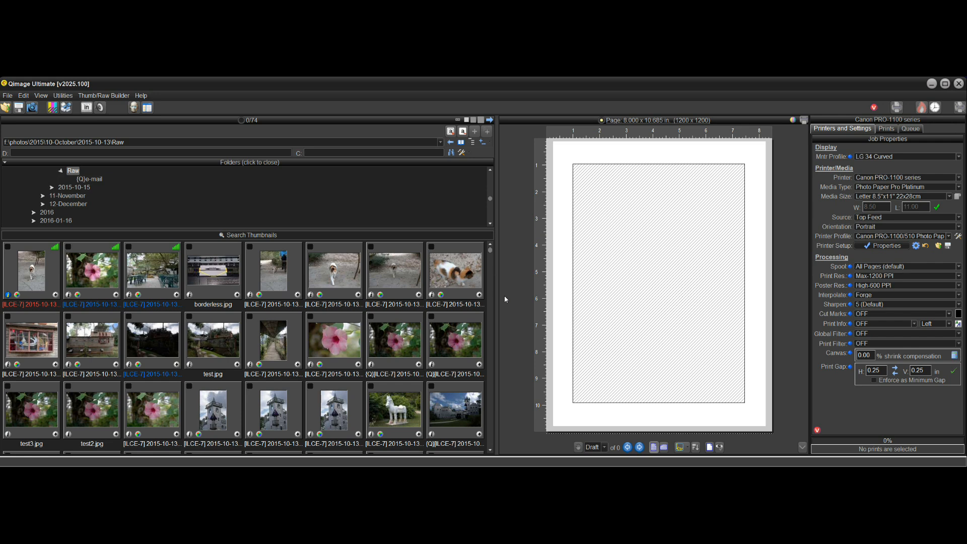
{"action": "mouse_move", "coordinate": [505, 300]}
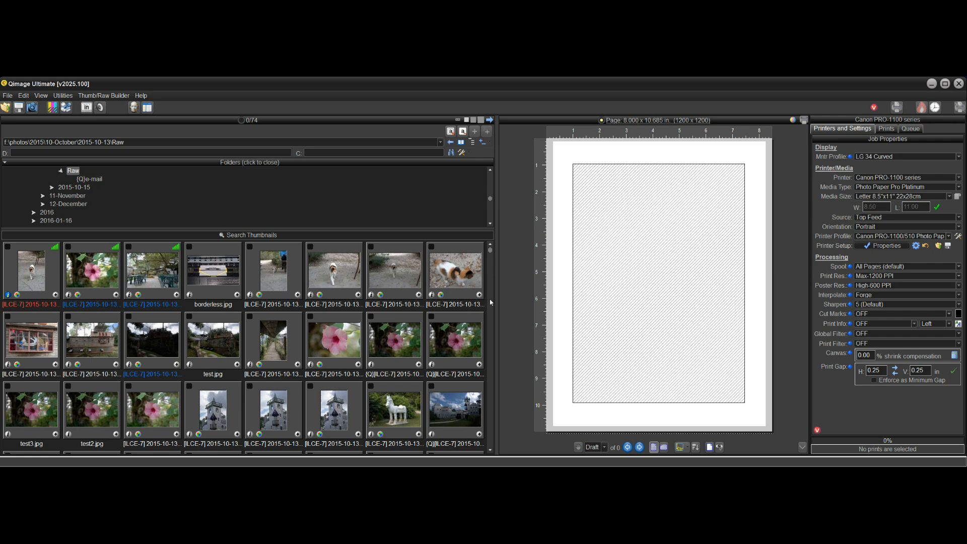
{"action": "mouse_move", "coordinate": [527, 212]}
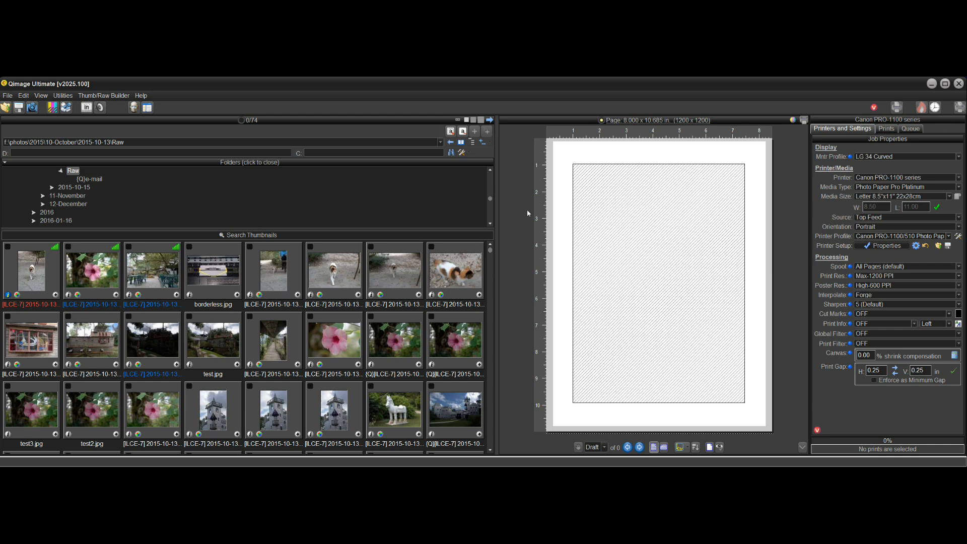
{"action": "mouse_move", "coordinate": [258, 106]}
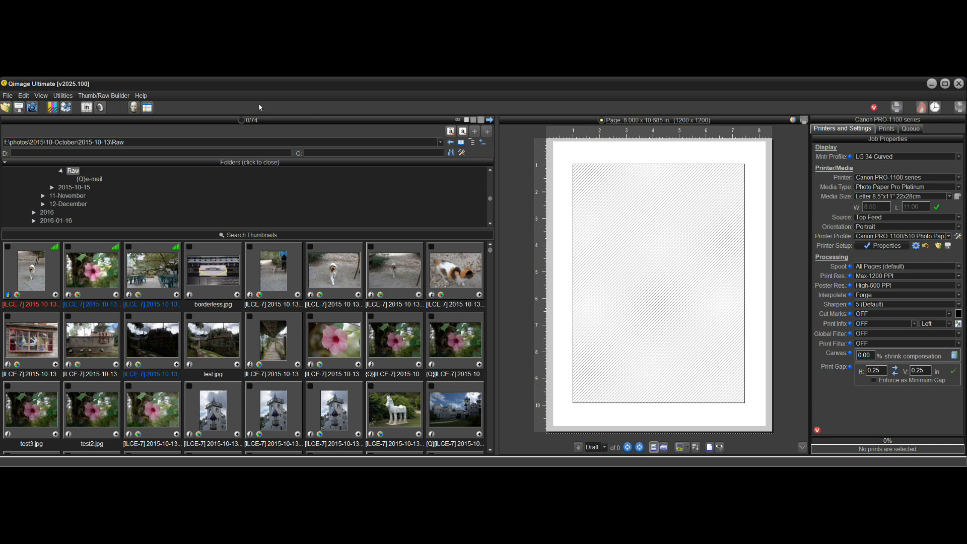
Step: Open AI Copilot to view copilot status, UI warning options and driver AI settings
{"action": "left_click", "coordinate": [133, 107]}
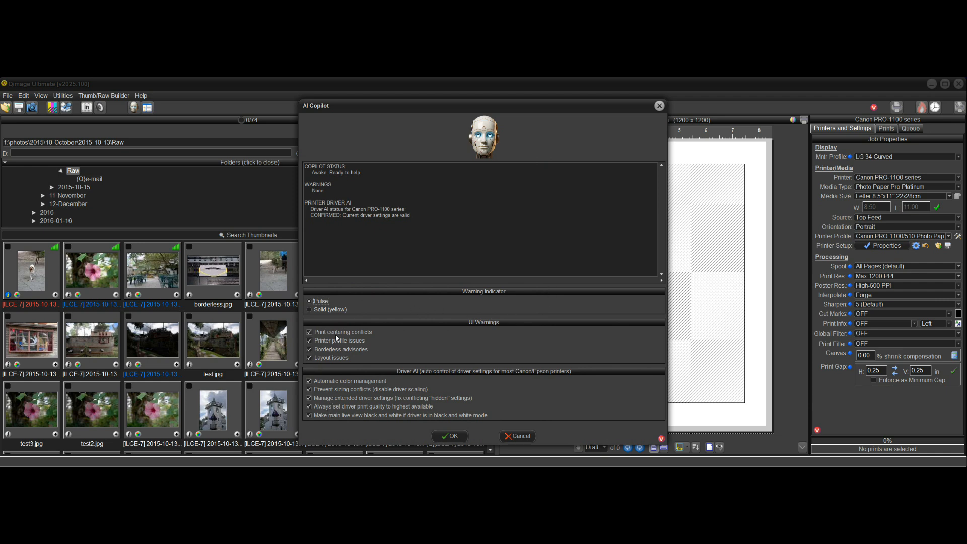
{"action": "mouse_move", "coordinate": [384, 354]}
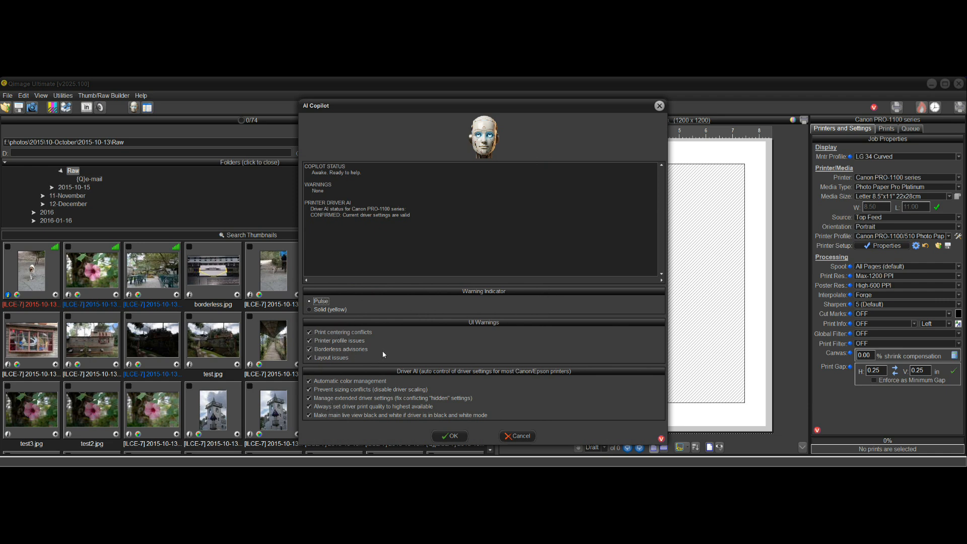
{"action": "mouse_move", "coordinate": [505, 146]}
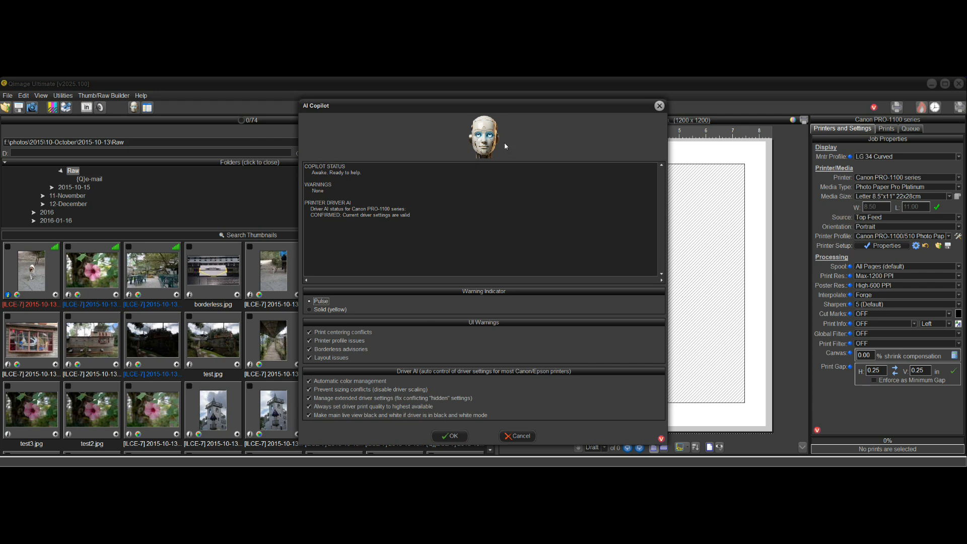
{"action": "mouse_move", "coordinate": [544, 381]}
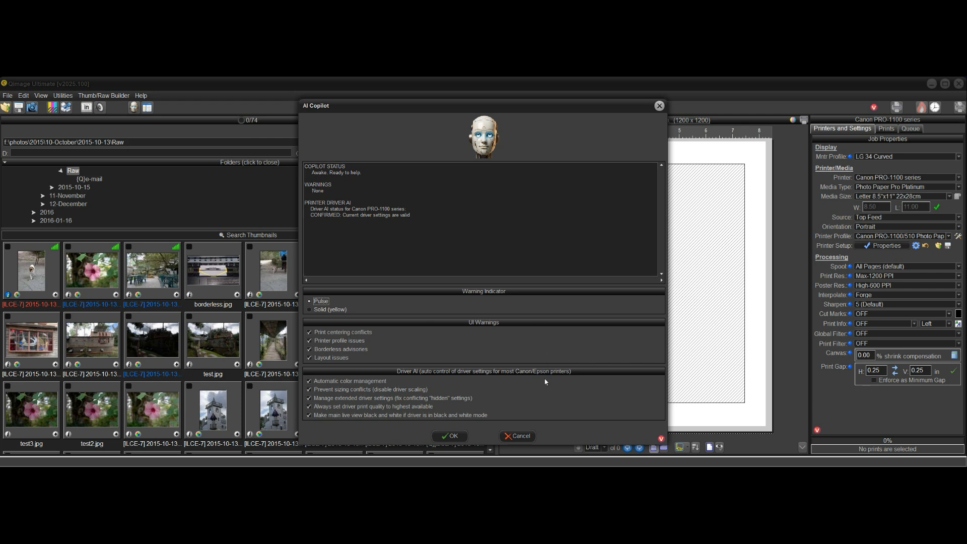
Step: Close AI Copilot and review the Canon PRO-1100 printer setup controls
{"action": "left_click", "coordinate": [451, 435]}
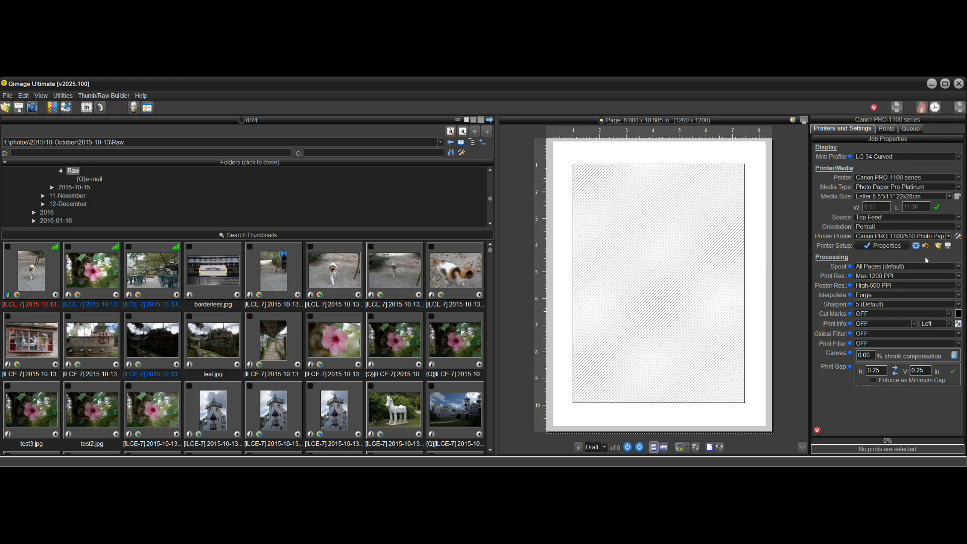
{"action": "mouse_move", "coordinate": [892, 255]}
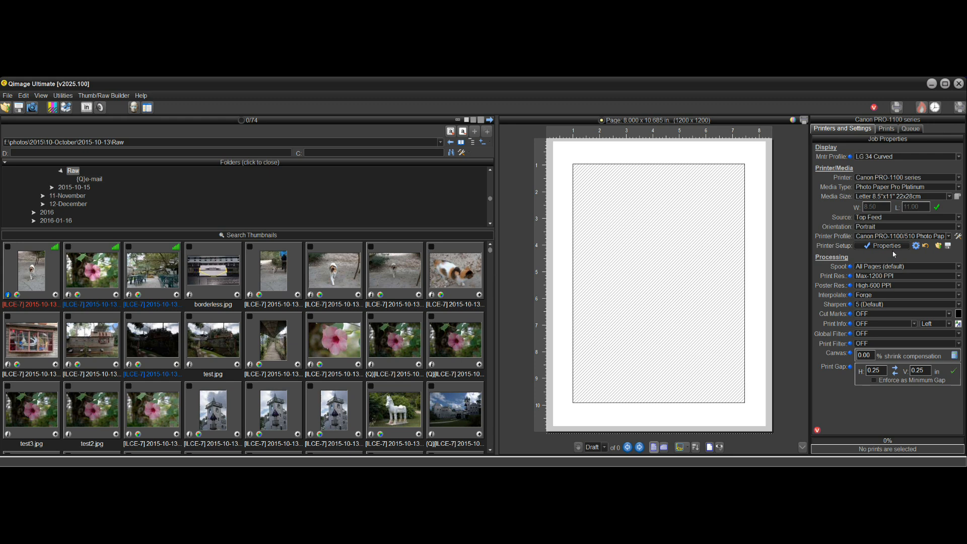
{"action": "left_click", "coordinate": [901, 196]}
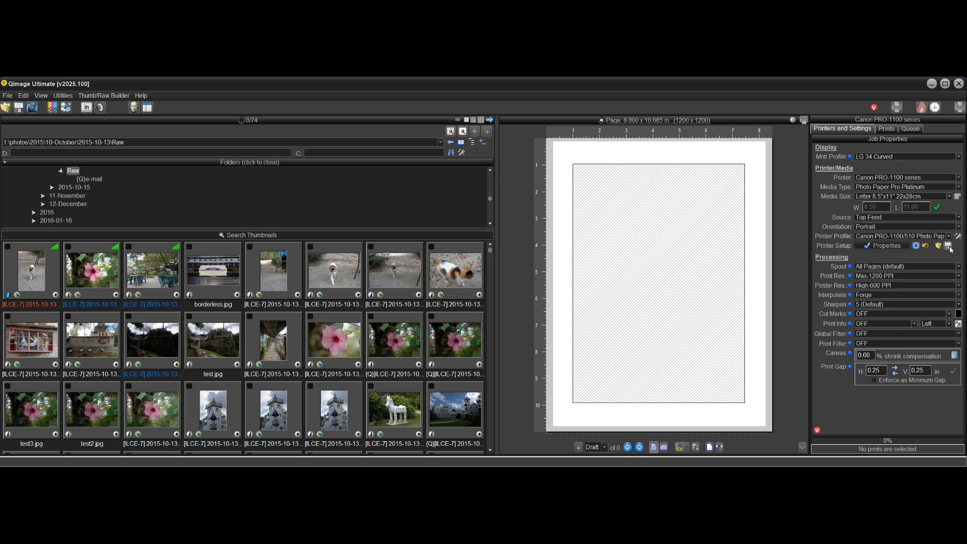
{"action": "mouse_move", "coordinate": [901, 236]}
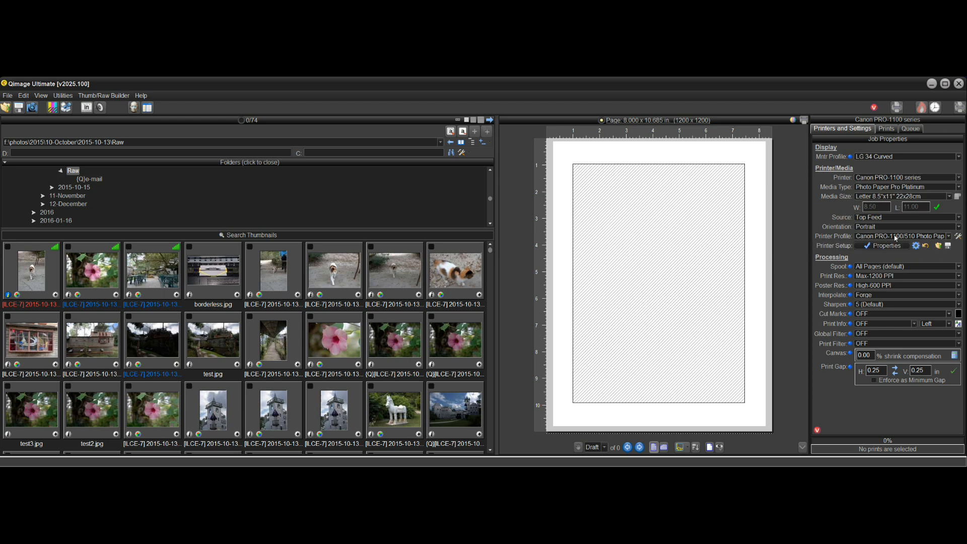
Step: Set the printer profile to 'Let printer/driver manage color'
{"action": "left_click", "coordinate": [955, 236]}
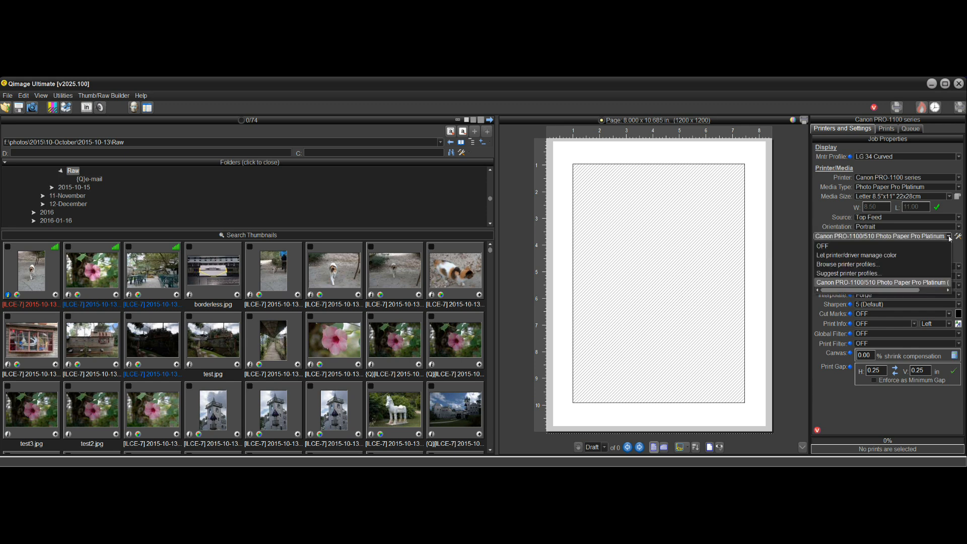
{"action": "mouse_move", "coordinate": [882, 255]}
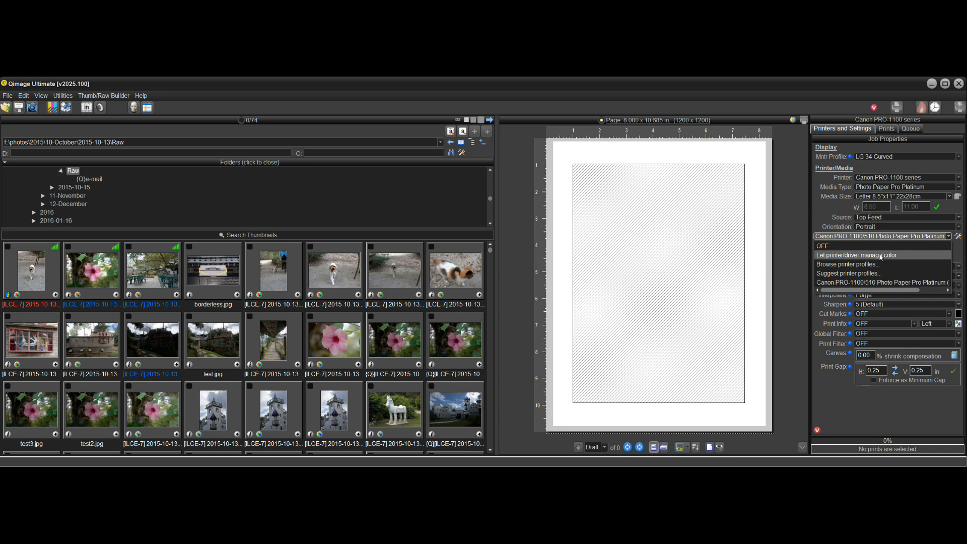
{"action": "left_click", "coordinate": [854, 255]}
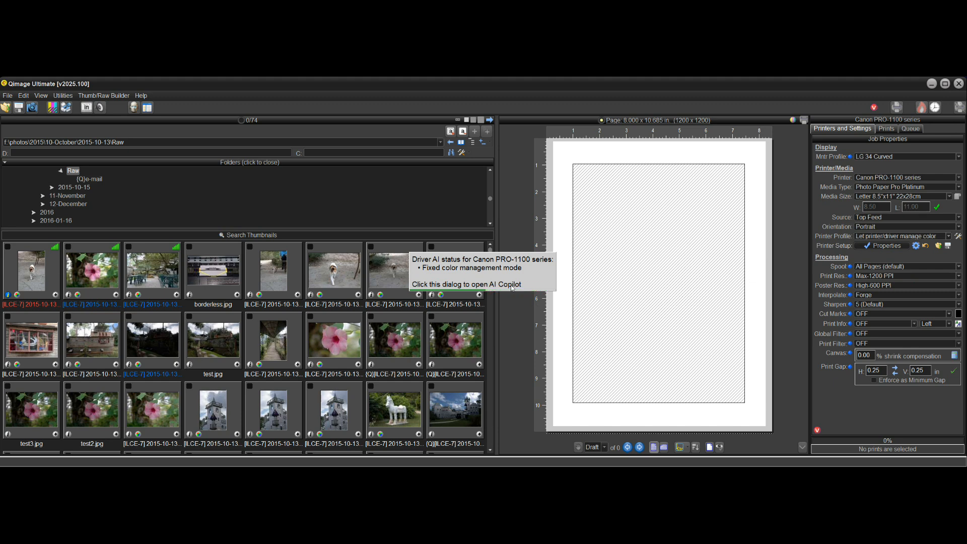
{"action": "mouse_move", "coordinate": [490, 278]}
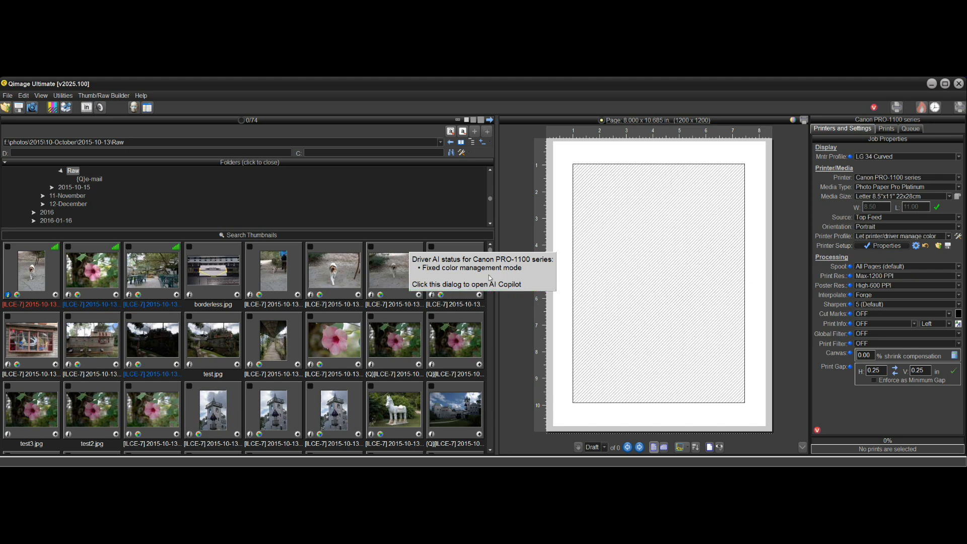
{"action": "mouse_move", "coordinate": [492, 276]}
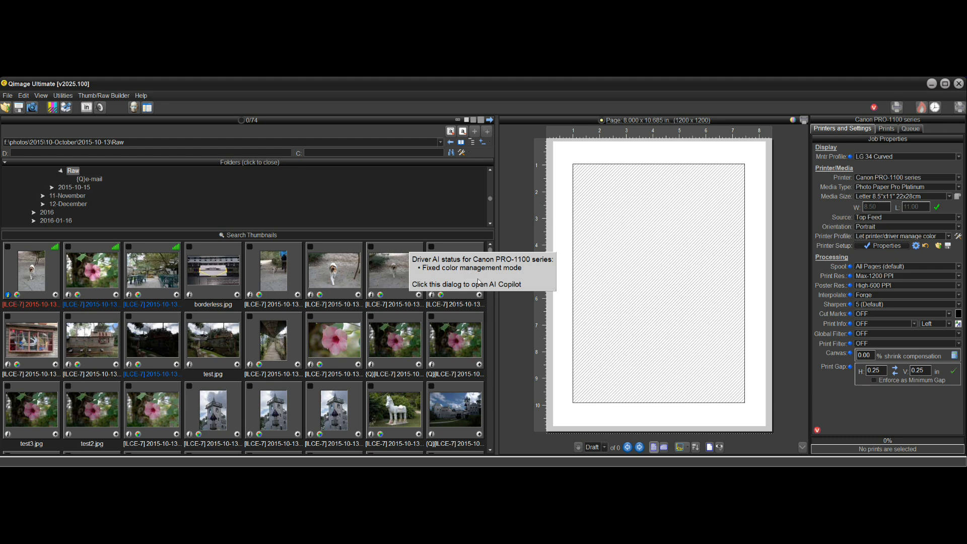
{"action": "mouse_move", "coordinate": [525, 293]}
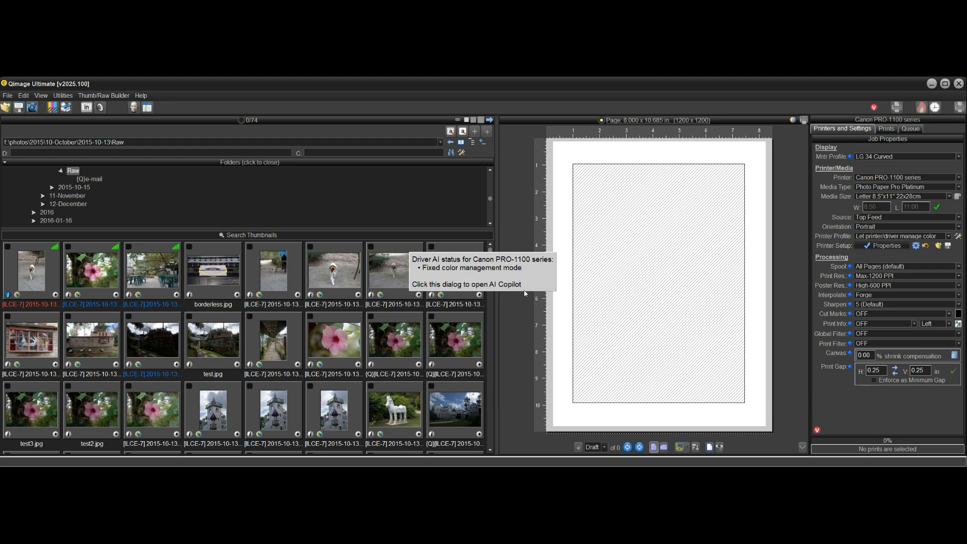
{"action": "mouse_move", "coordinate": [522, 295]}
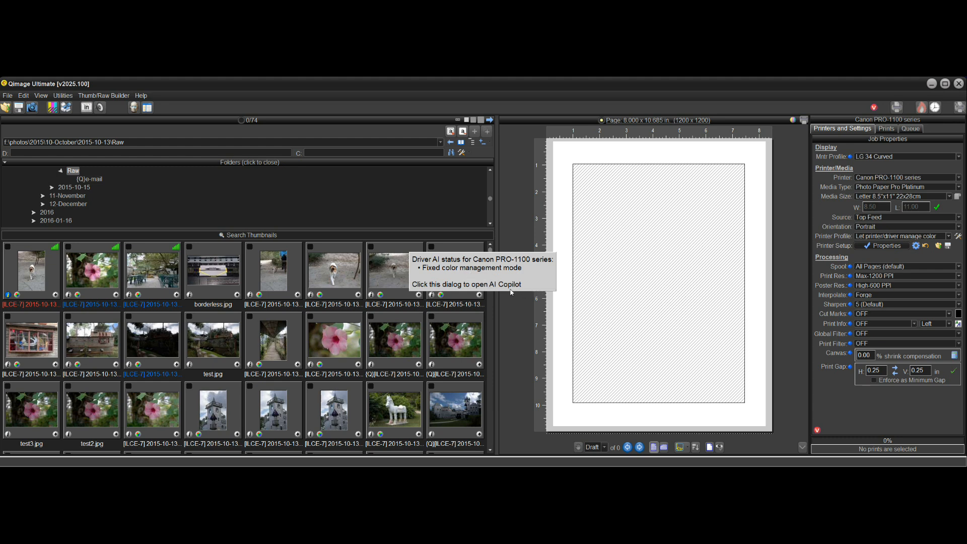
{"action": "mouse_move", "coordinate": [486, 276]}
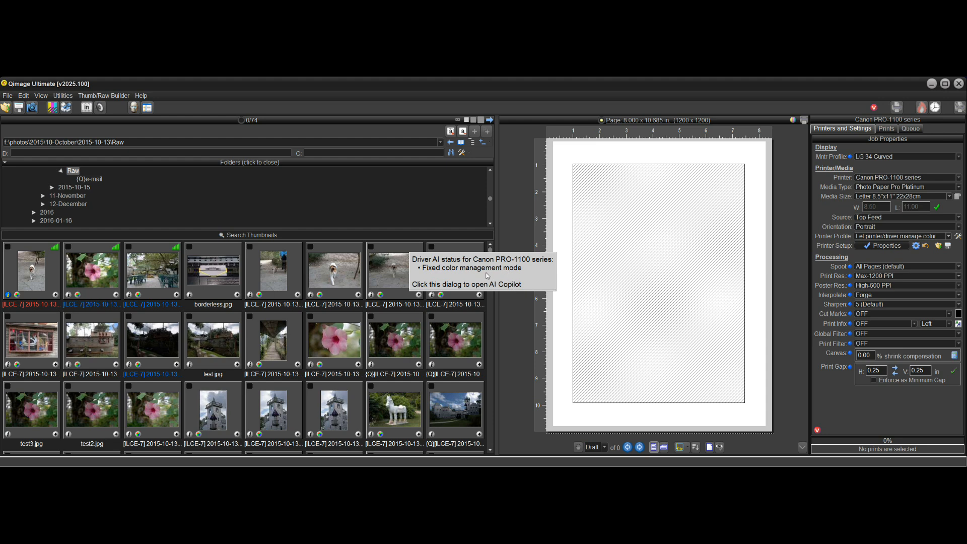
{"action": "mouse_move", "coordinate": [515, 275]}
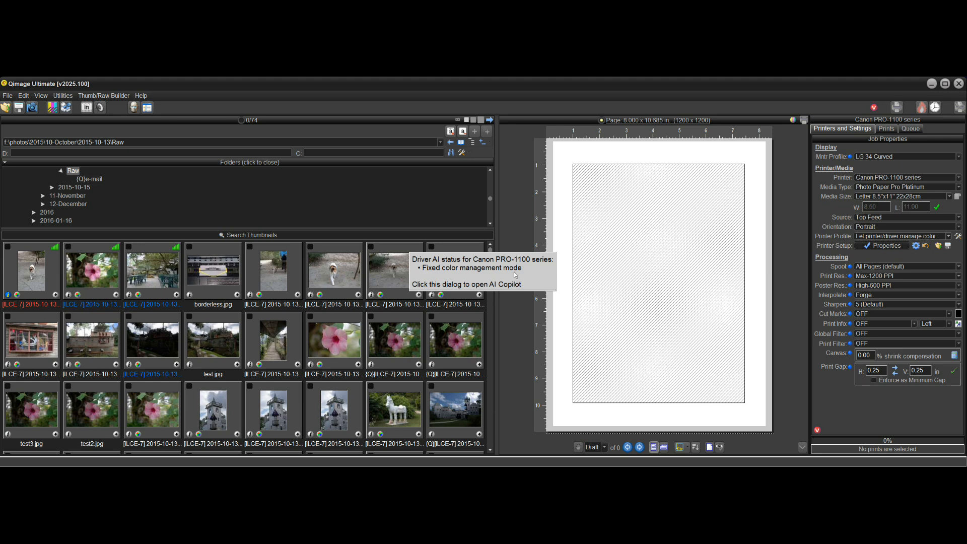
{"action": "mouse_move", "coordinate": [536, 290]}
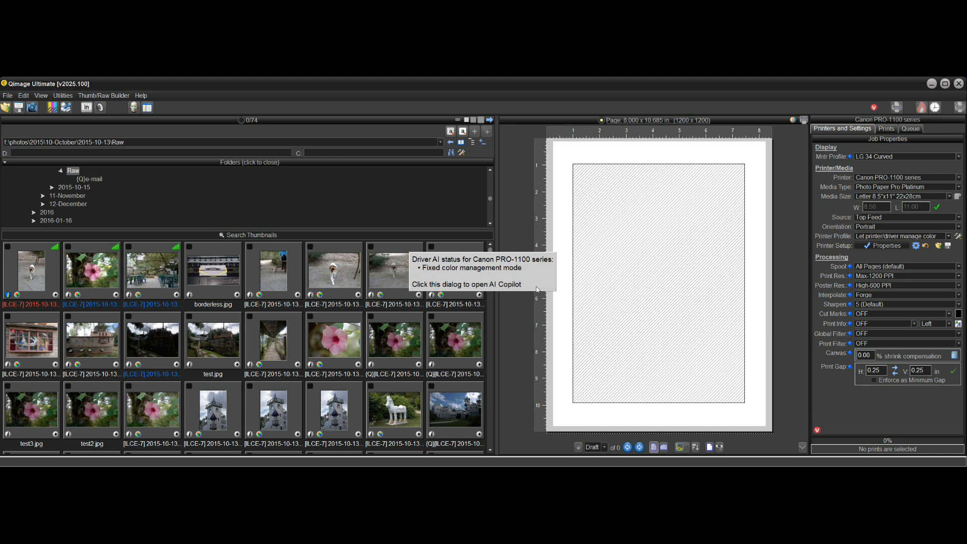
{"action": "mouse_move", "coordinate": [494, 280]}
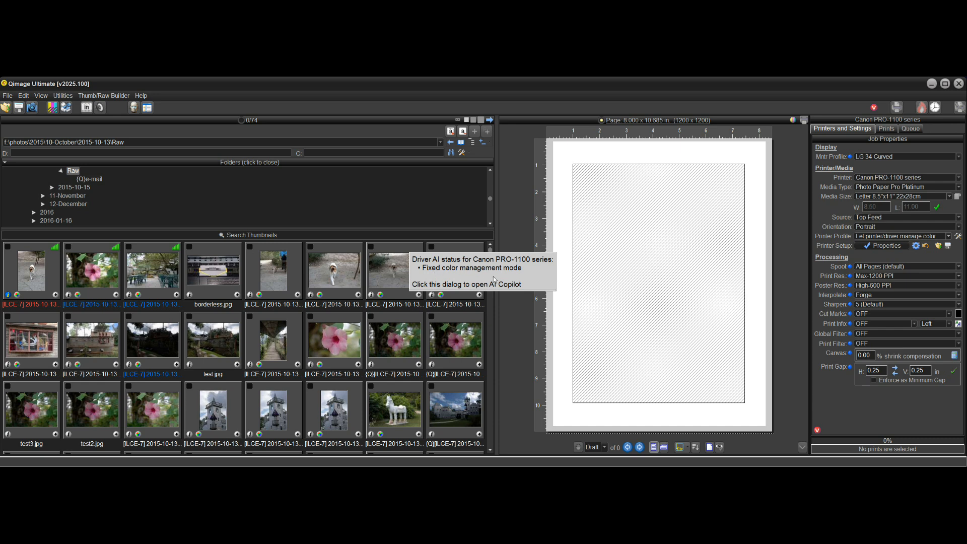
{"action": "mouse_move", "coordinate": [511, 271]}
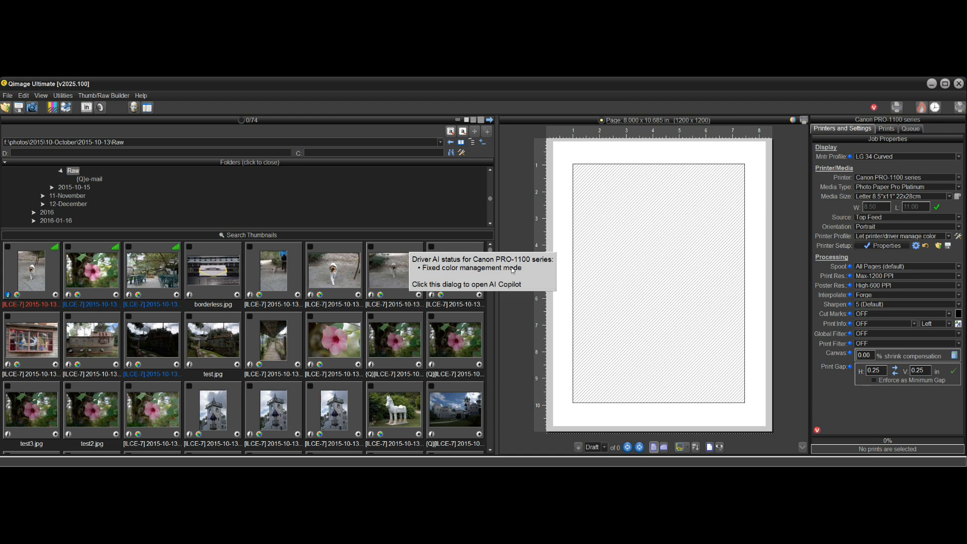
{"action": "mouse_move", "coordinate": [498, 275]}
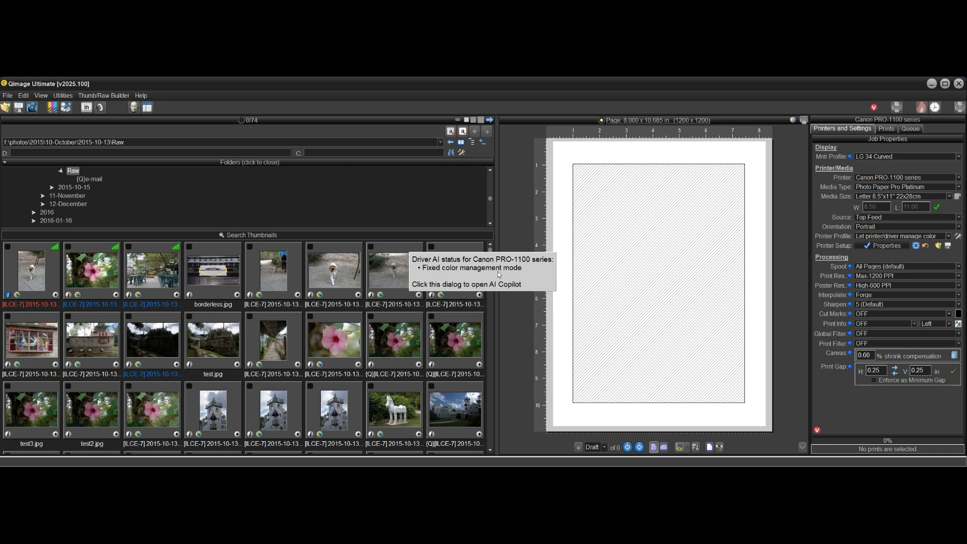
{"action": "mouse_move", "coordinate": [738, 303]}
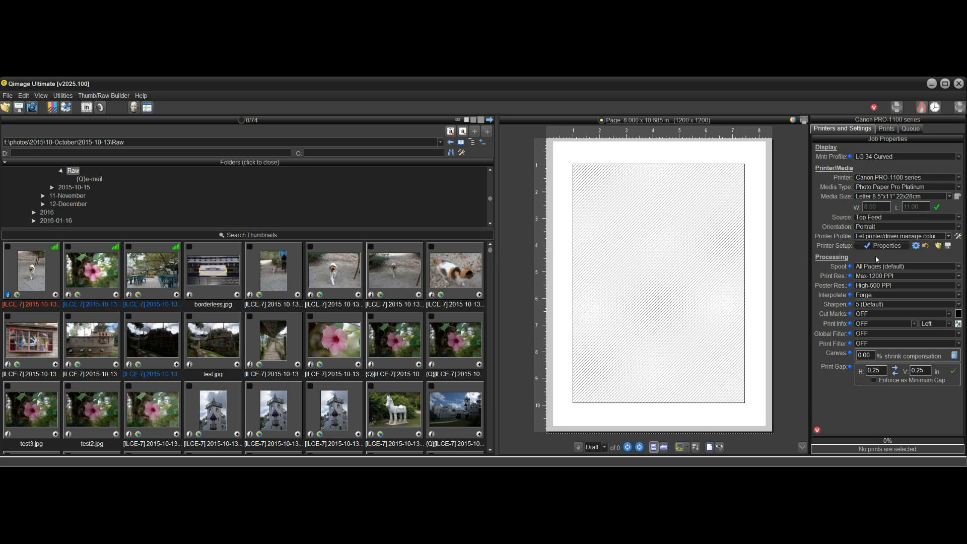
{"action": "mouse_move", "coordinate": [885, 245]}
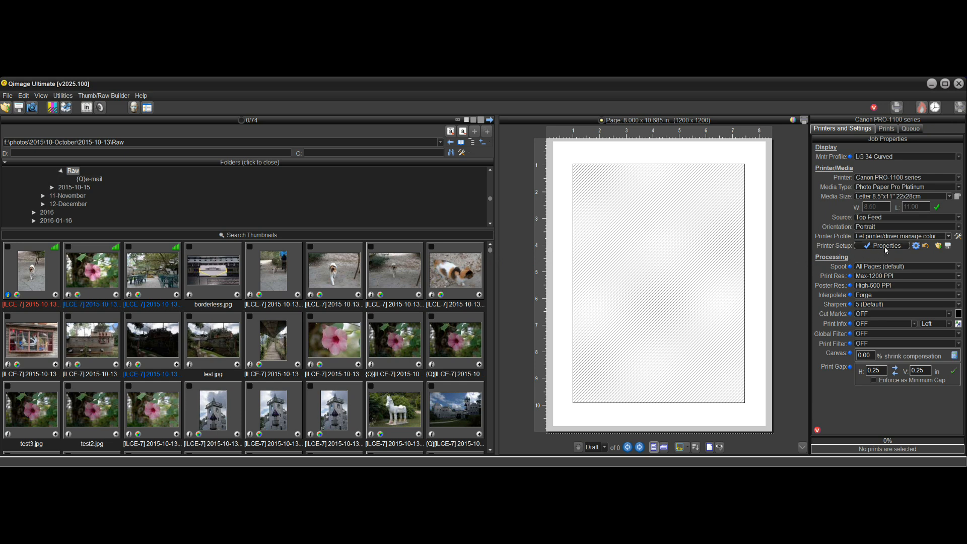
{"action": "left_click", "coordinate": [884, 245]}
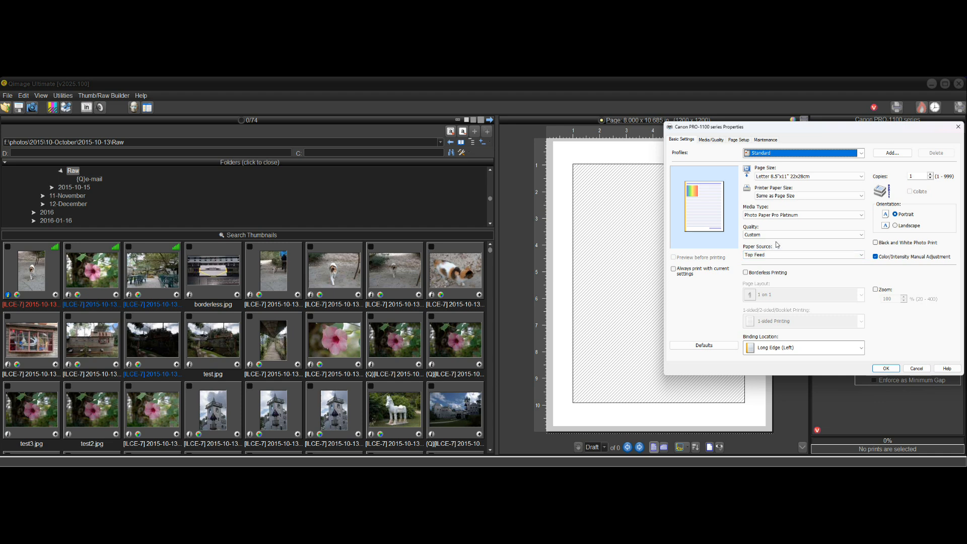
{"action": "left_click", "coordinate": [860, 235]}
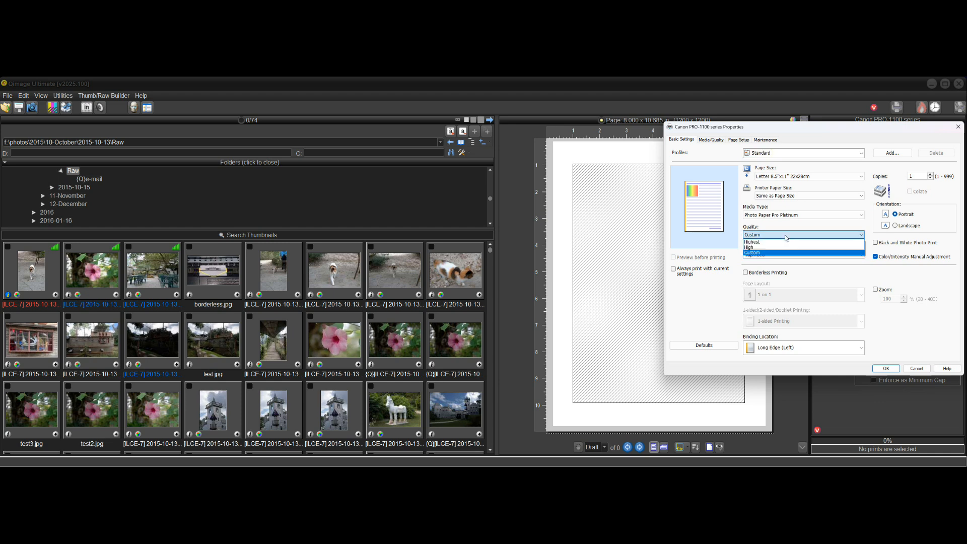
{"action": "left_click", "coordinate": [749, 241]}
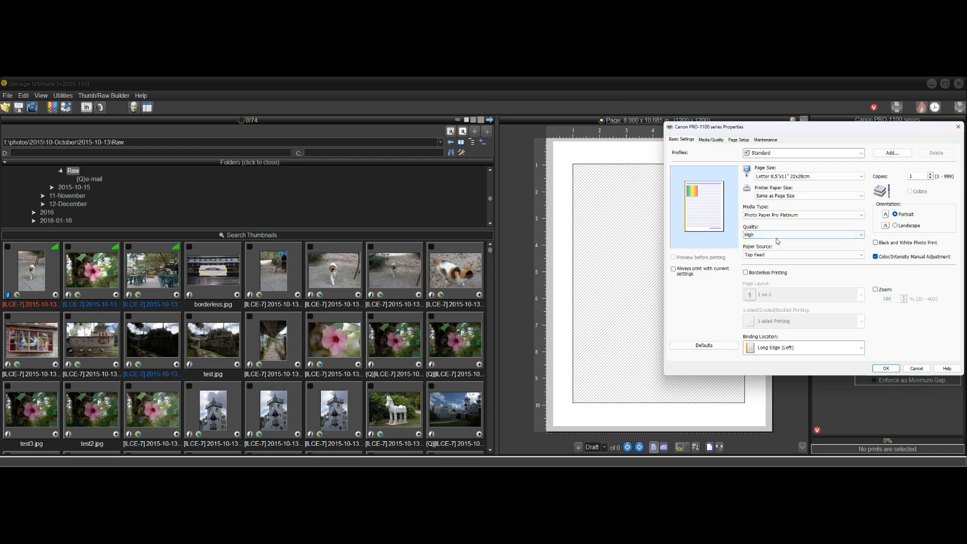
{"action": "left_click", "coordinate": [885, 368]}
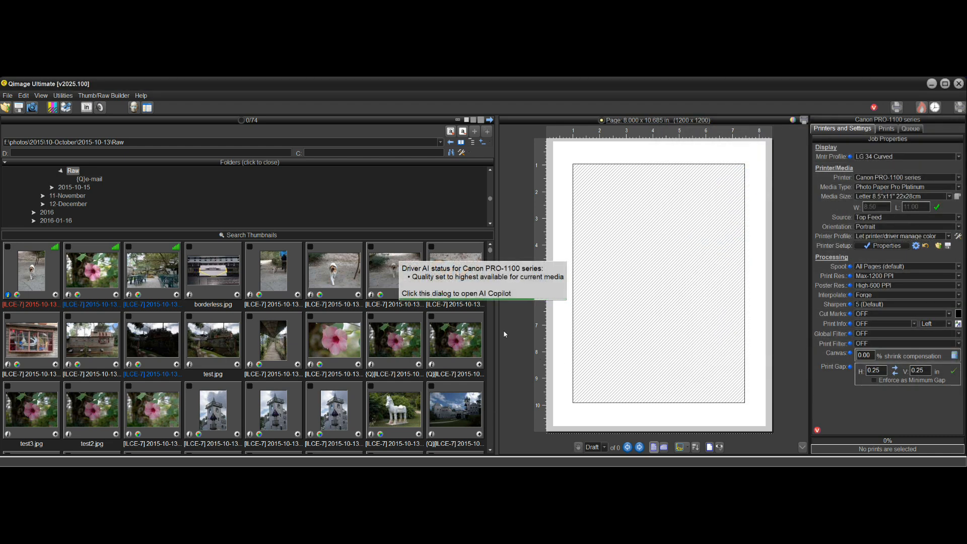
{"action": "mouse_move", "coordinate": [511, 288]}
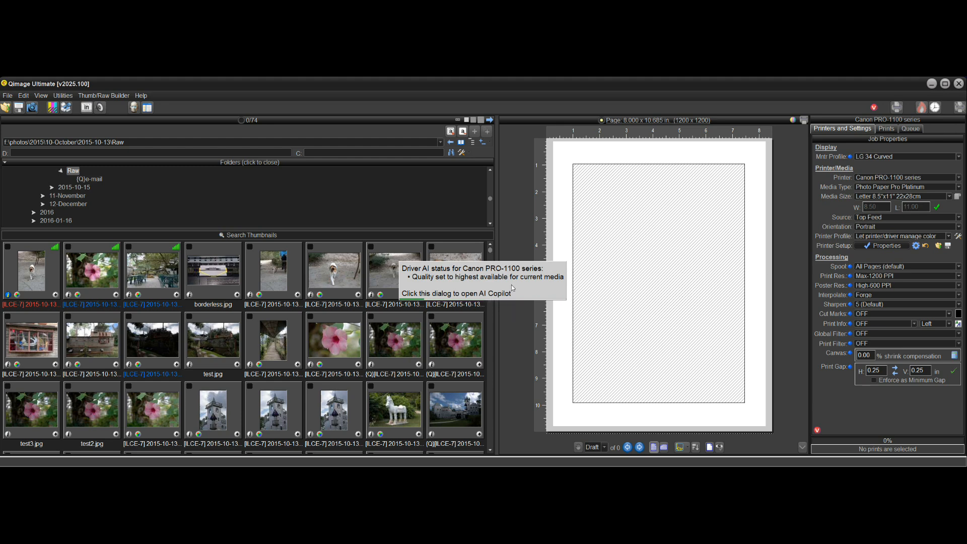
{"action": "mouse_move", "coordinate": [445, 285]}
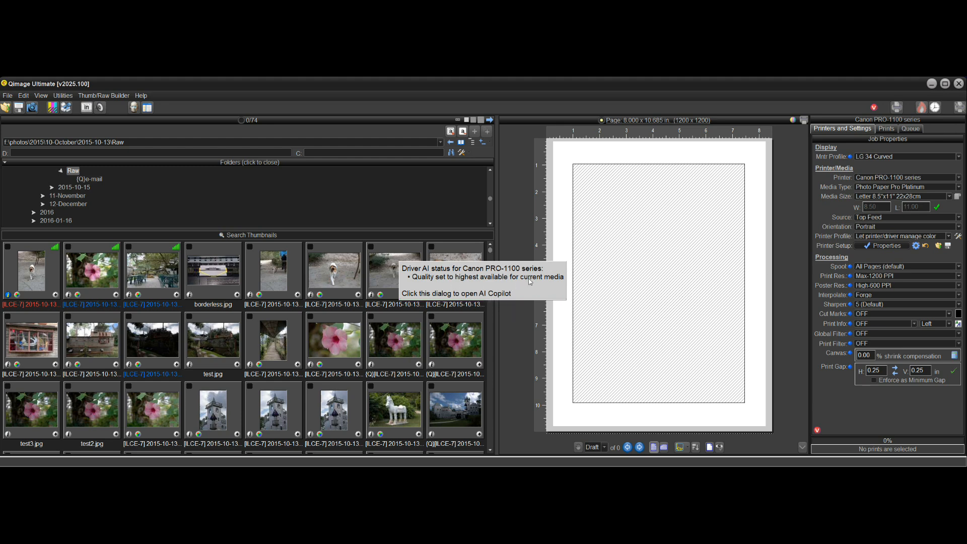
{"action": "mouse_move", "coordinate": [507, 288]}
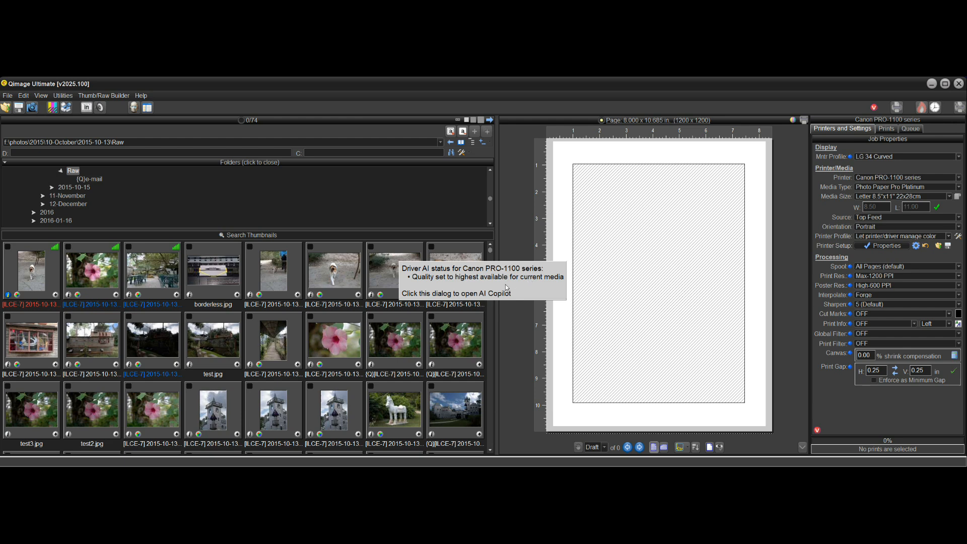
{"action": "mouse_move", "coordinate": [472, 283]}
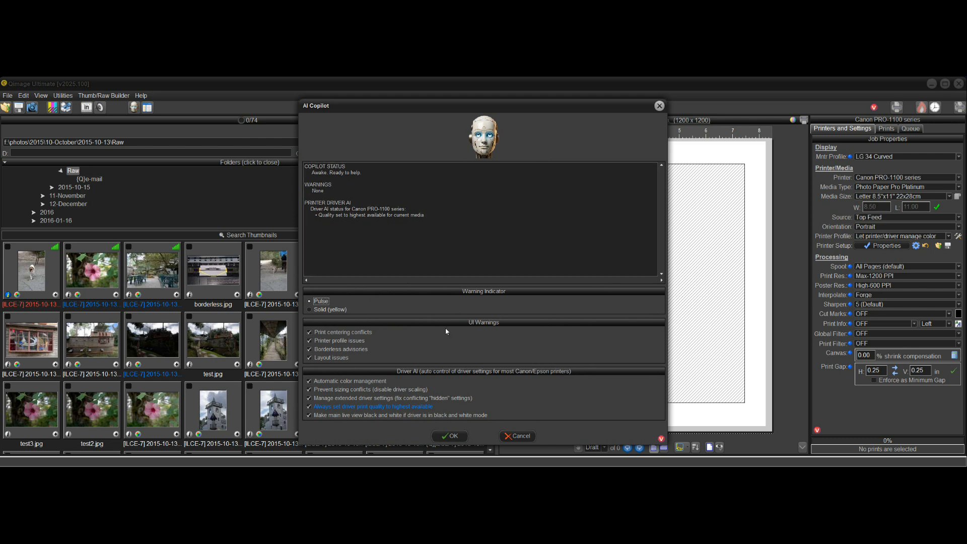
{"action": "mouse_move", "coordinate": [400, 405]}
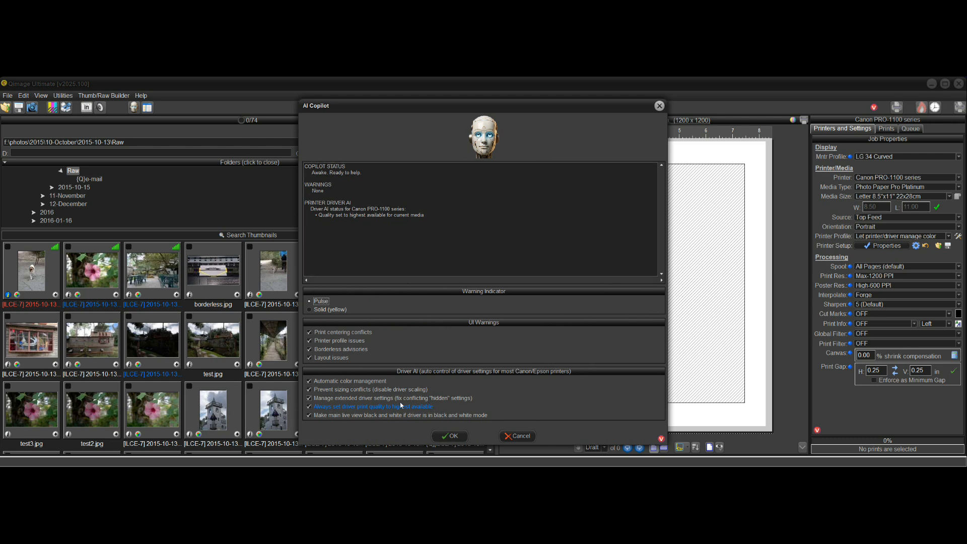
{"action": "mouse_move", "coordinate": [335, 412]}
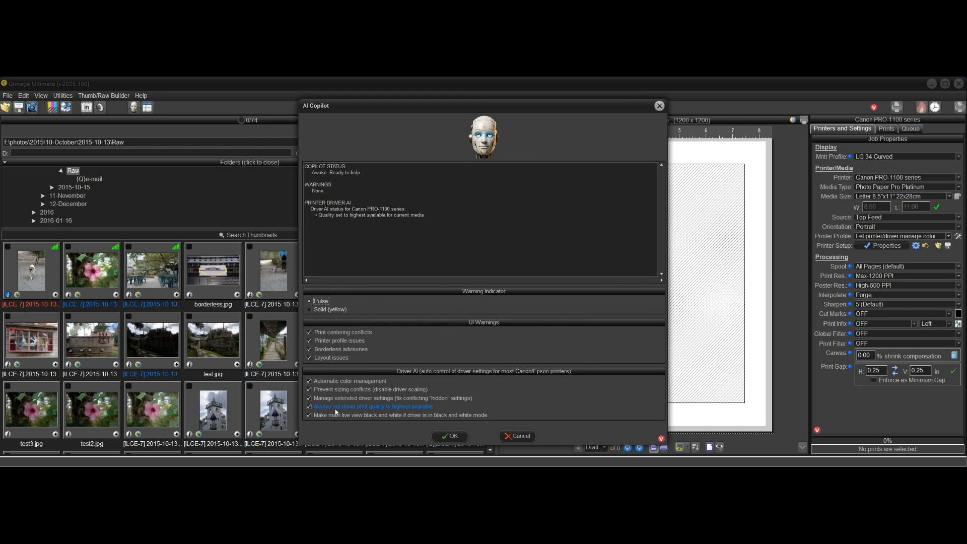
{"action": "mouse_move", "coordinate": [480, 410]}
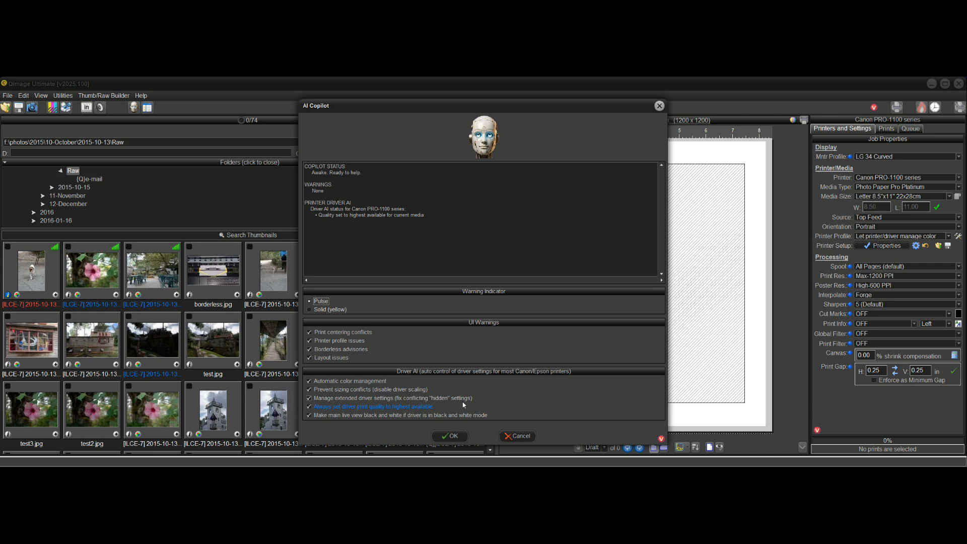
{"action": "mouse_move", "coordinate": [455, 412]}
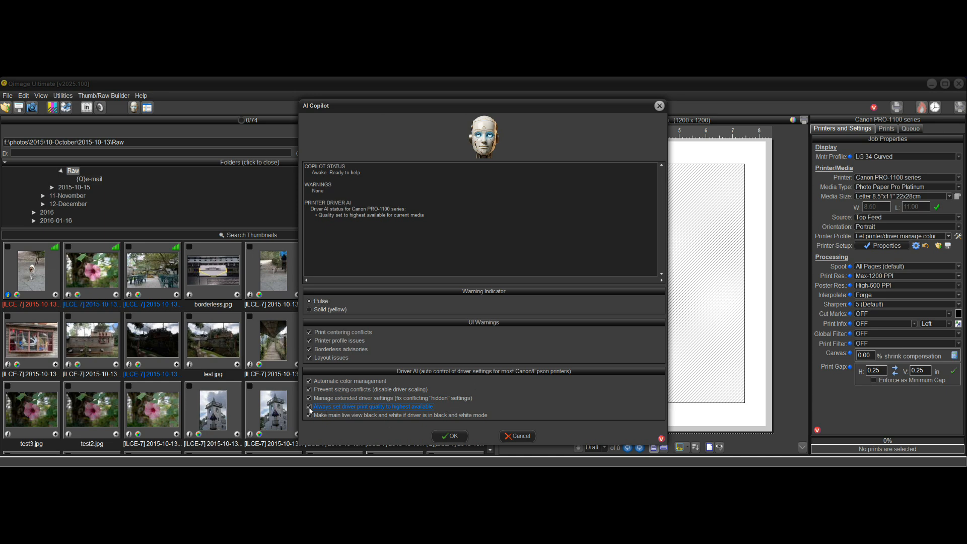
{"action": "left_click", "coordinate": [309, 407]}
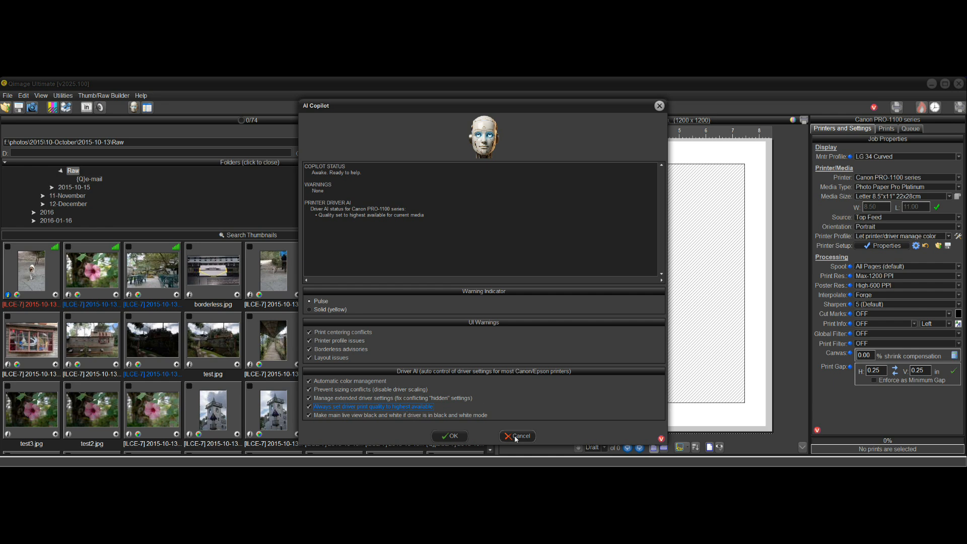
{"action": "left_click", "coordinate": [516, 436]}
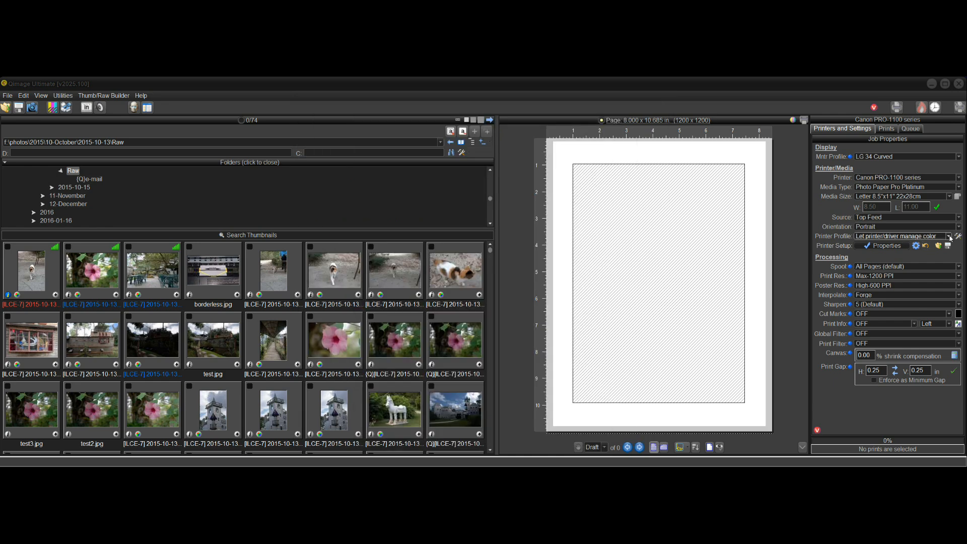
Step: Open Canon PRO-1100 driver properties and check Letter page and paper sizes under Page Setup
{"action": "left_click", "coordinate": [958, 236]}
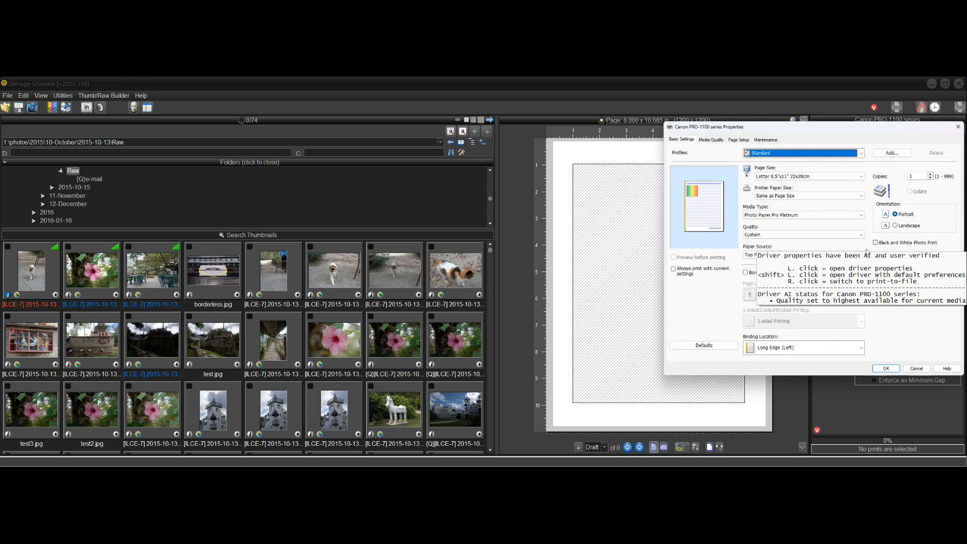
{"action": "left_click", "coordinate": [737, 139]}
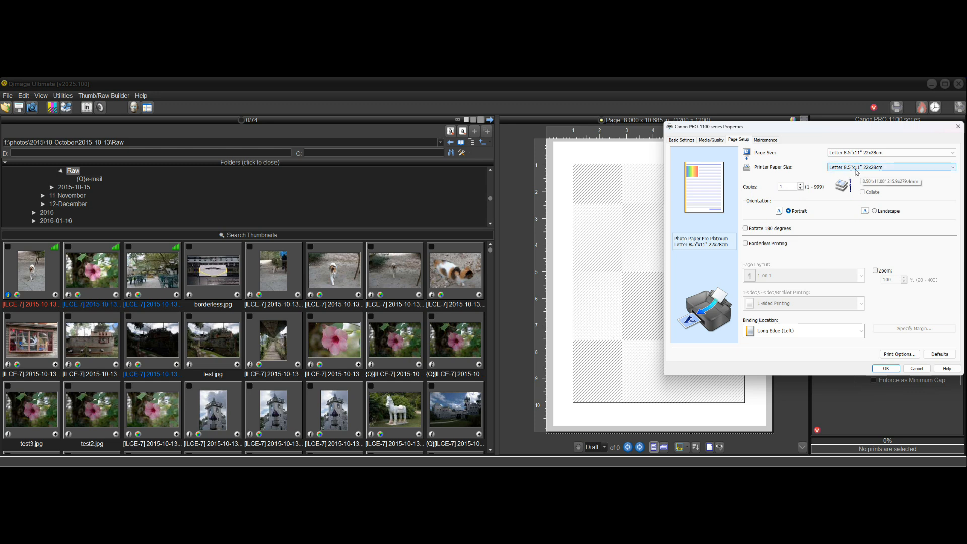
{"action": "left_click", "coordinate": [890, 152]}
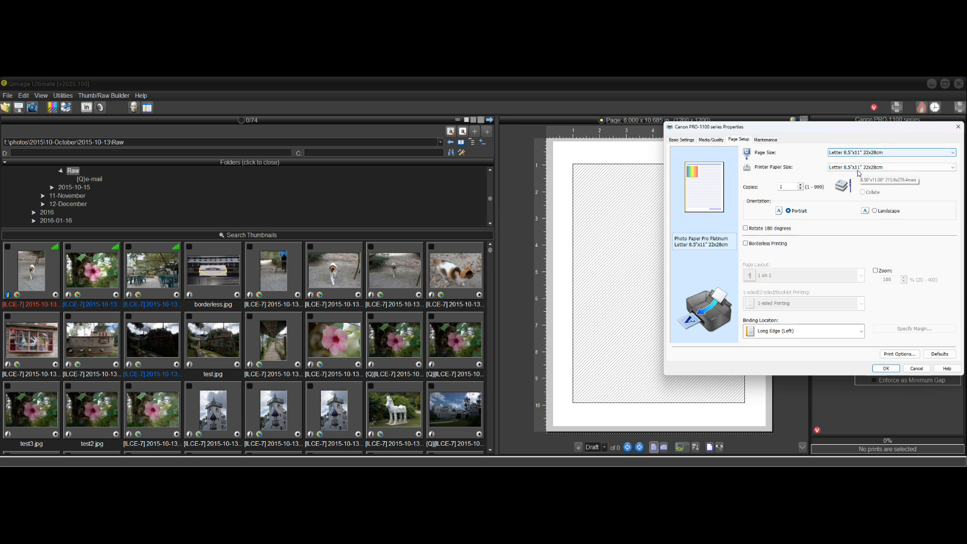
{"action": "left_click", "coordinate": [891, 167]}
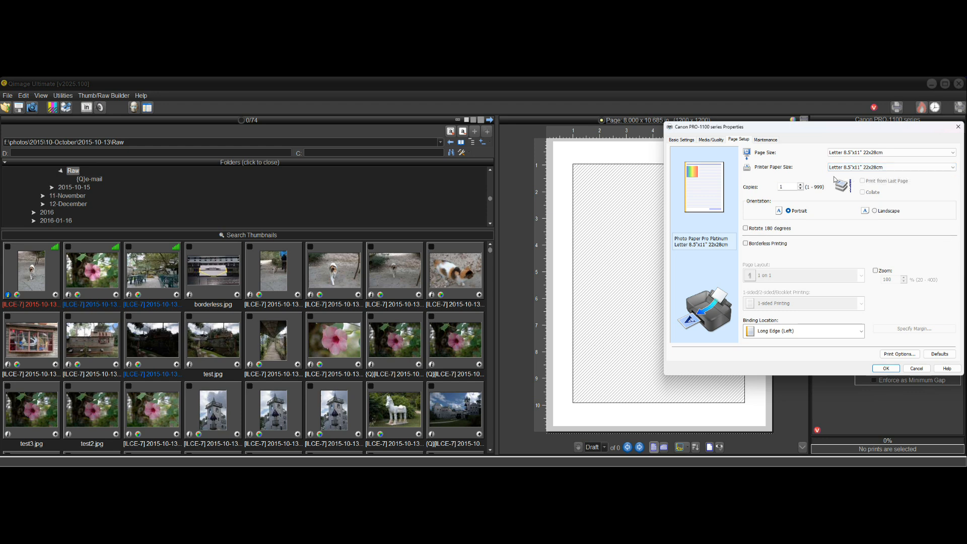
{"action": "mouse_move", "coordinate": [816, 179]}
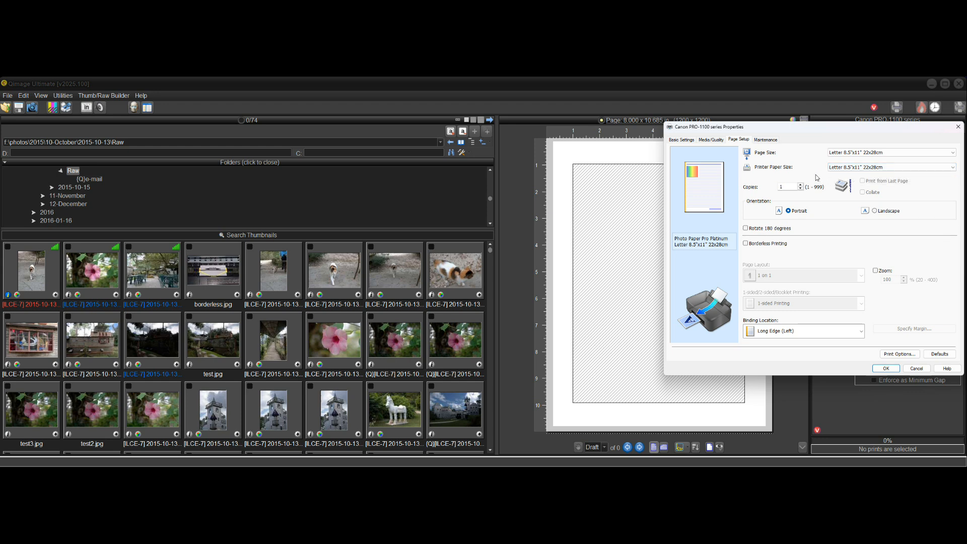
{"action": "mouse_move", "coordinate": [774, 179]}
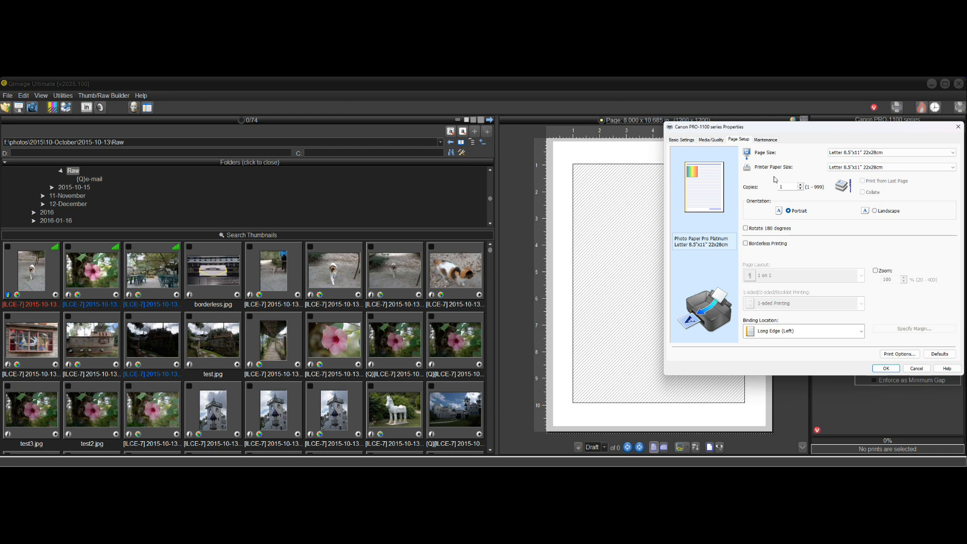
{"action": "mouse_move", "coordinate": [825, 154]}
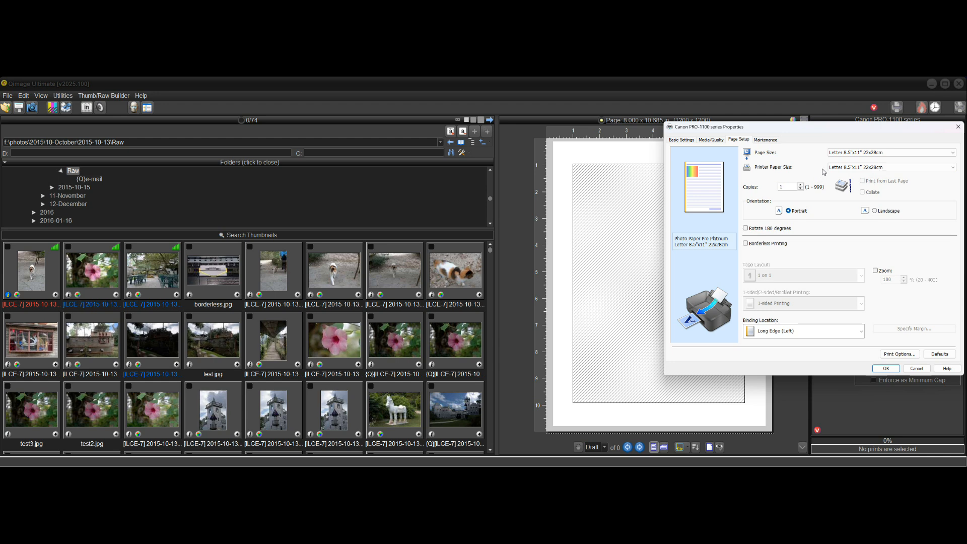
{"action": "mouse_move", "coordinate": [813, 172]}
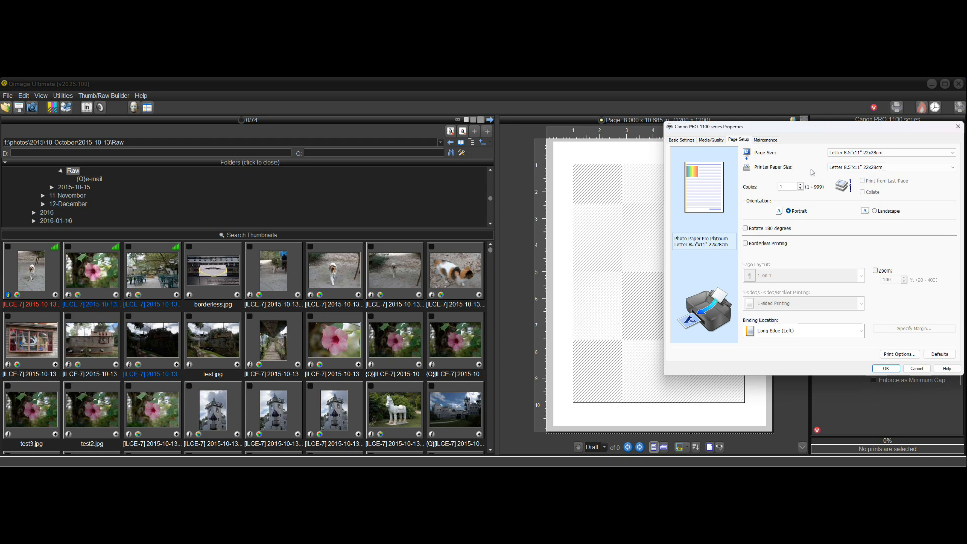
{"action": "mouse_move", "coordinate": [577, 151]}
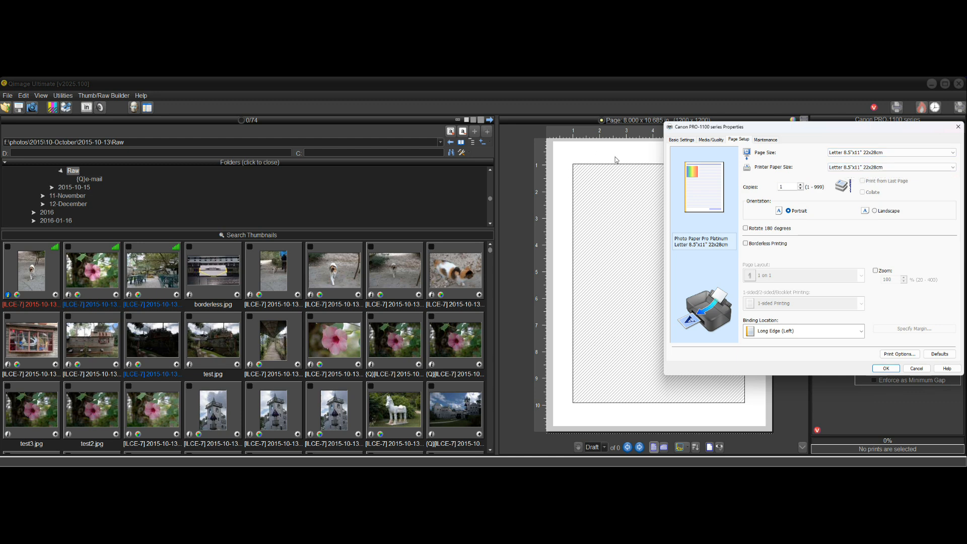
{"action": "mouse_move", "coordinate": [554, 173]}
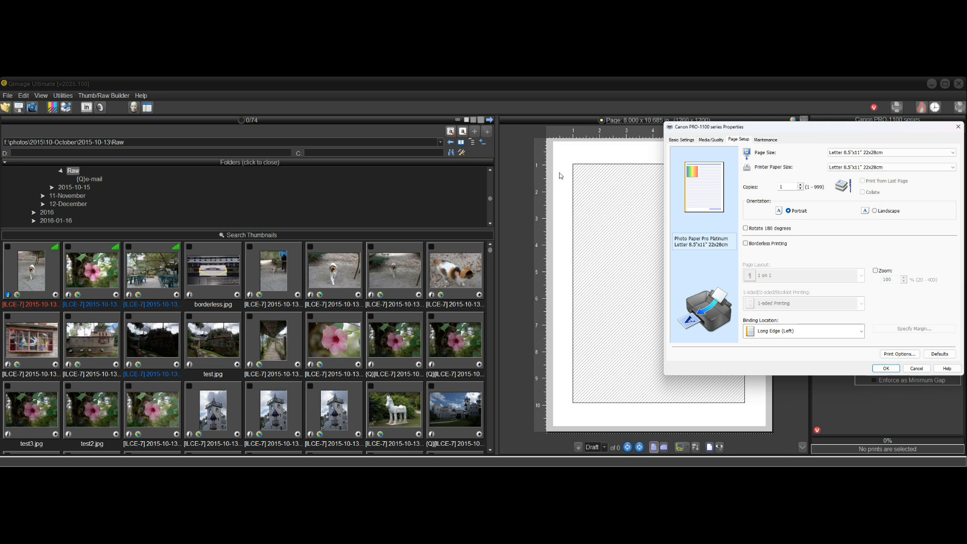
{"action": "left_click", "coordinate": [890, 167]}
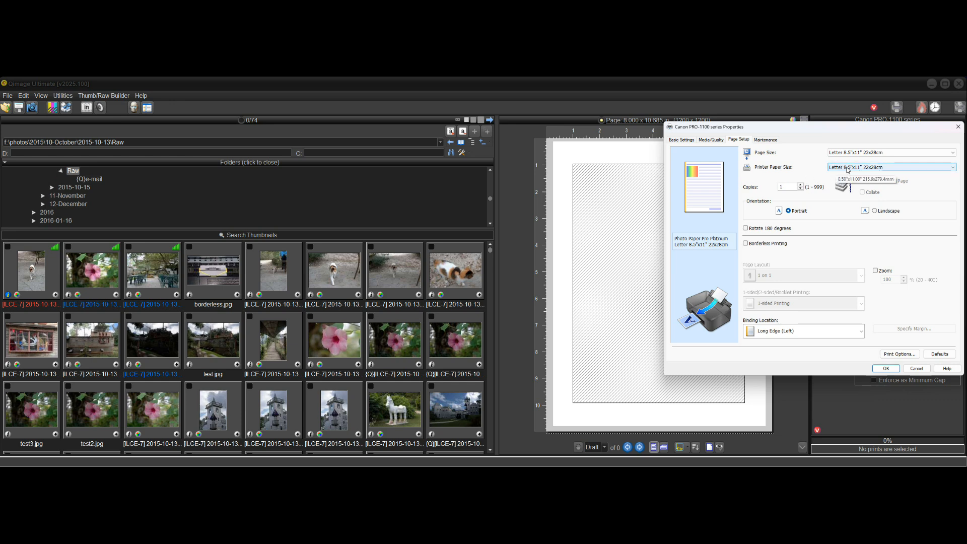
{"action": "mouse_move", "coordinate": [854, 203]}
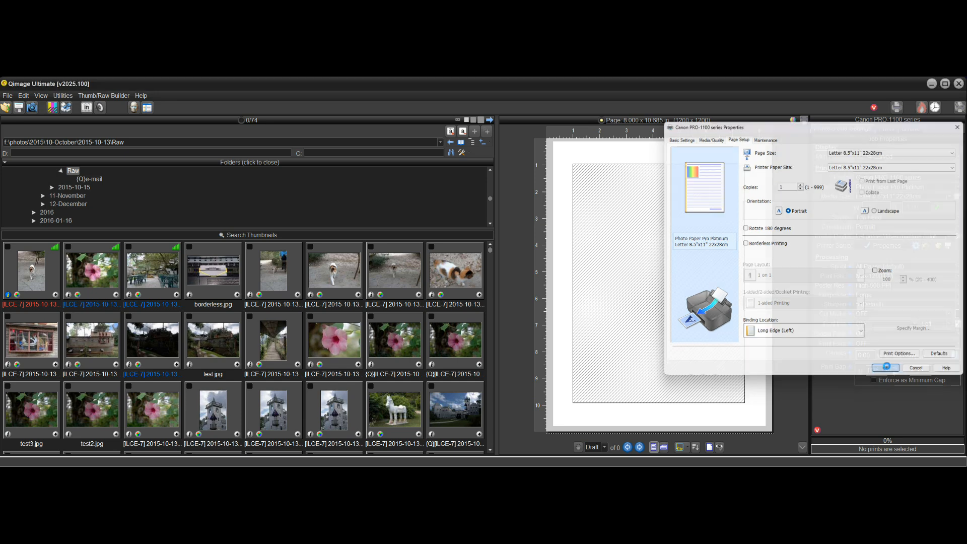
Step: Accept driver properties and reopen AI Copilot, which reports driver scaling disabled
{"action": "left_click", "coordinate": [884, 367]}
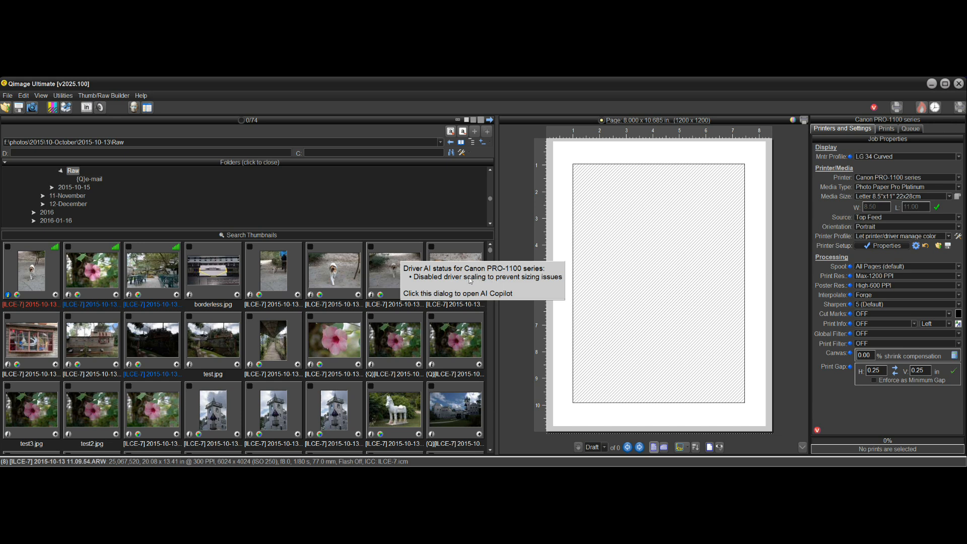
{"action": "left_click", "coordinate": [484, 280]}
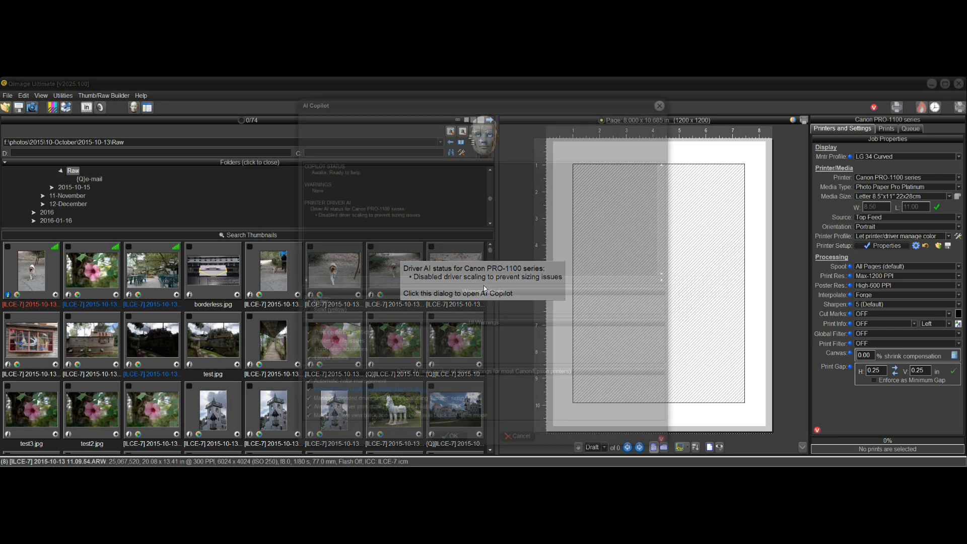
{"action": "left_click", "coordinate": [483, 278]}
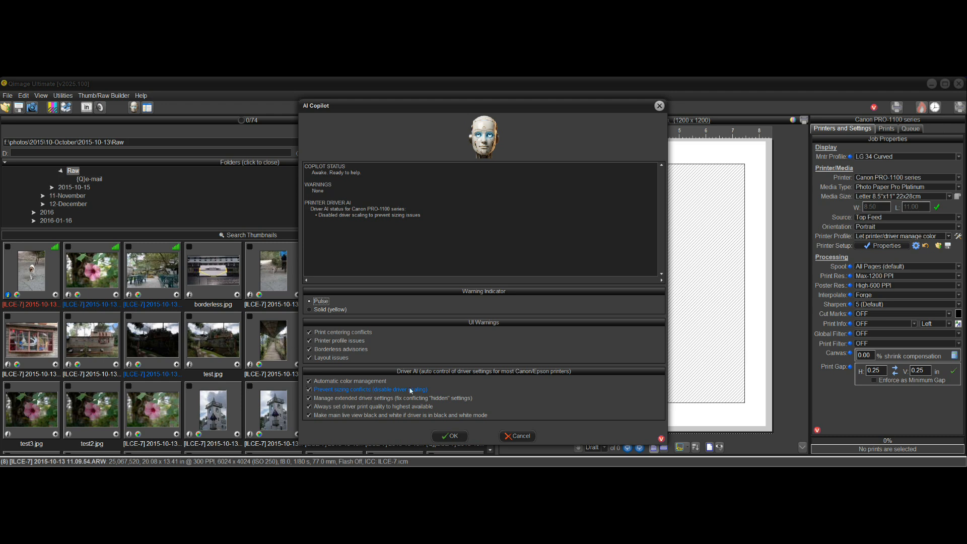
{"action": "mouse_move", "coordinate": [559, 355]}
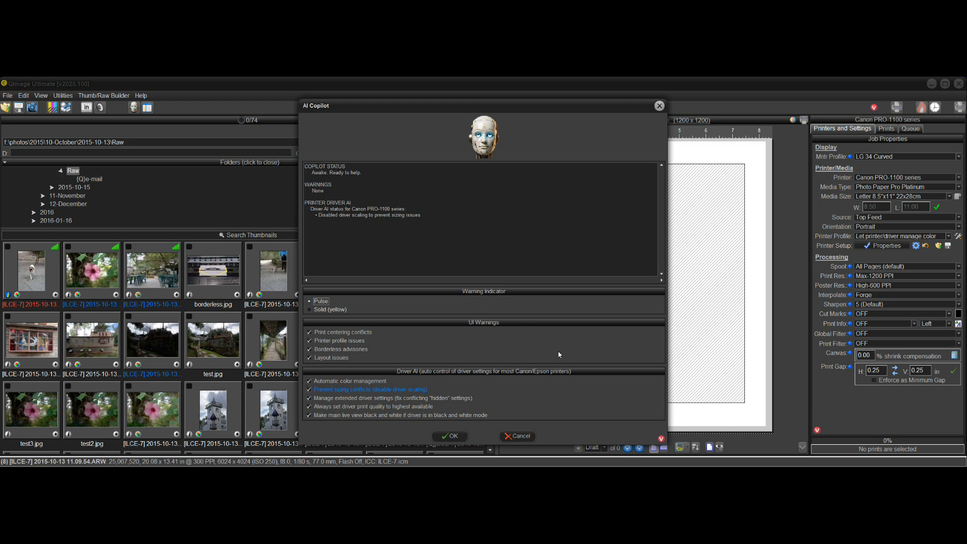
{"action": "mouse_move", "coordinate": [534, 358]}
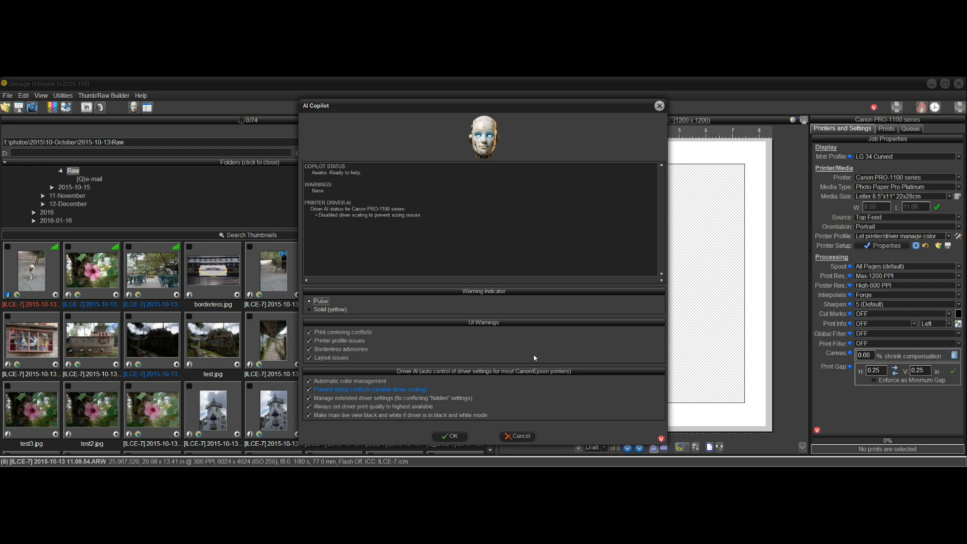
{"action": "mouse_move", "coordinate": [542, 413]}
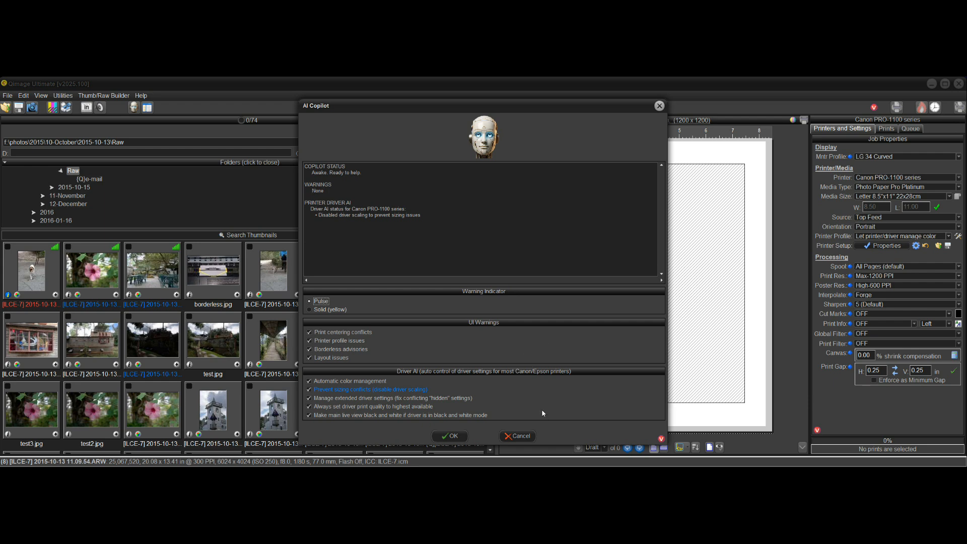
{"action": "mouse_move", "coordinate": [560, 399]}
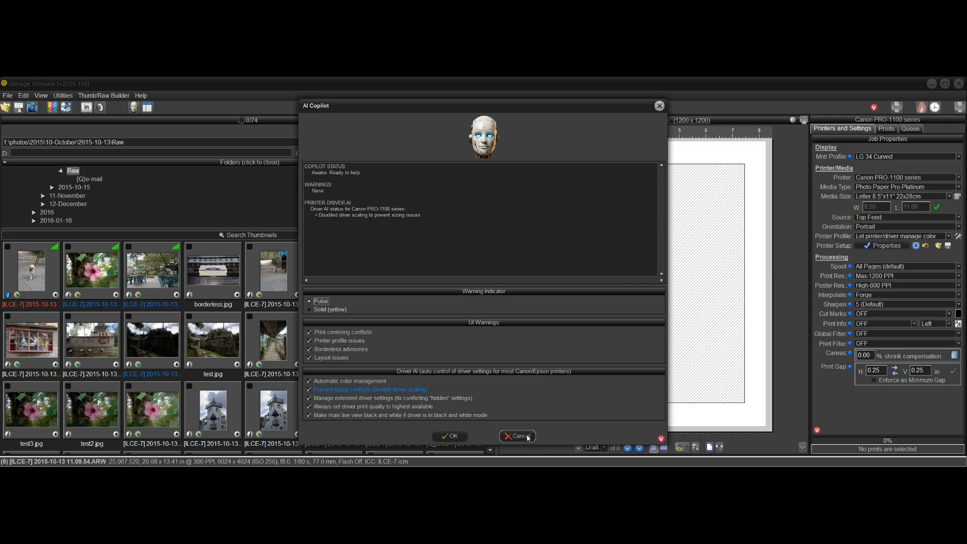
{"action": "left_click", "coordinate": [517, 436]}
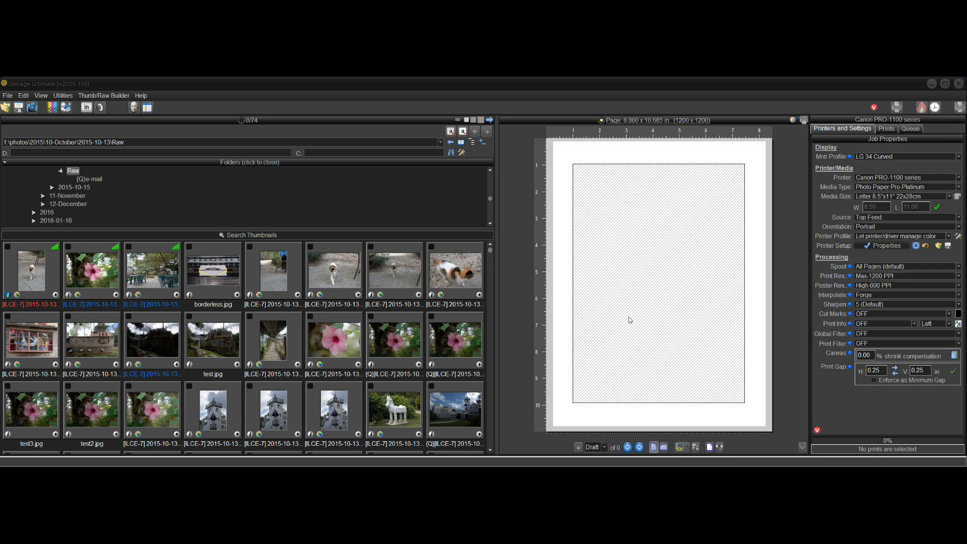
{"action": "mouse_move", "coordinate": [679, 299]}
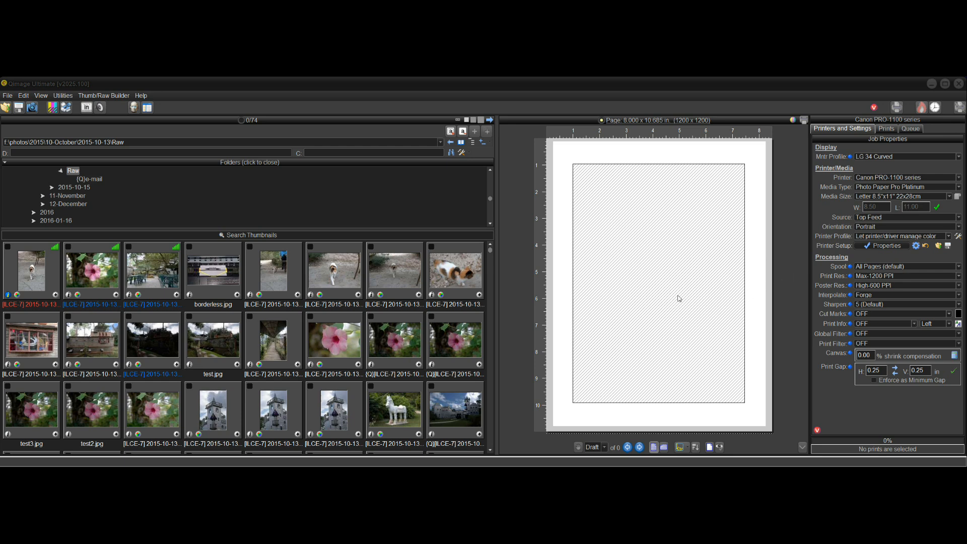
{"action": "mouse_move", "coordinate": [781, 322]}
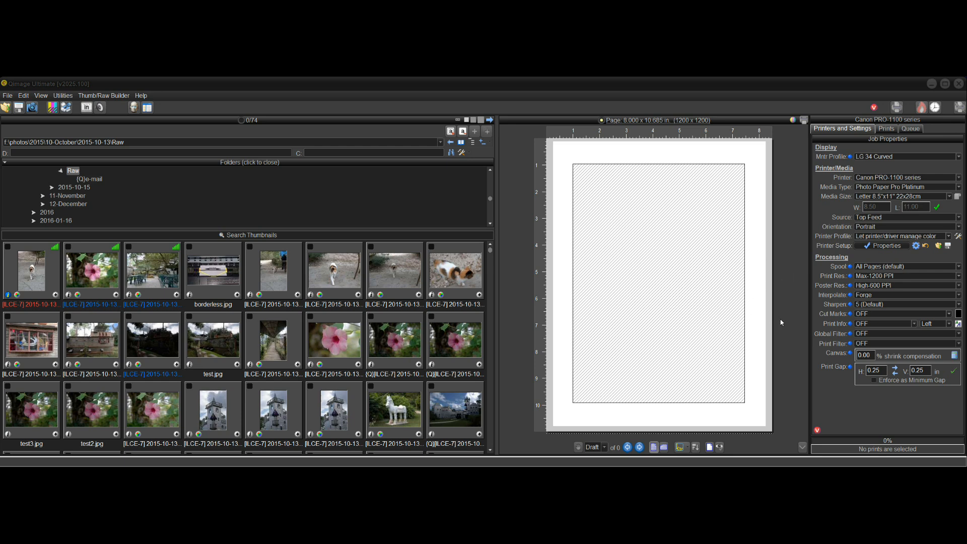
{"action": "mouse_move", "coordinate": [791, 325]}
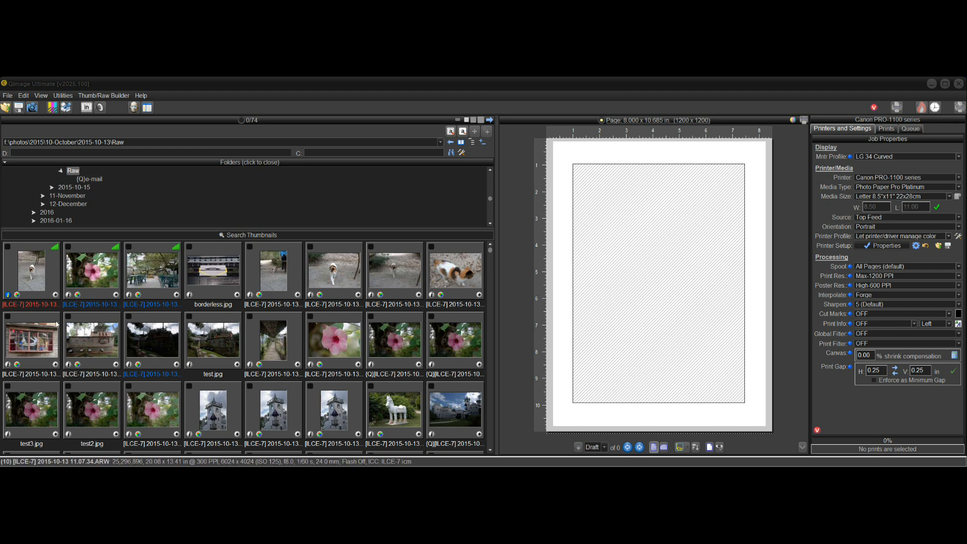
{"action": "left_click", "coordinate": [31, 269]}
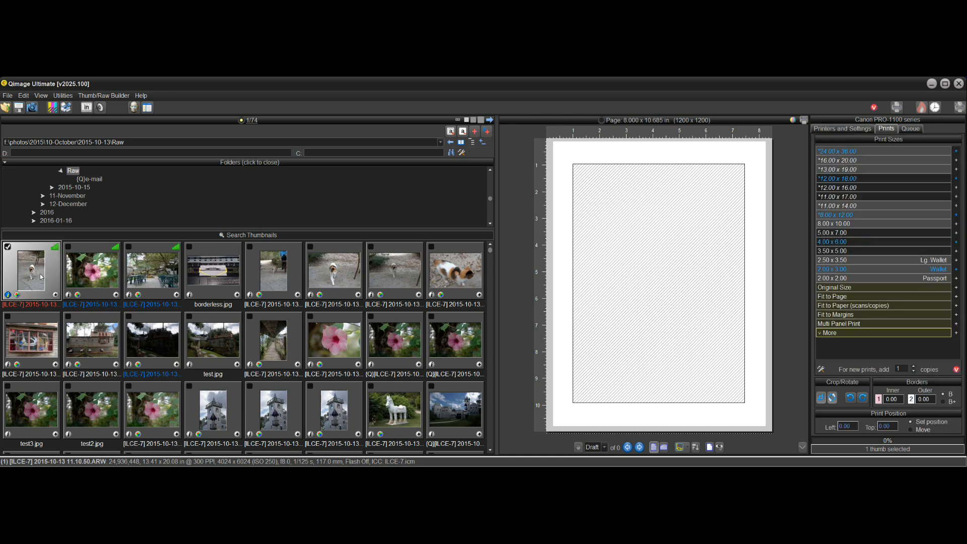
{"action": "mouse_move", "coordinate": [552, 324]}
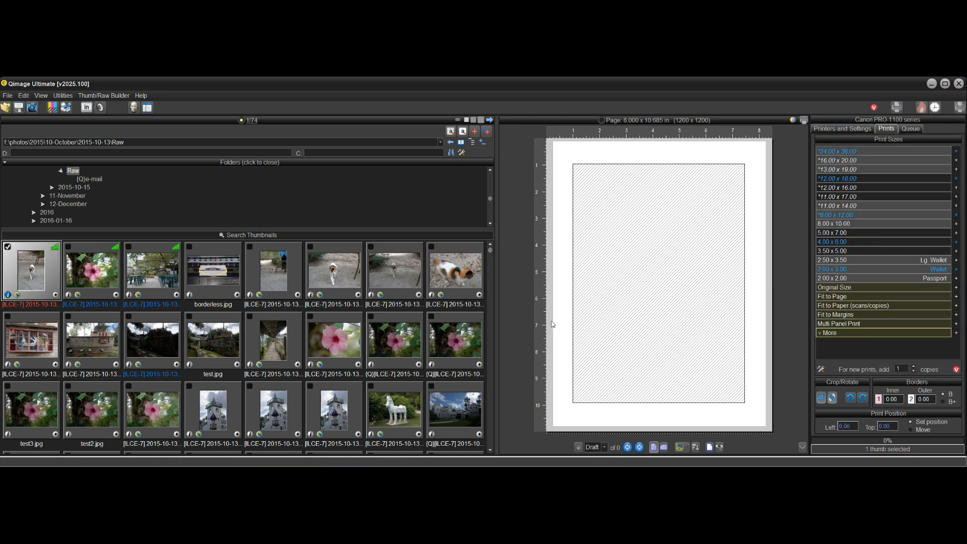
{"action": "mouse_move", "coordinate": [779, 228]}
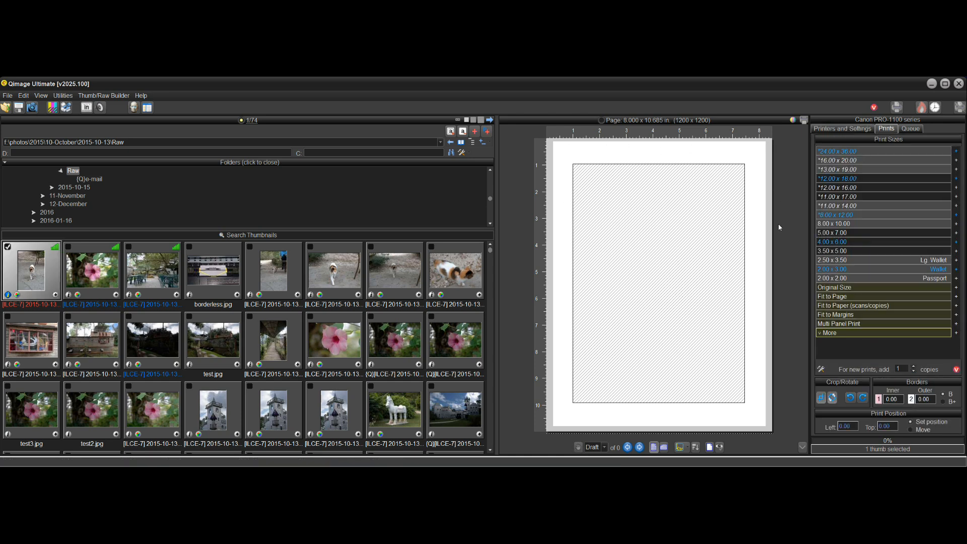
{"action": "mouse_move", "coordinate": [777, 253]}
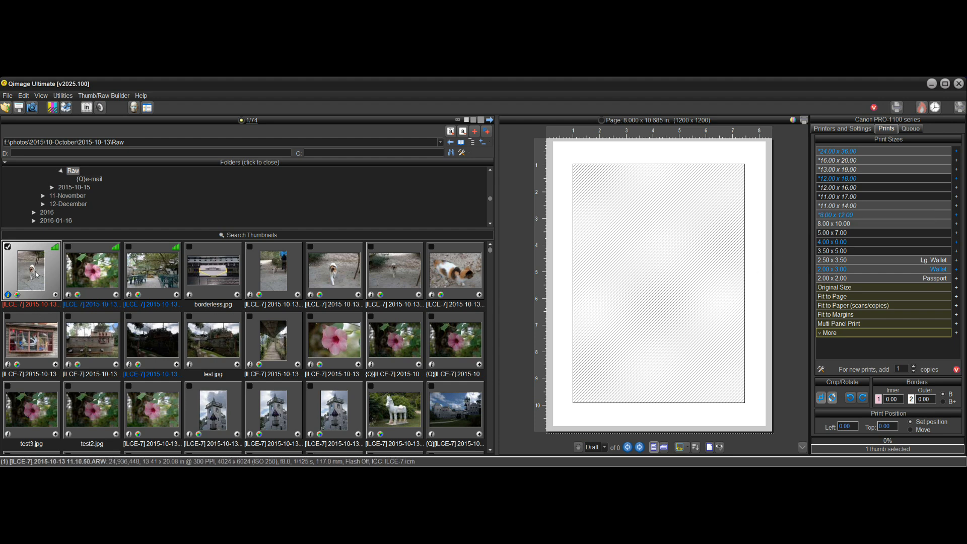
{"action": "mouse_move", "coordinate": [753, 382]}
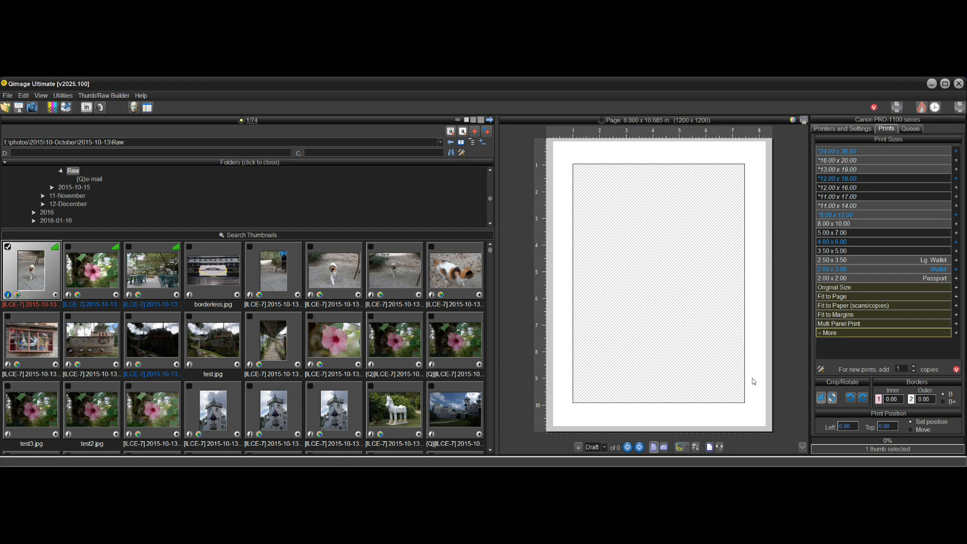
{"action": "mouse_move", "coordinate": [662, 359]}
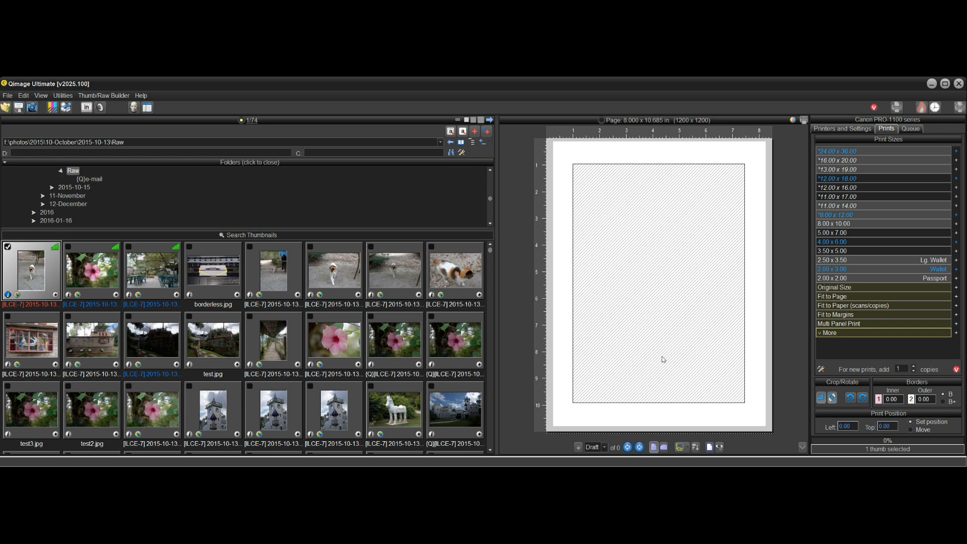
{"action": "mouse_move", "coordinate": [615, 338]}
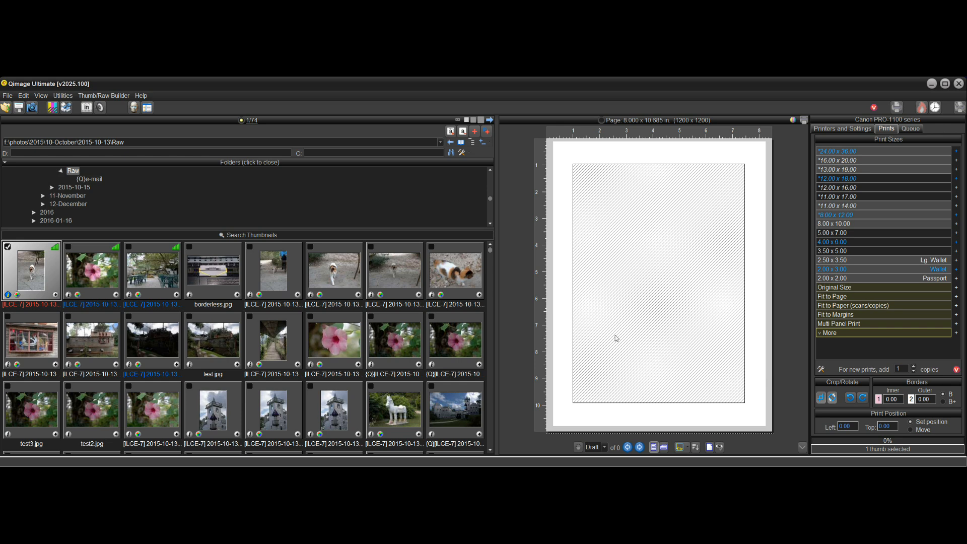
{"action": "mouse_move", "coordinate": [390, 358]}
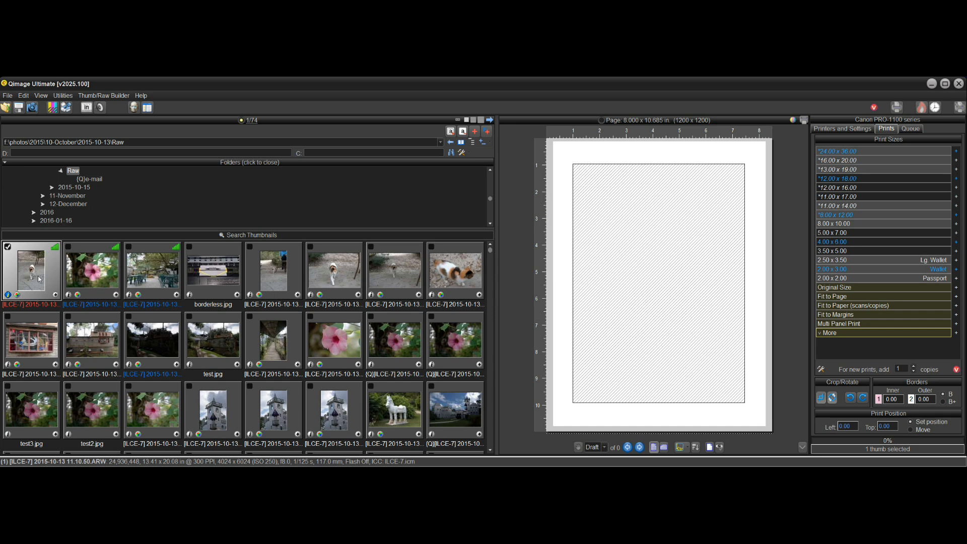
{"action": "mouse_move", "coordinate": [824, 316]}
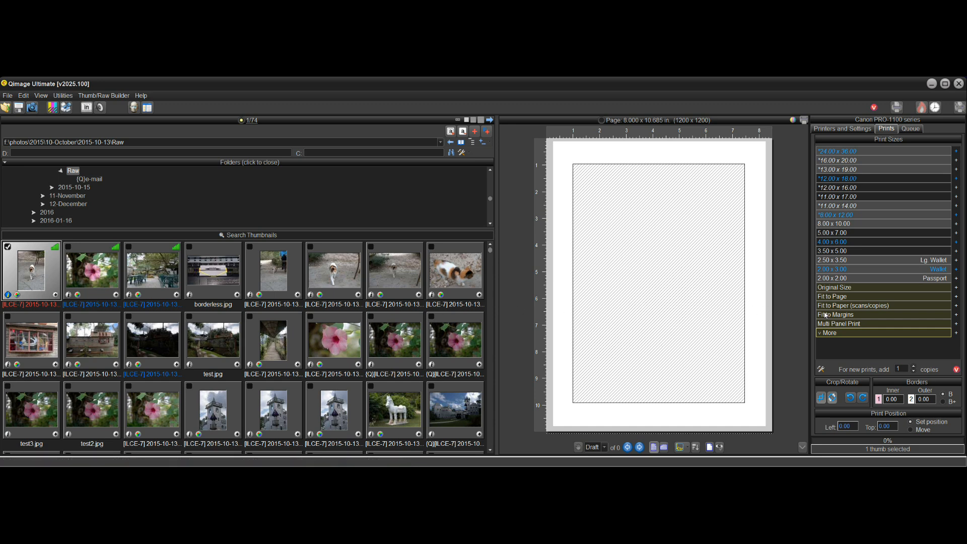
{"action": "mouse_move", "coordinate": [835, 314]}
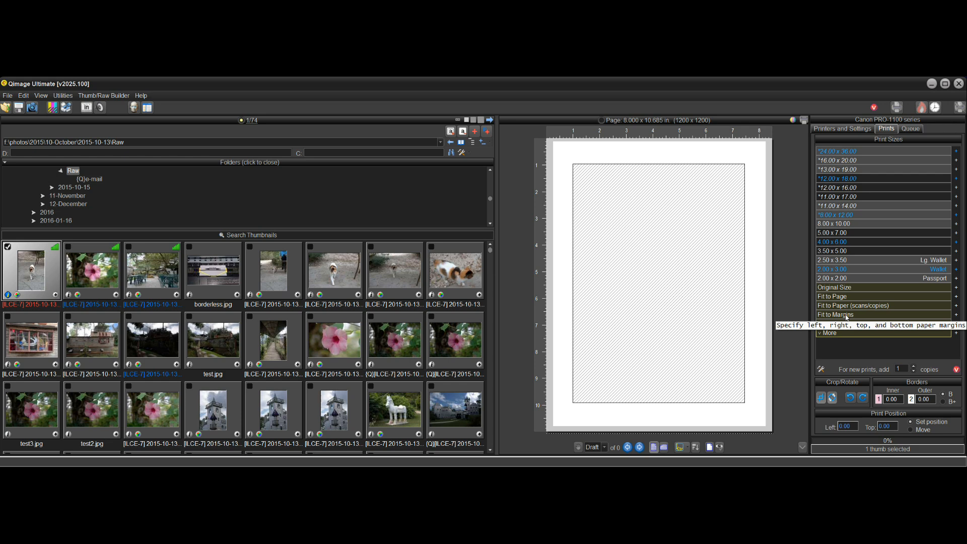
Step: Open Fit to Margins and enter 0.5-inch top, left, right and bottom totals
{"action": "left_click", "coordinate": [835, 314]}
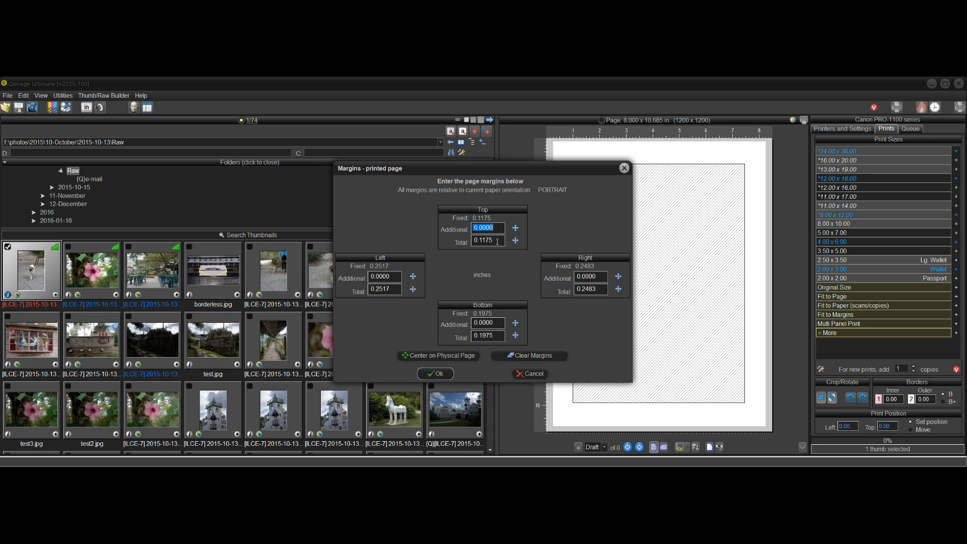
{"action": "left_click", "coordinate": [487, 240]}
{"action": "type", "text": "0.5"}
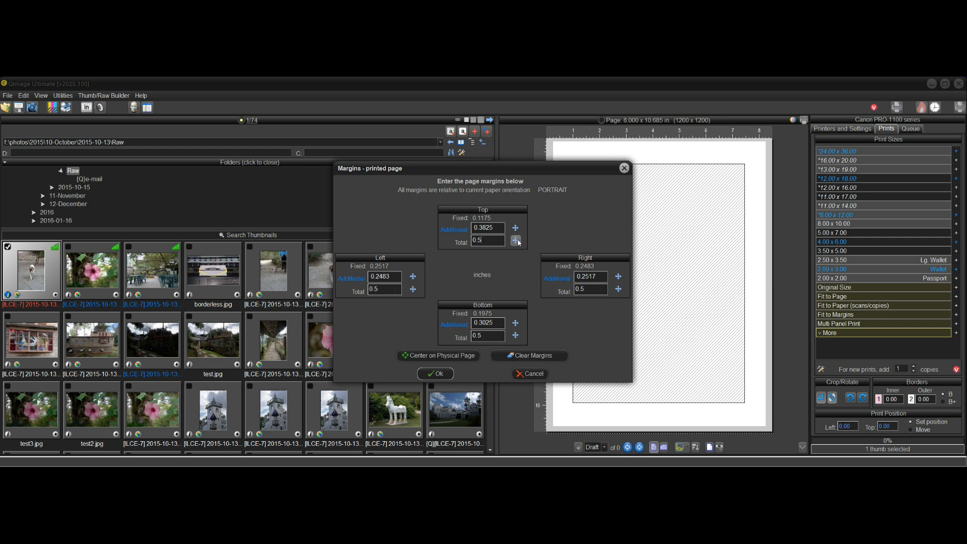
{"action": "mouse_move", "coordinate": [519, 241]}
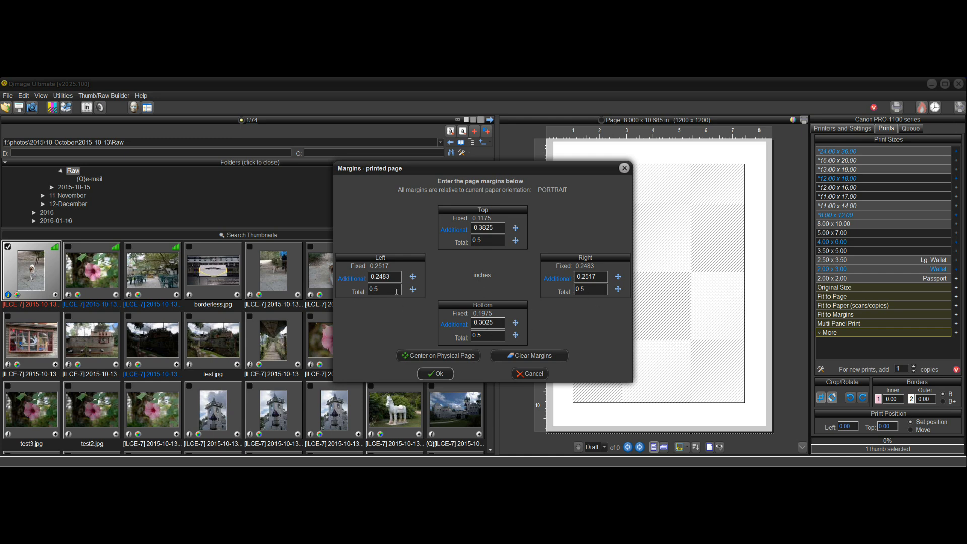
{"action": "mouse_move", "coordinate": [489, 256]}
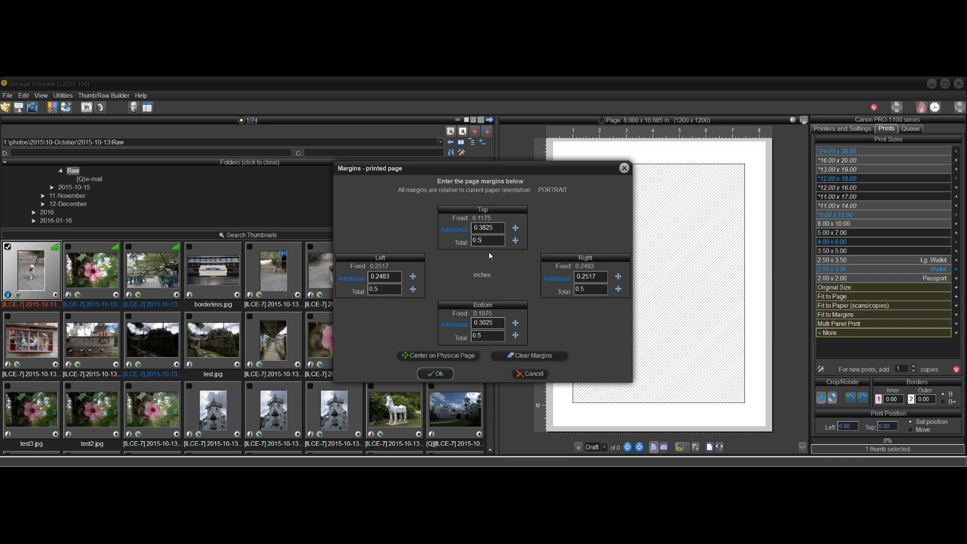
{"action": "mouse_move", "coordinate": [455, 373]}
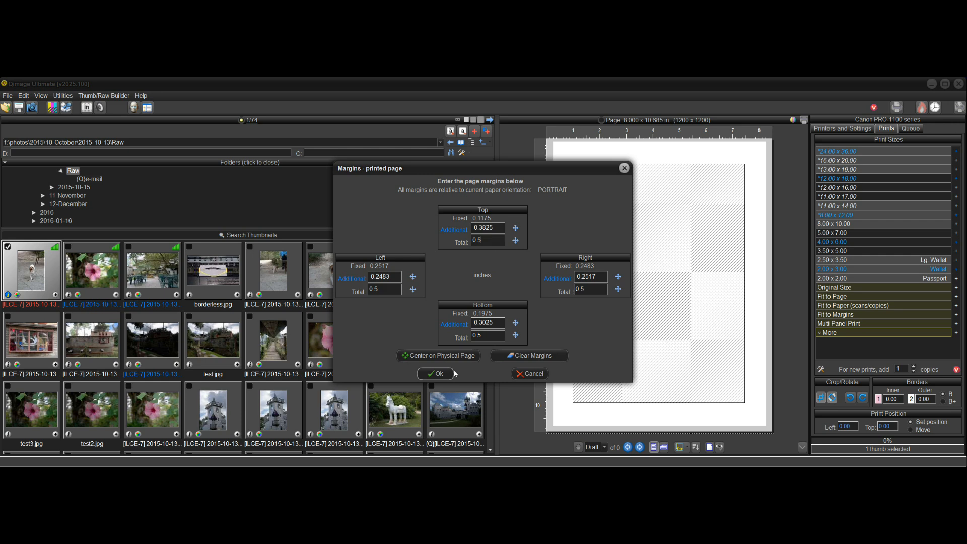
Step: Confirm the margins to place the cat photo as a 7.500 x 10.000 in print
{"action": "left_click", "coordinate": [434, 373]}
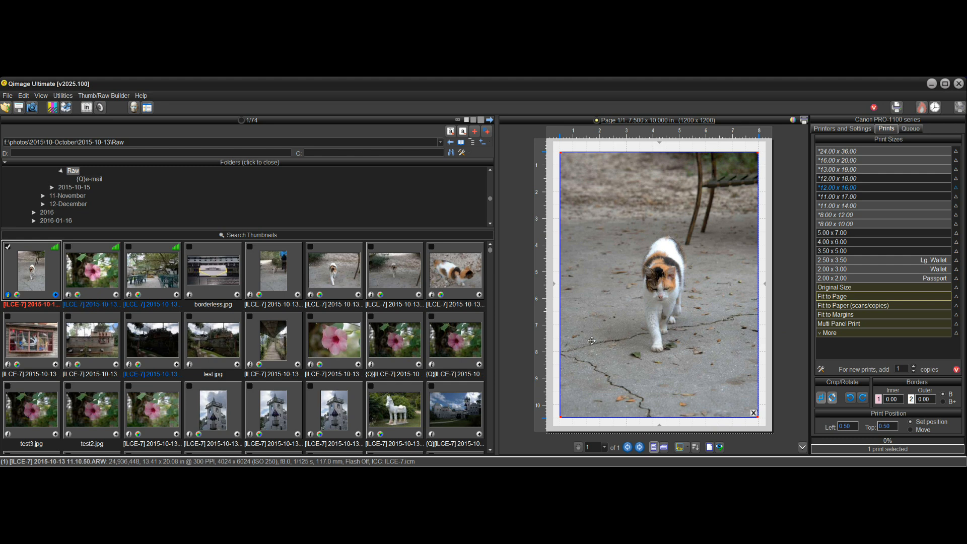
{"action": "mouse_move", "coordinate": [594, 194]}
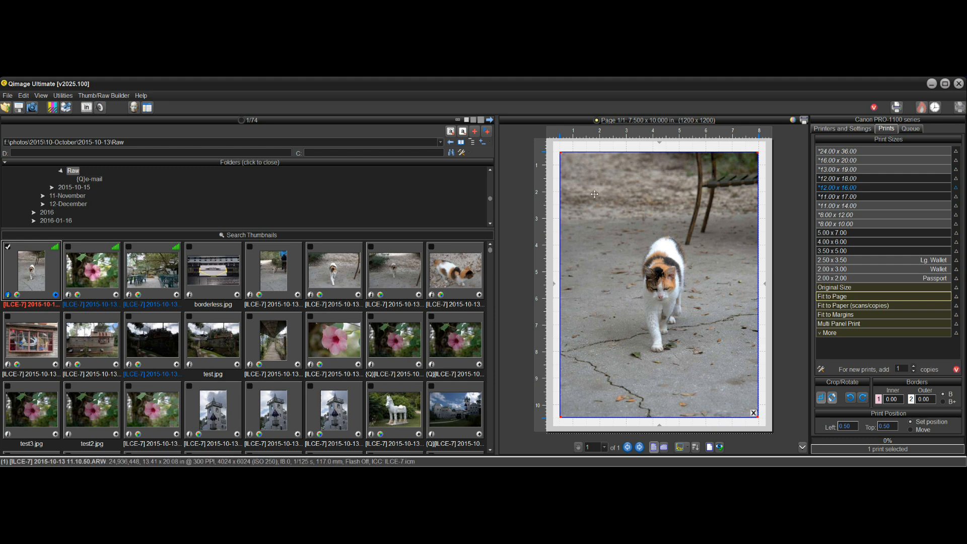
{"action": "mouse_move", "coordinate": [648, 153]}
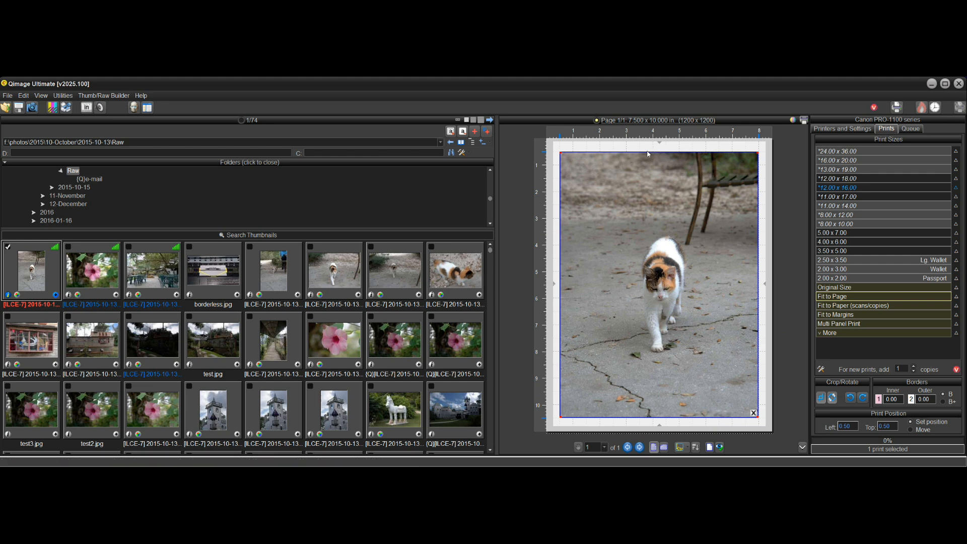
{"action": "mouse_move", "coordinate": [659, 146]}
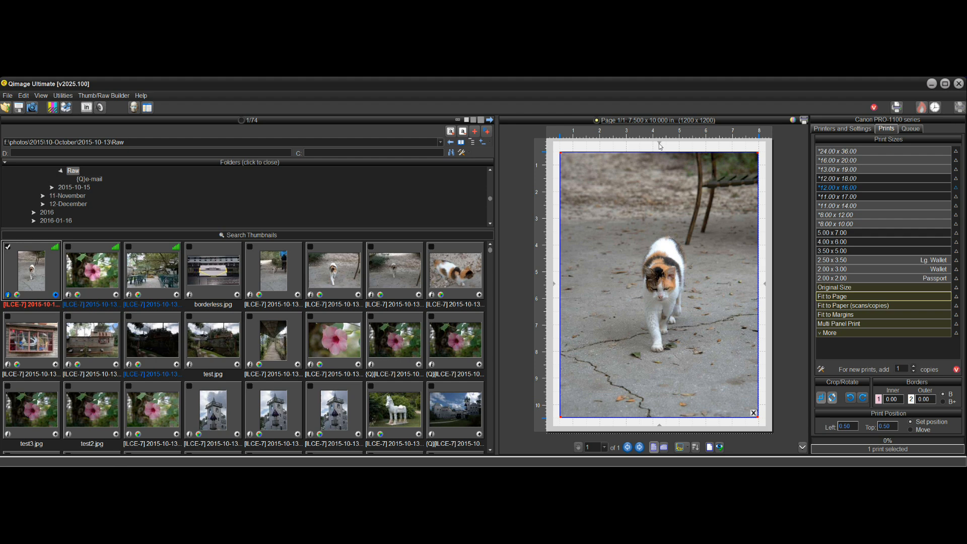
{"action": "mouse_move", "coordinate": [766, 286]}
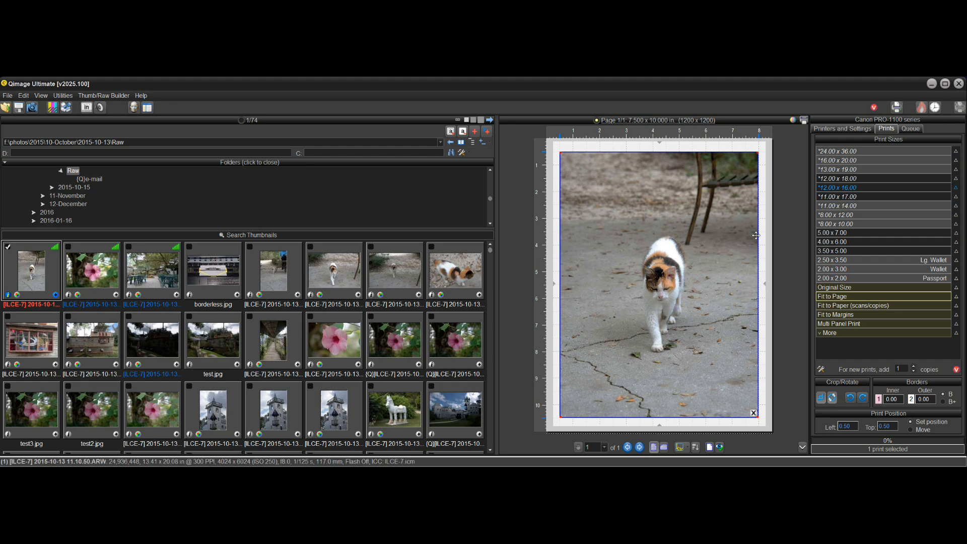
{"action": "mouse_move", "coordinate": [786, 247]}
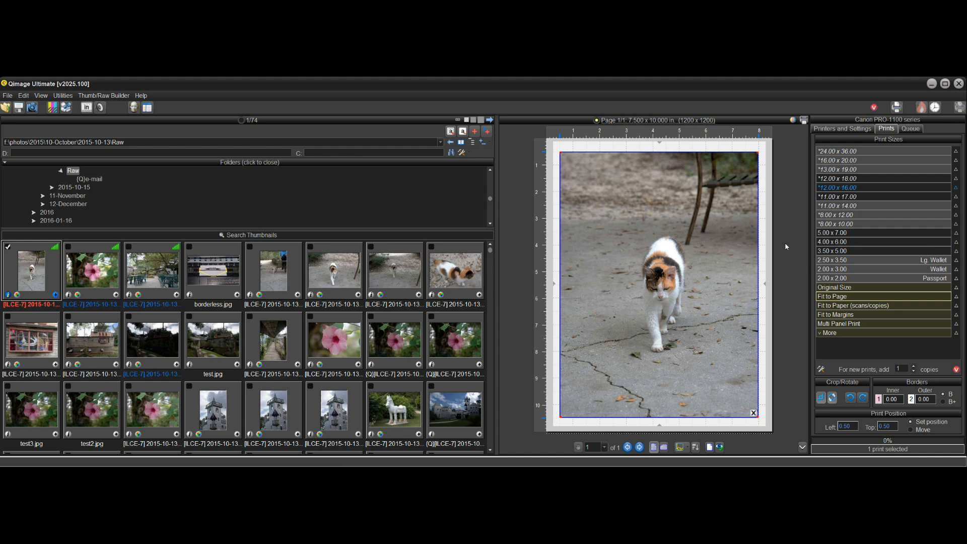
{"action": "mouse_move", "coordinate": [770, 253]}
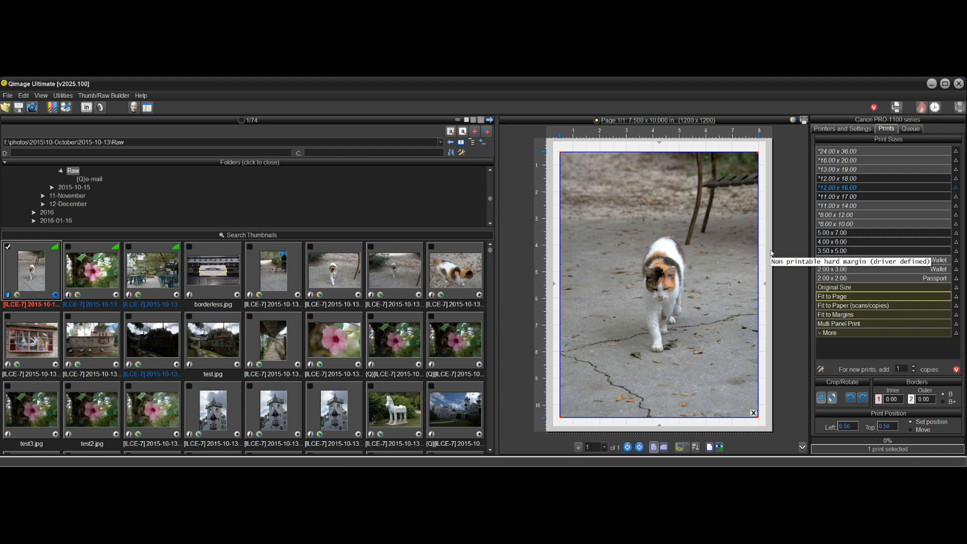
{"action": "mouse_move", "coordinate": [769, 249]}
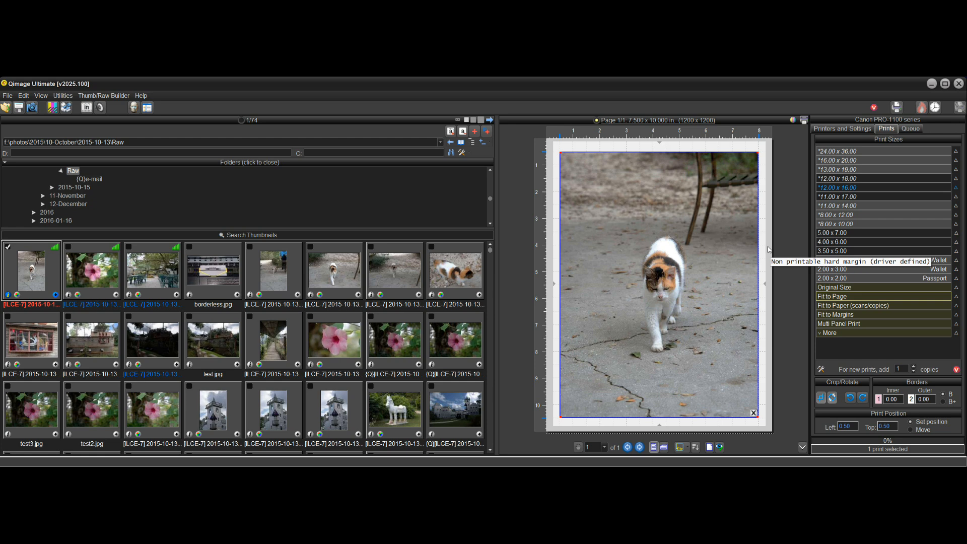
{"action": "mouse_move", "coordinate": [763, 247]}
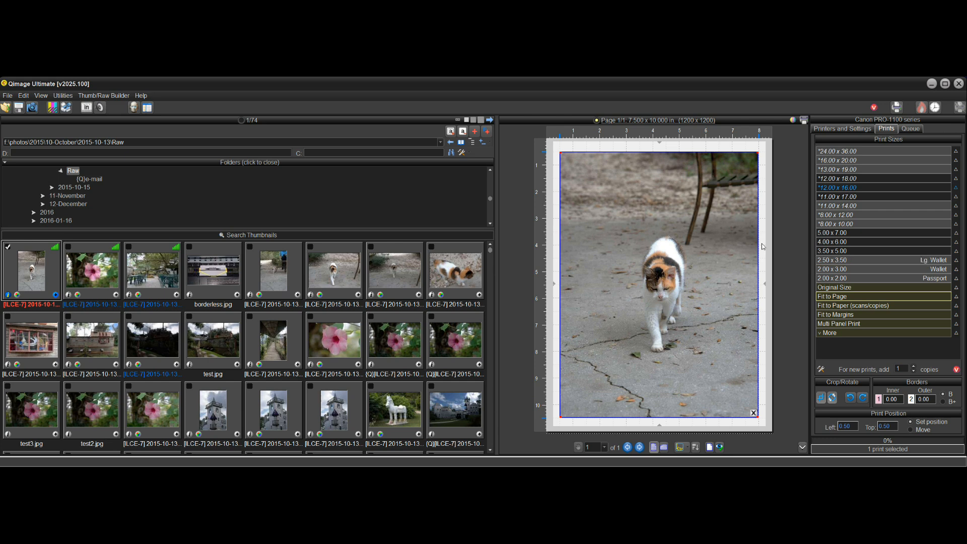
{"action": "mouse_move", "coordinate": [763, 250]}
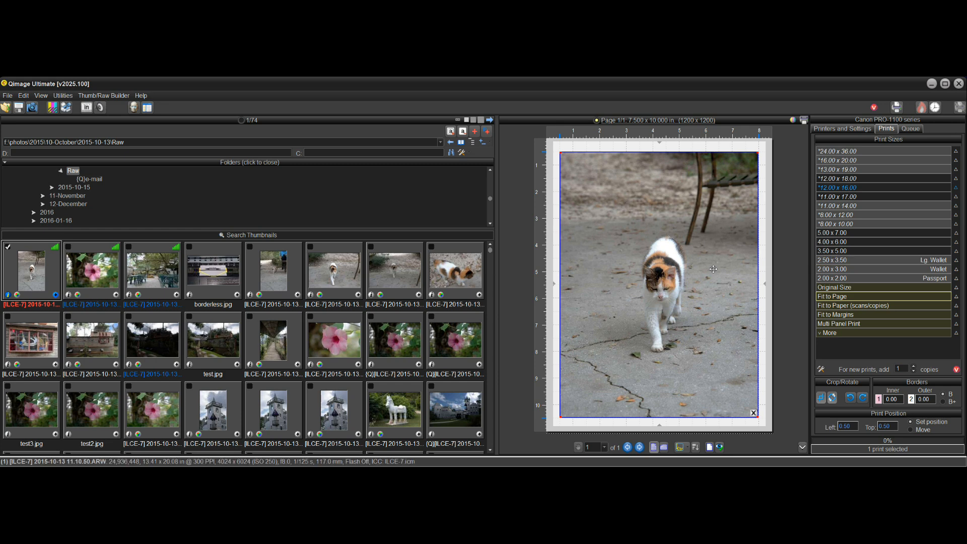
{"action": "mouse_move", "coordinate": [651, 258]}
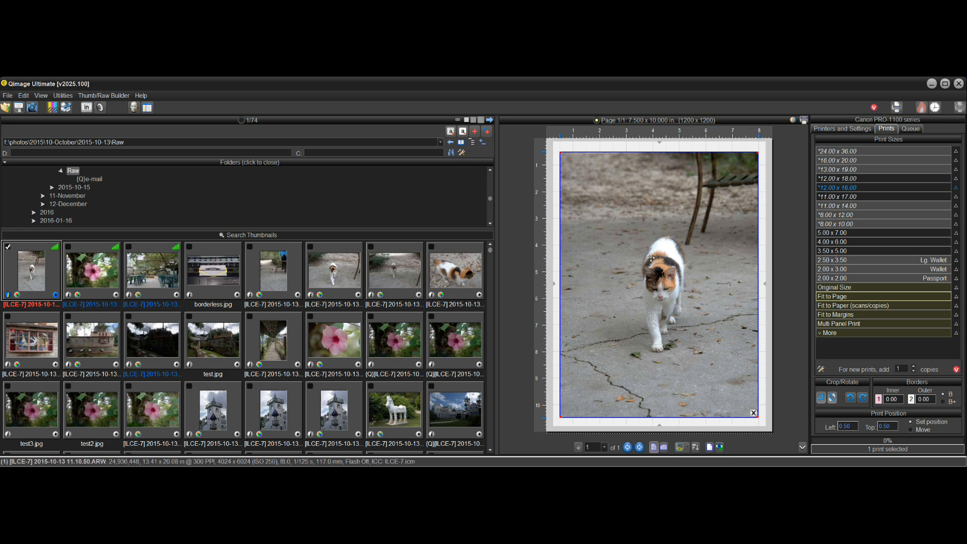
{"action": "mouse_move", "coordinate": [713, 302]}
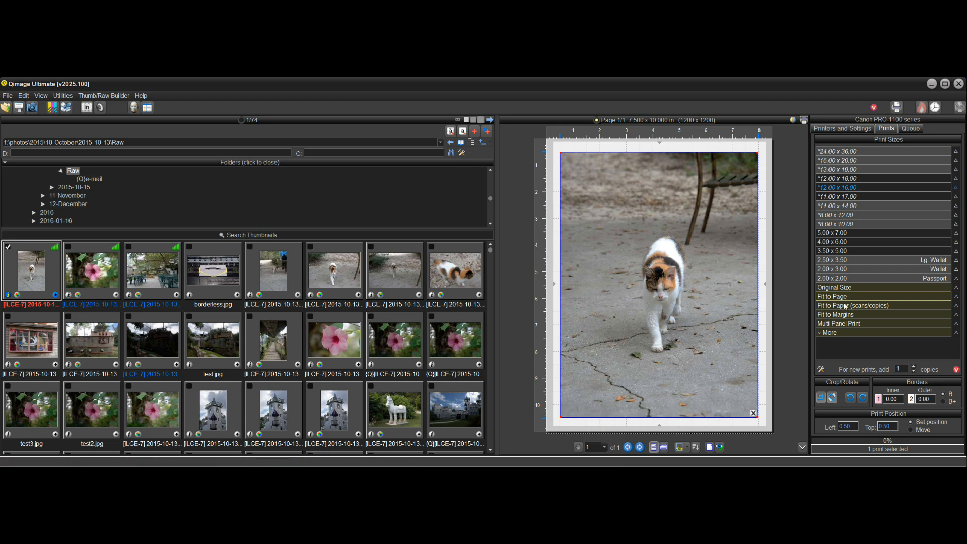
Step: Change the bottom margin total to 1 inch, resizing the cat print to 7.500 x 9.500 in
{"action": "left_click", "coordinate": [836, 314]}
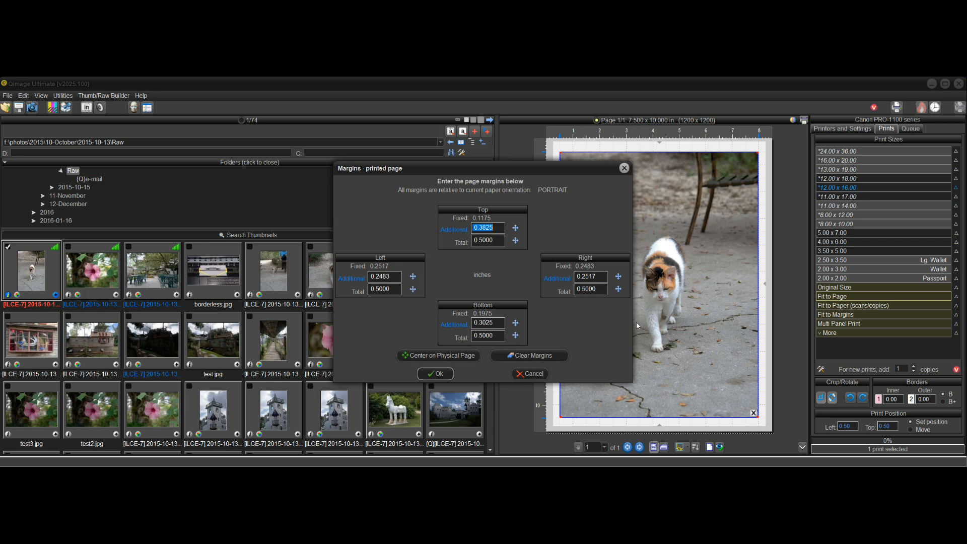
{"action": "mouse_move", "coordinate": [580, 323]}
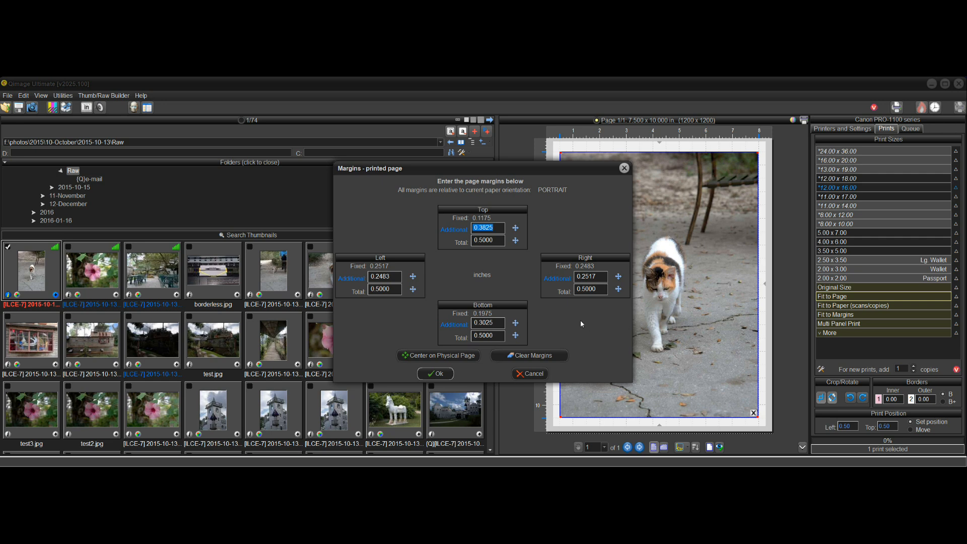
{"action": "mouse_move", "coordinate": [568, 323]}
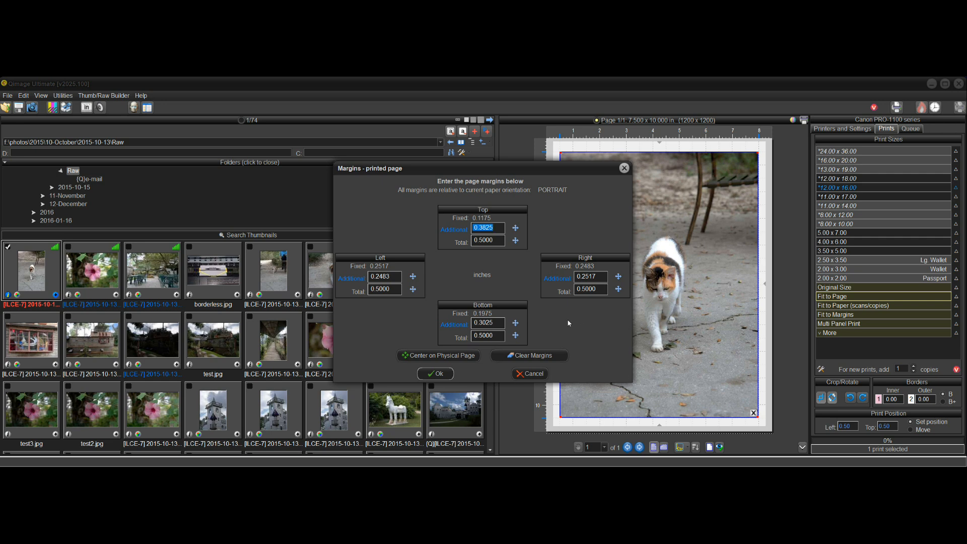
{"action": "mouse_move", "coordinate": [681, 428]}
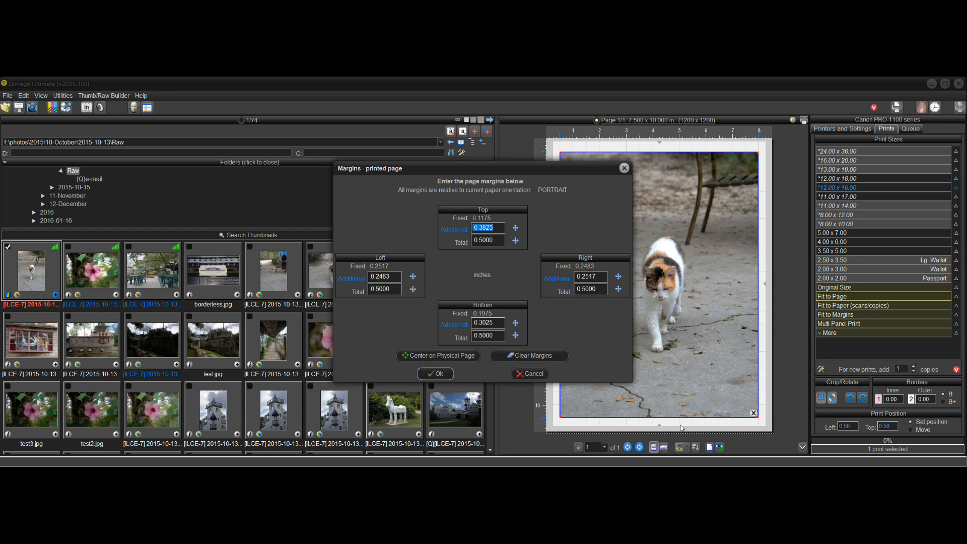
{"action": "mouse_move", "coordinate": [589, 336]}
{"action": "type", "text": "1"}
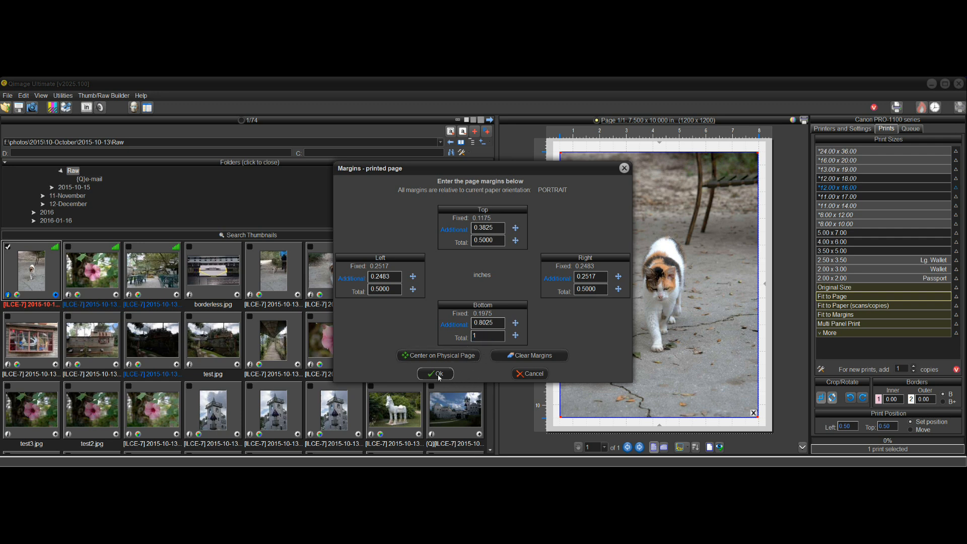
{"action": "left_click", "coordinate": [435, 374]}
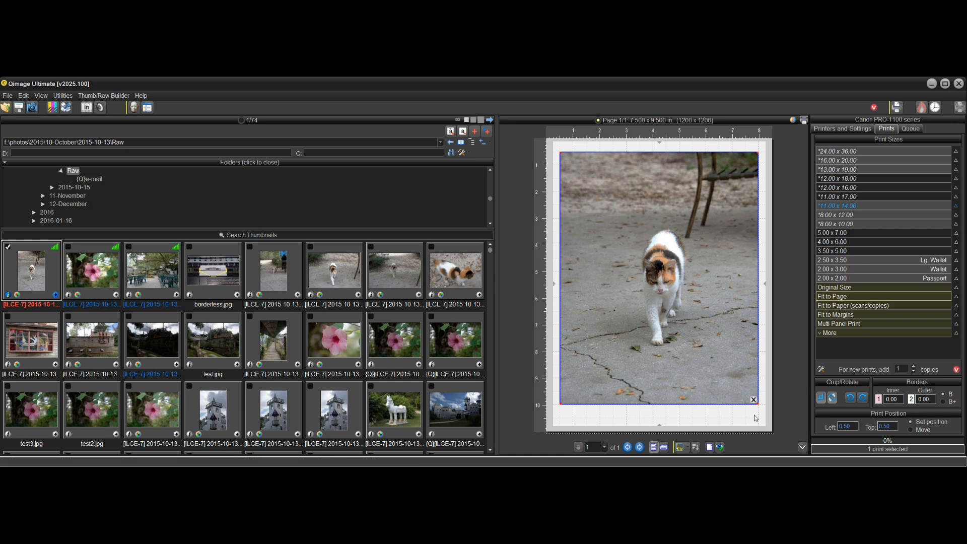
{"action": "mouse_move", "coordinate": [558, 407]}
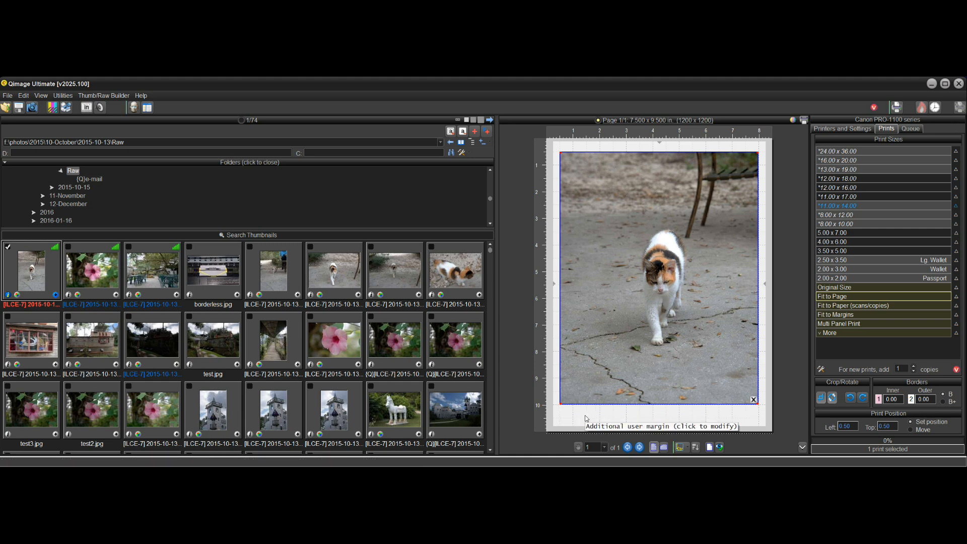
{"action": "mouse_move", "coordinate": [752, 155]}
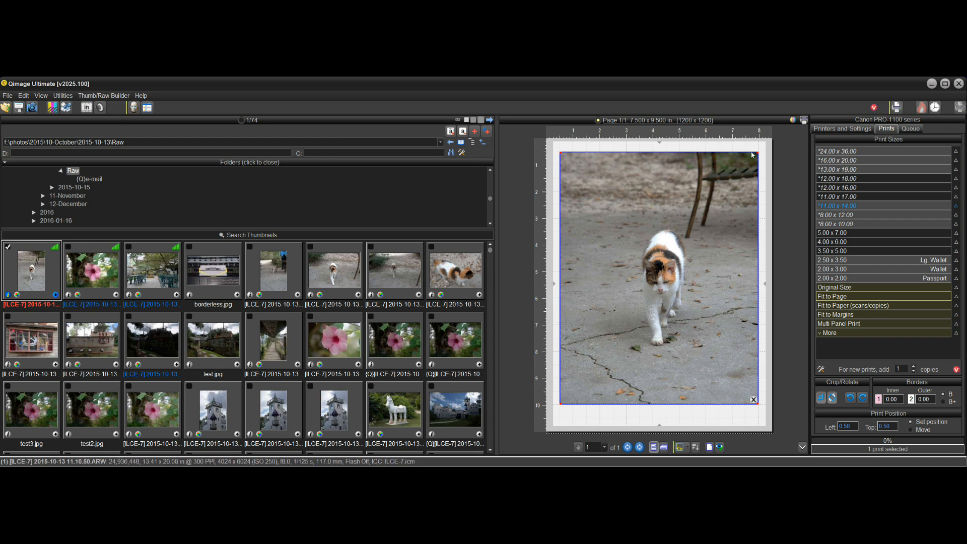
{"action": "mouse_move", "coordinate": [453, 335]}
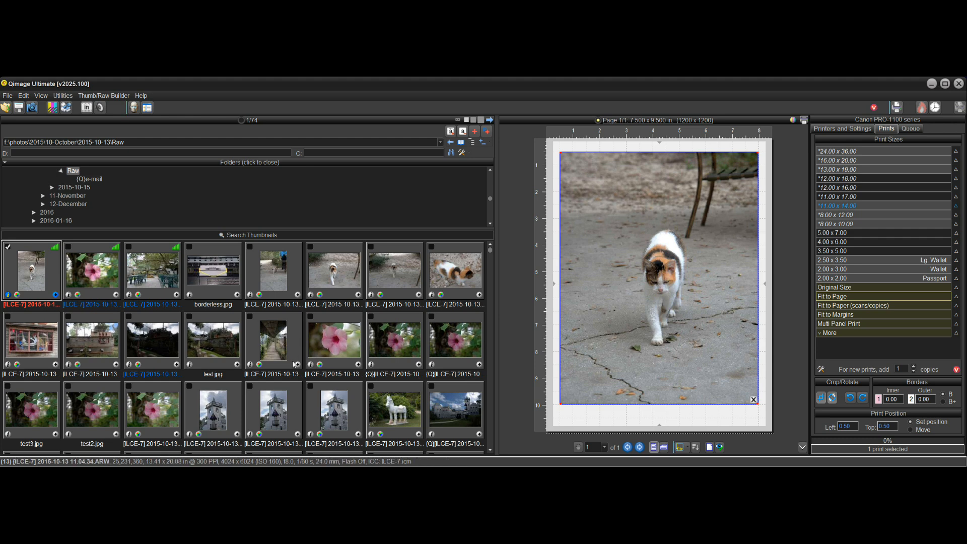
Step: Add the walkway and tower photos as prints, then remove the tower print
{"action": "left_click", "coordinate": [273, 337]}
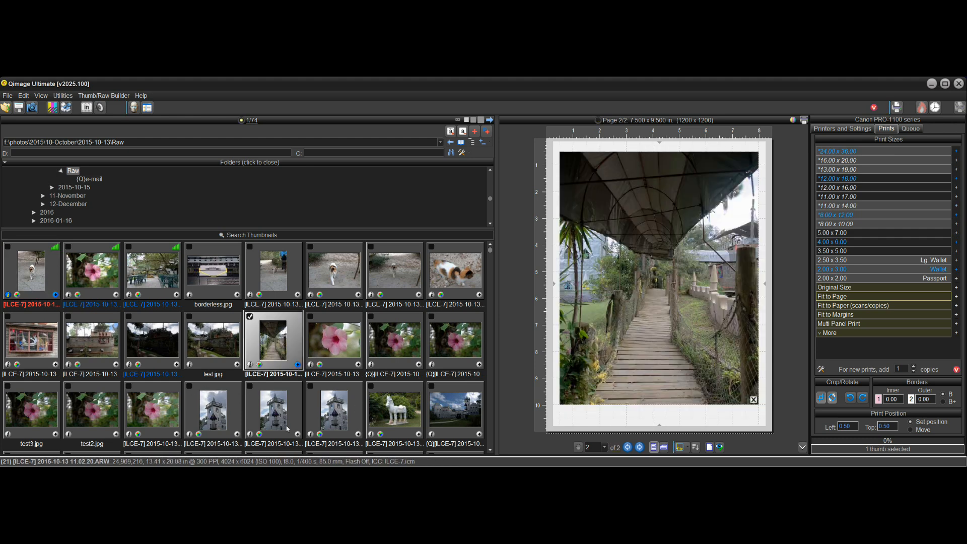
{"action": "left_click", "coordinate": [333, 409]}
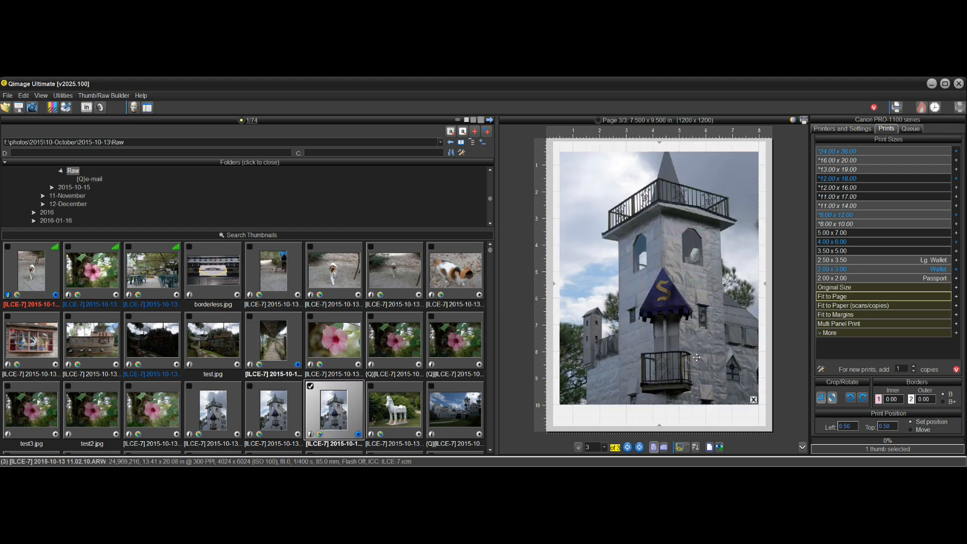
{"action": "mouse_move", "coordinate": [672, 415]}
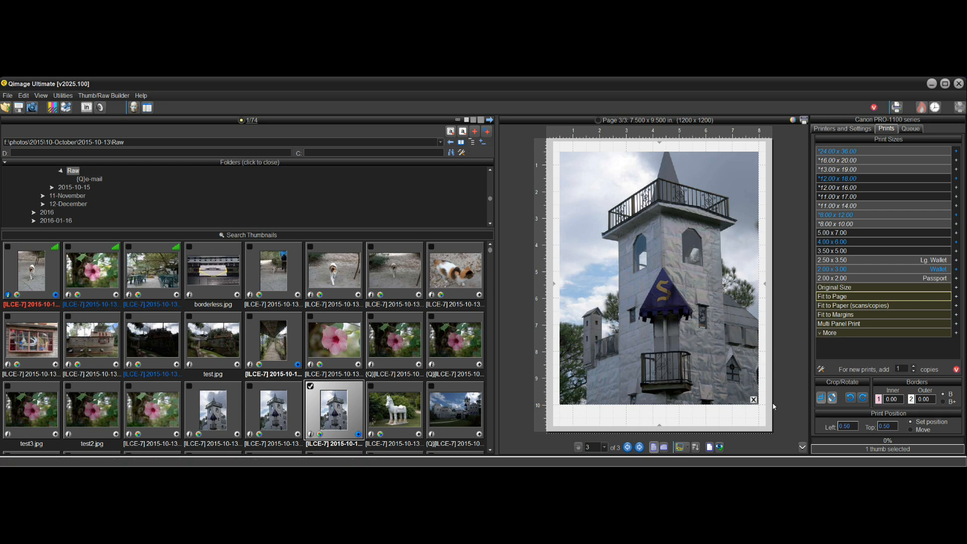
{"action": "left_click", "coordinate": [753, 399]}
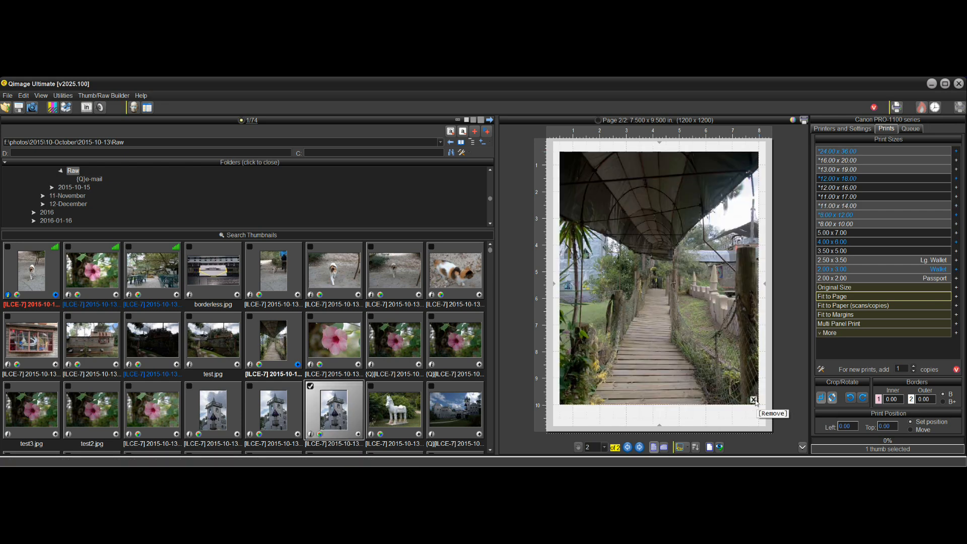
Step: Remove the walkway and cat prints, leaving an empty 7.500 x 9.500 in page
{"action": "left_click", "coordinate": [772, 413]}
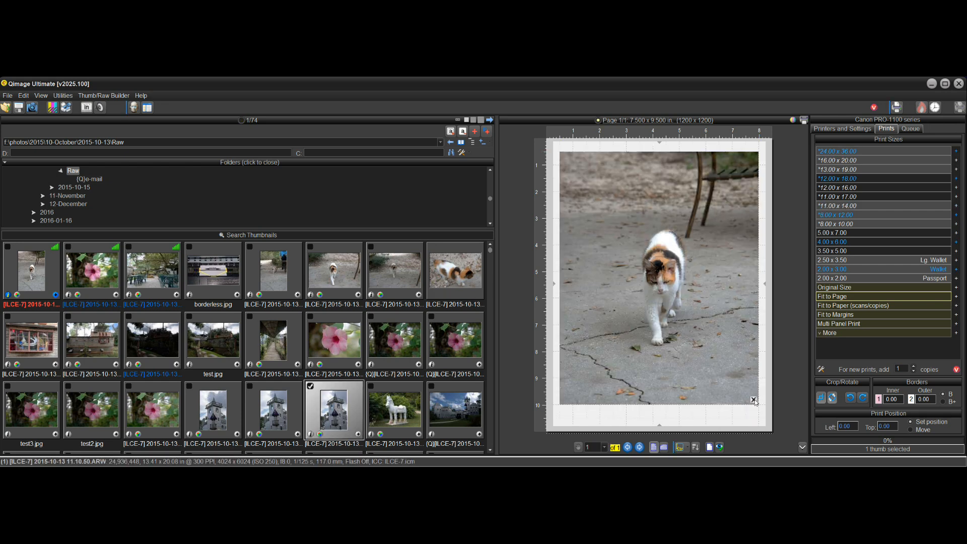
{"action": "left_click", "coordinate": [753, 399]}
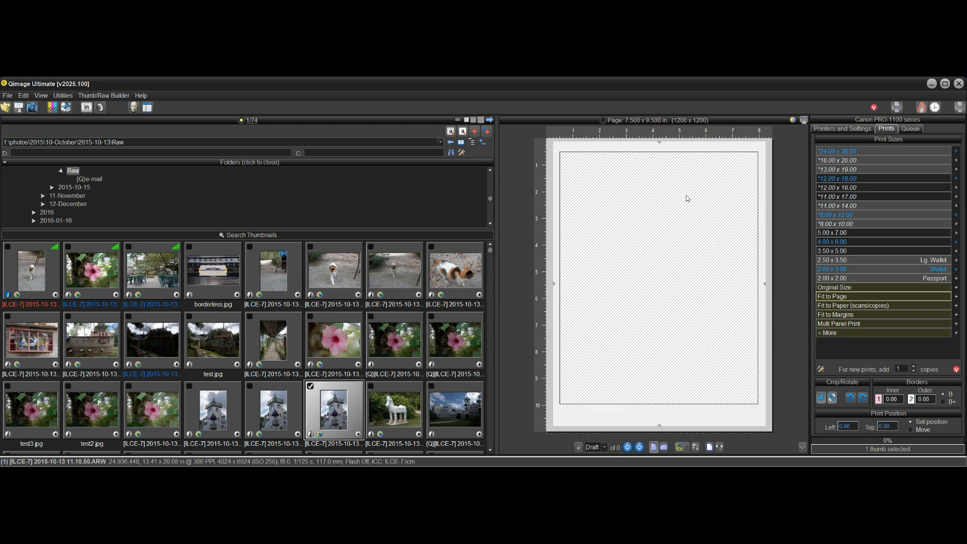
{"action": "mouse_move", "coordinate": [572, 160]}
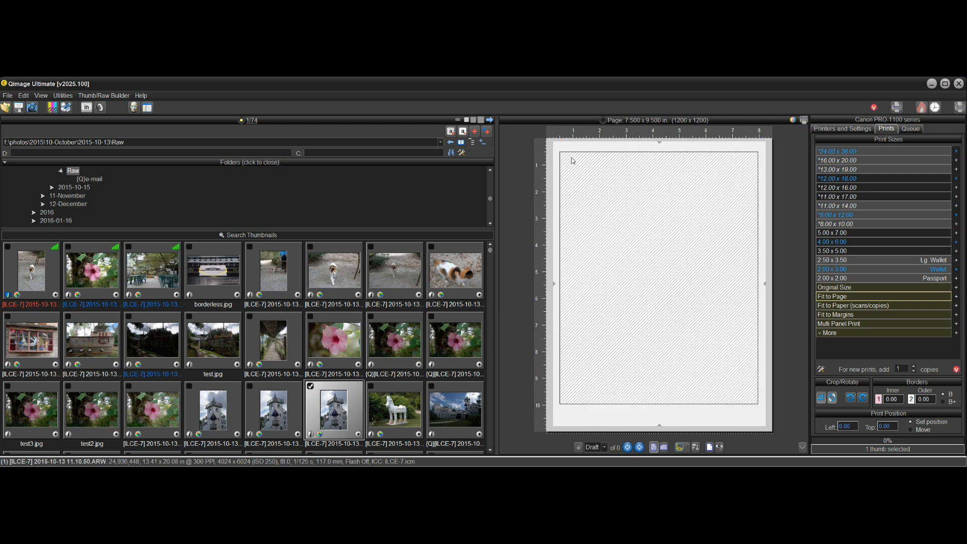
{"action": "mouse_move", "coordinate": [659, 228]}
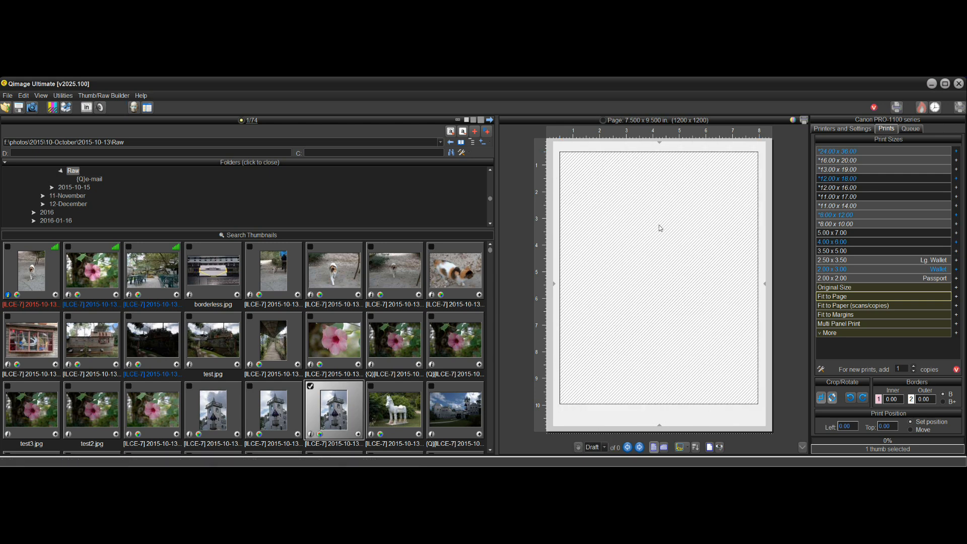
{"action": "mouse_move", "coordinate": [707, 215]}
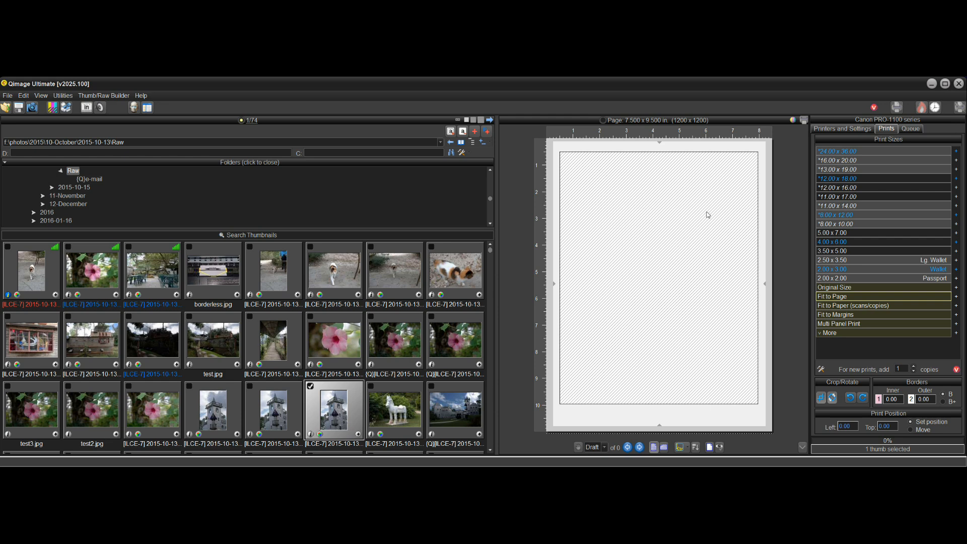
{"action": "mouse_move", "coordinate": [631, 148]}
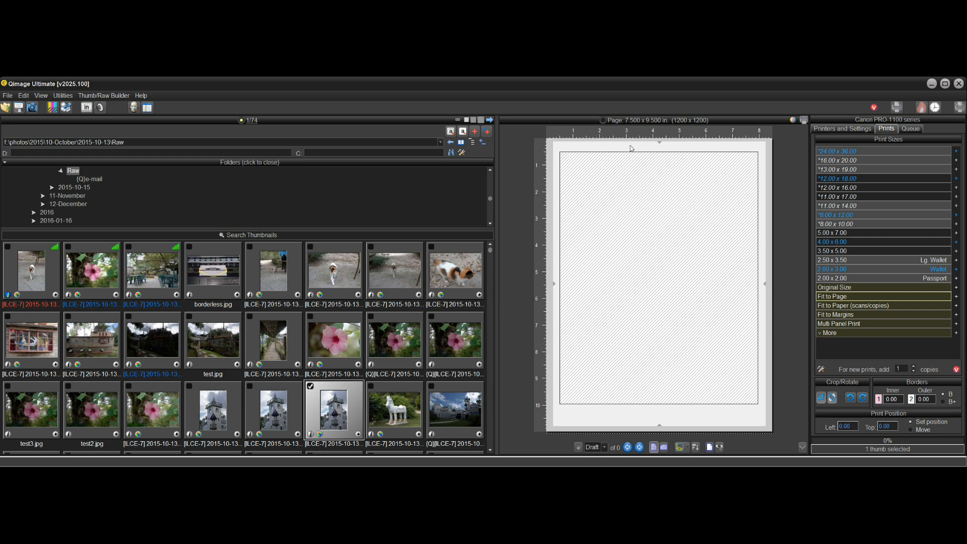
{"action": "mouse_move", "coordinate": [784, 250]}
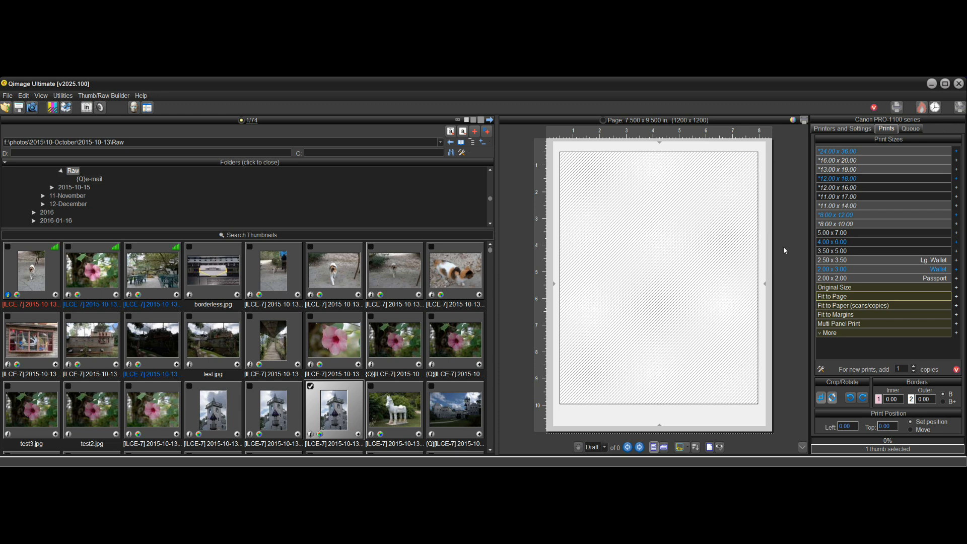
{"action": "mouse_move", "coordinate": [770, 227]}
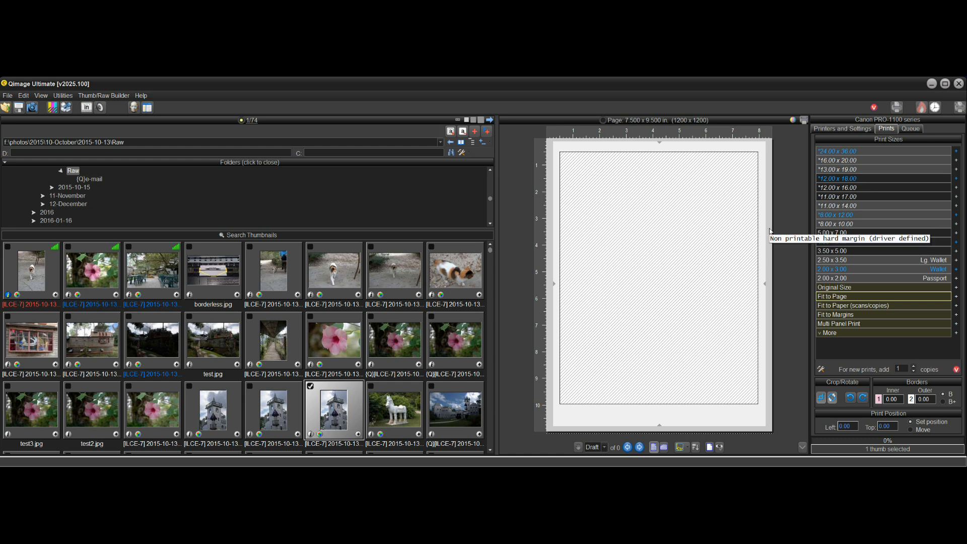
{"action": "mouse_move", "coordinate": [761, 240]}
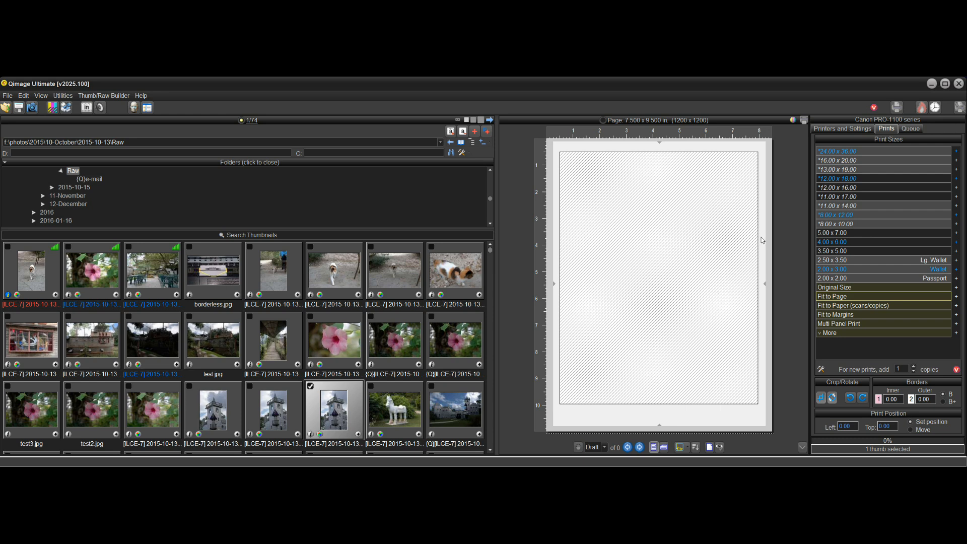
{"action": "mouse_move", "coordinate": [762, 240]}
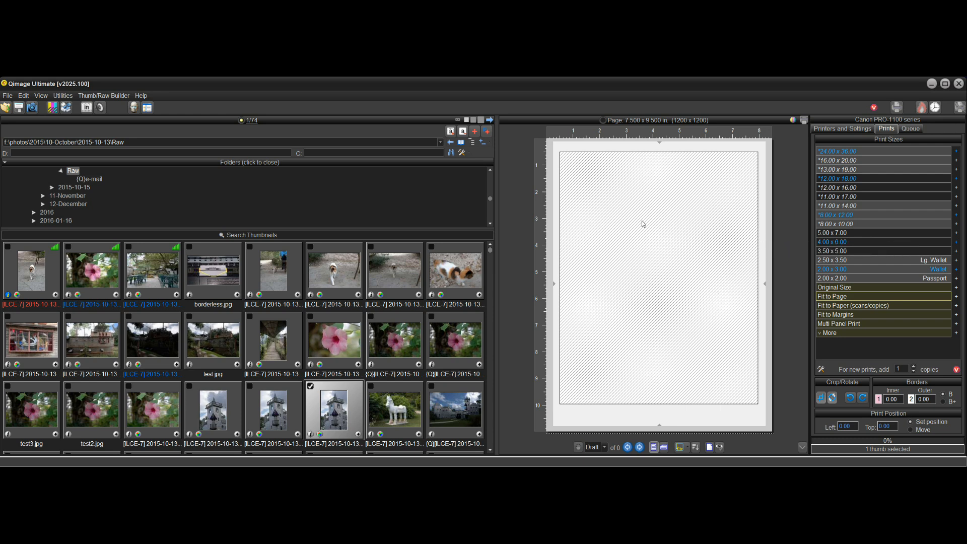
{"action": "mouse_move", "coordinate": [683, 306]}
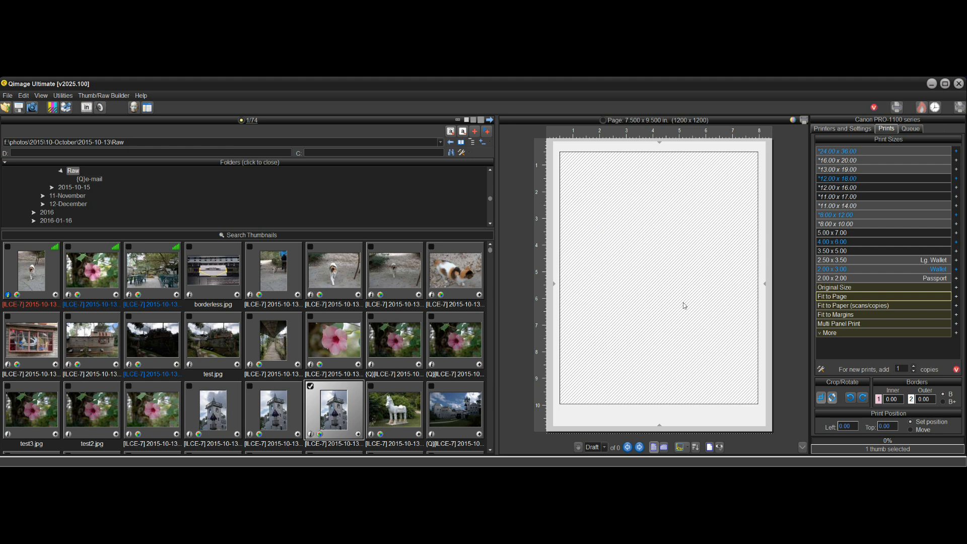
{"action": "mouse_move", "coordinate": [725, 289]}
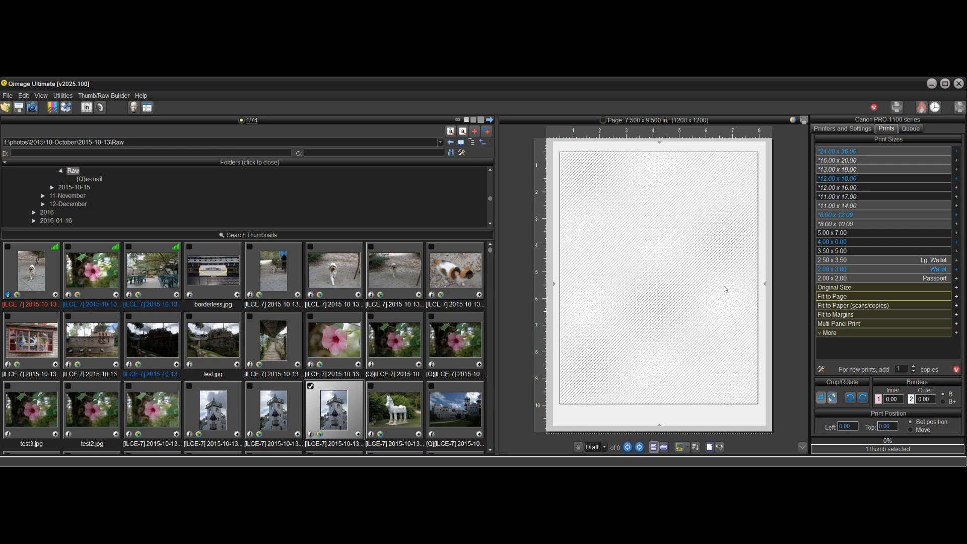
{"action": "mouse_move", "coordinate": [660, 297]}
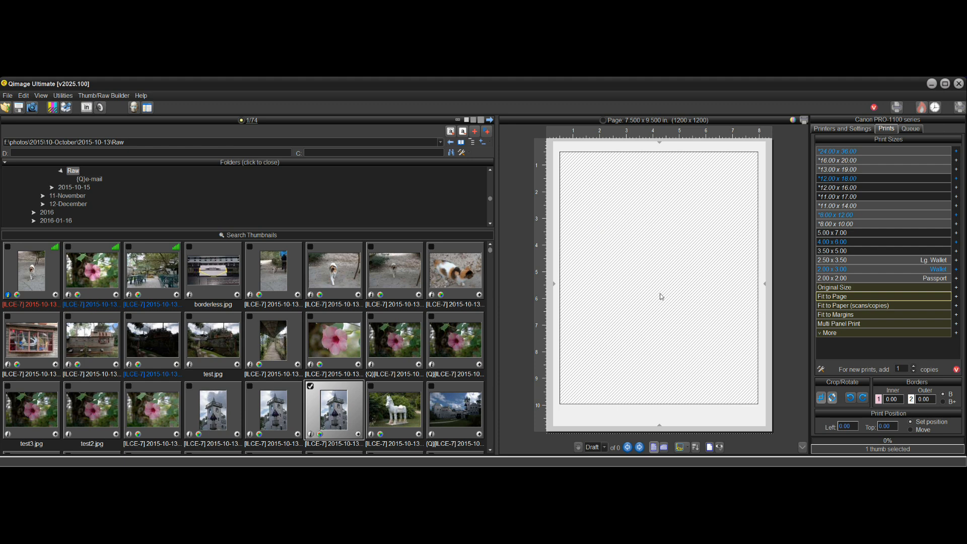
{"action": "mouse_move", "coordinate": [645, 433]}
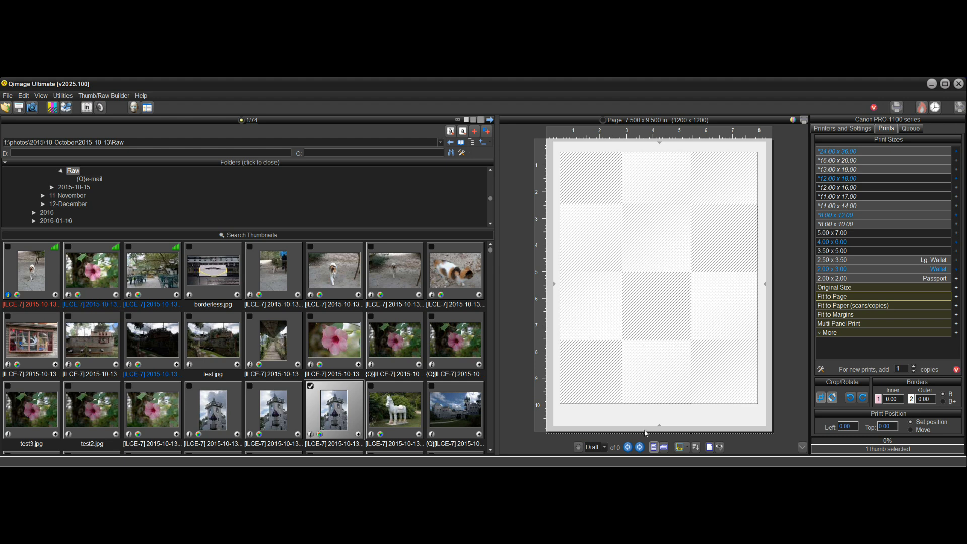
{"action": "mouse_move", "coordinate": [754, 146]}
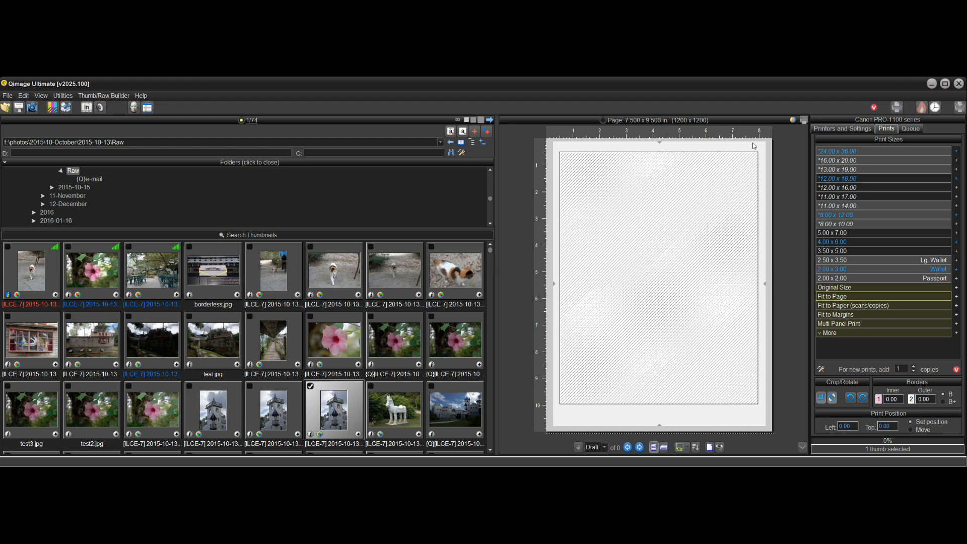
{"action": "mouse_move", "coordinate": [701, 140]}
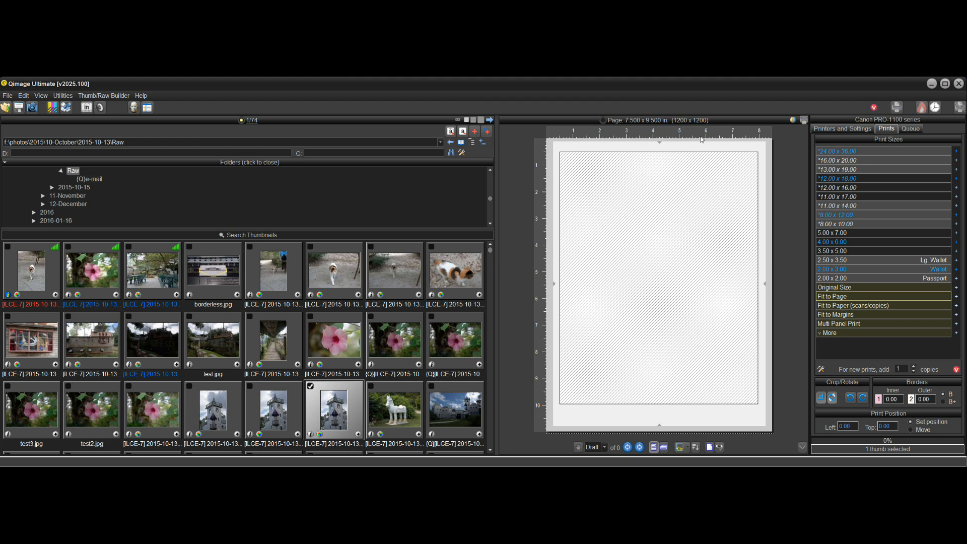
{"action": "mouse_move", "coordinate": [704, 409]}
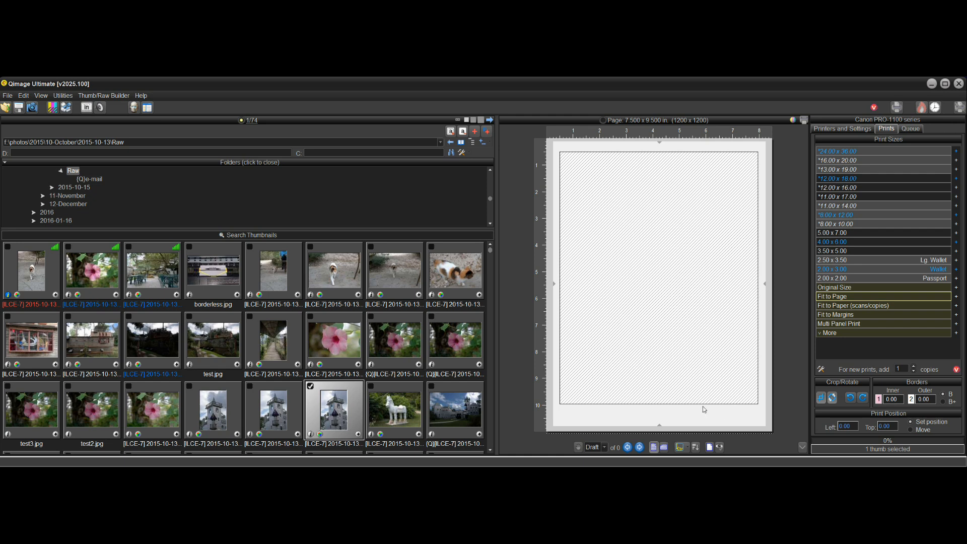
{"action": "mouse_move", "coordinate": [618, 384]}
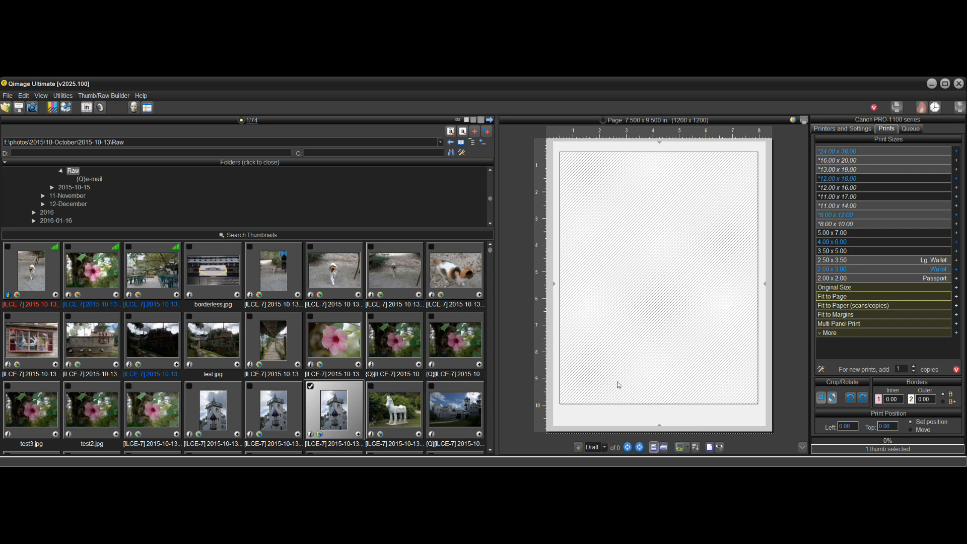
{"action": "mouse_move", "coordinate": [558, 334]}
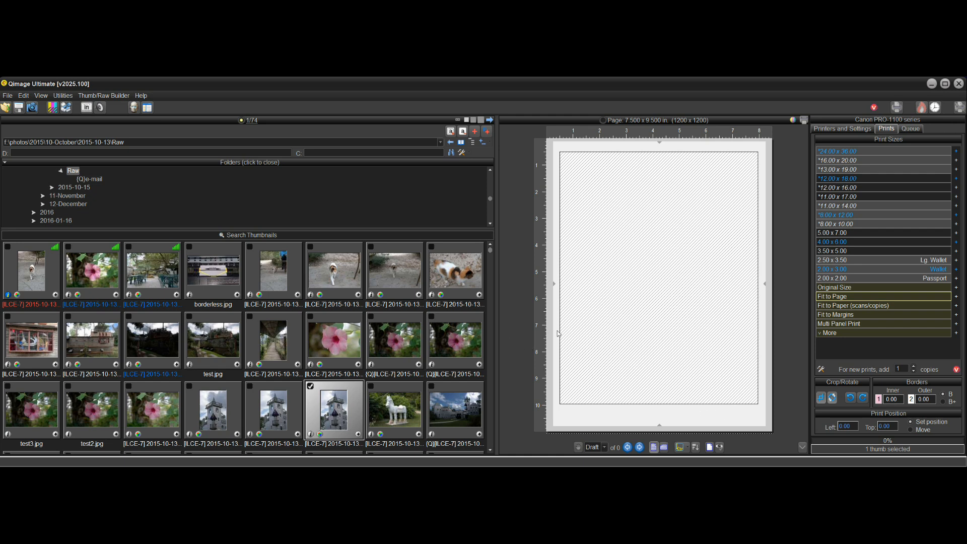
{"action": "mouse_move", "coordinate": [568, 327]}
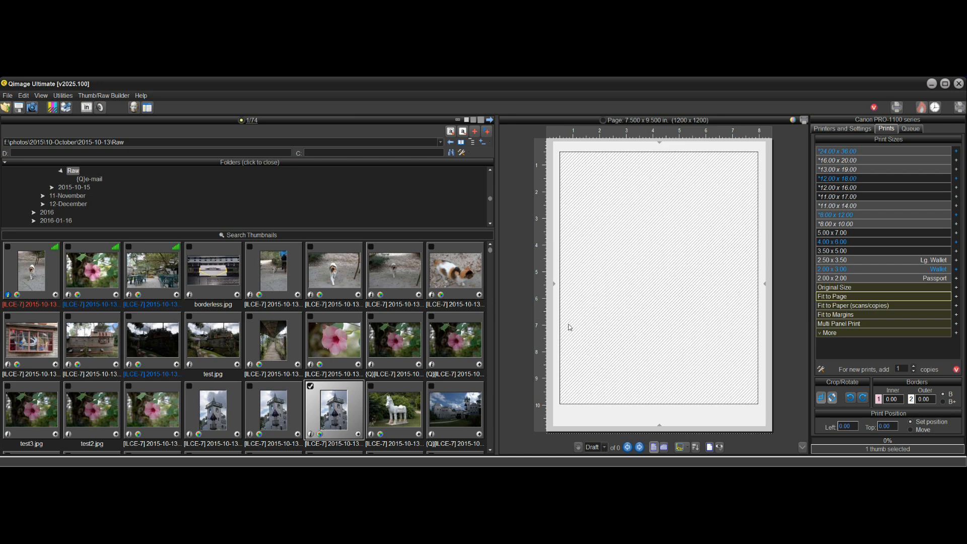
{"action": "mouse_move", "coordinate": [773, 312]}
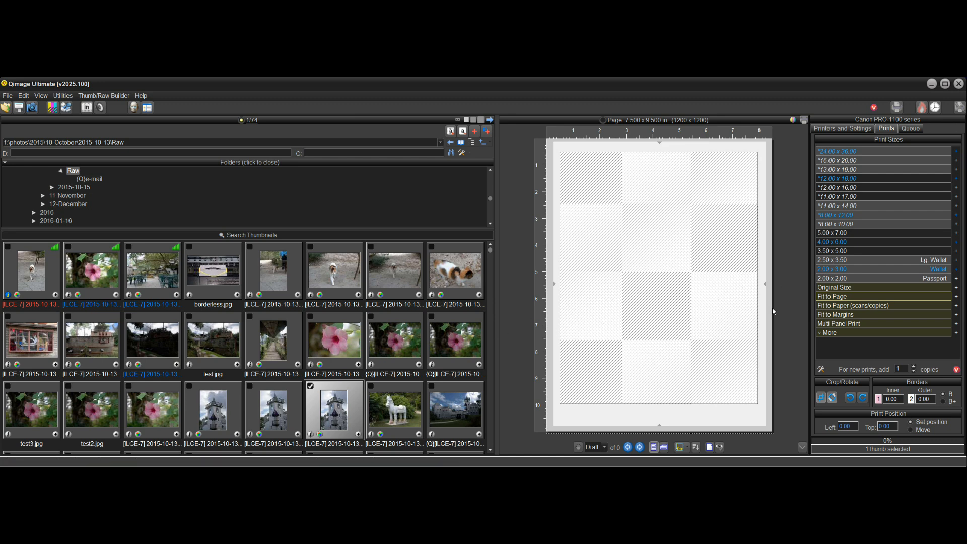
{"action": "mouse_move", "coordinate": [805, 355]}
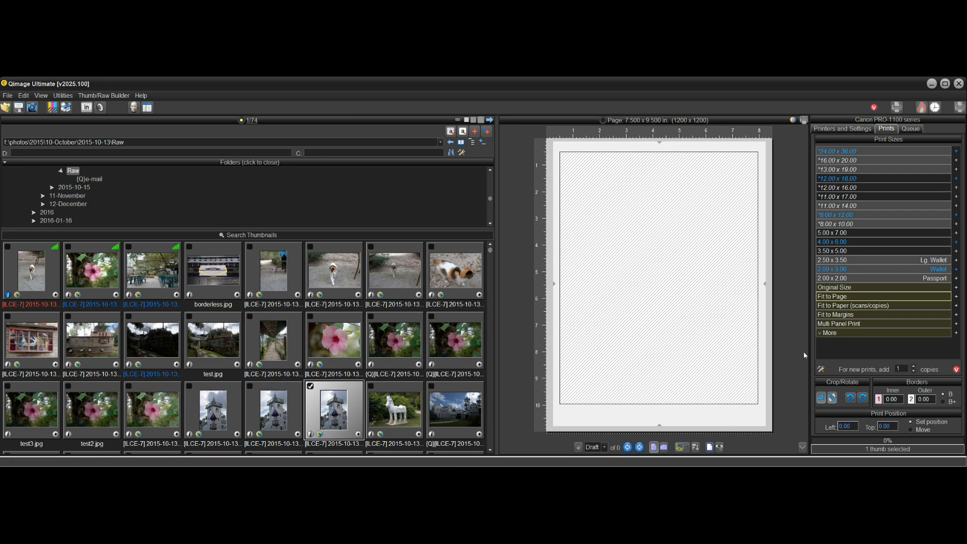
{"action": "mouse_move", "coordinate": [416, 360]}
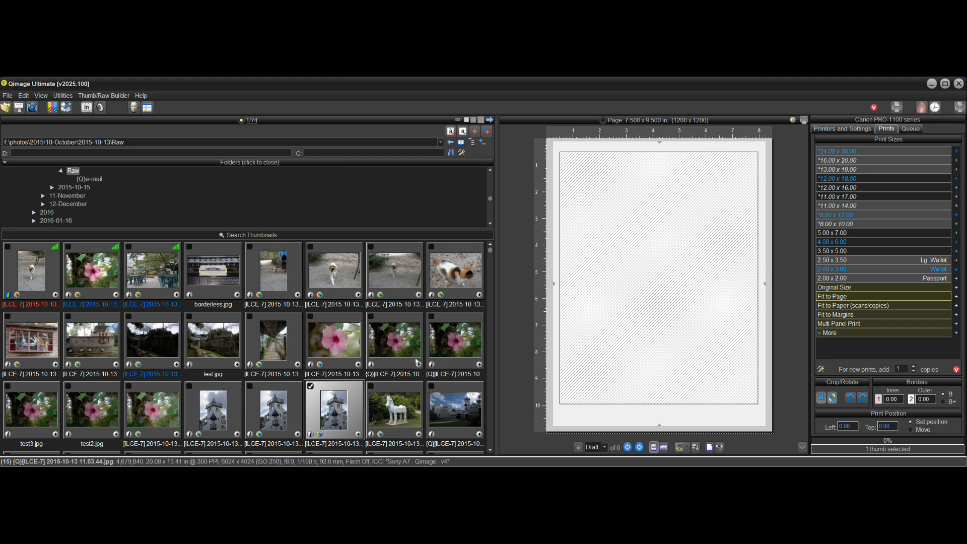
Step: Add the flower, cat, tower and building photos as six 2.00 x 3.00 wallet prints
{"action": "left_click", "coordinate": [393, 338]}
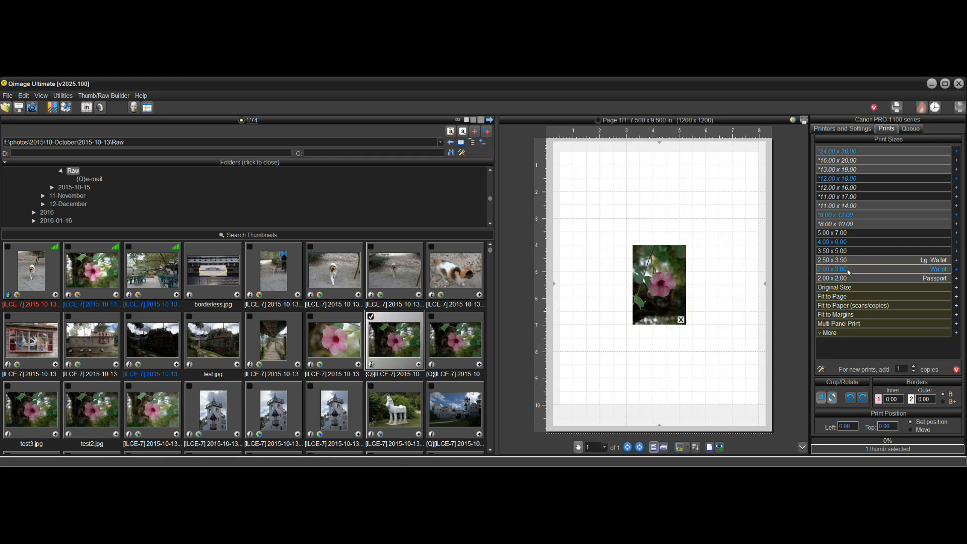
{"action": "left_click", "coordinate": [393, 338]}
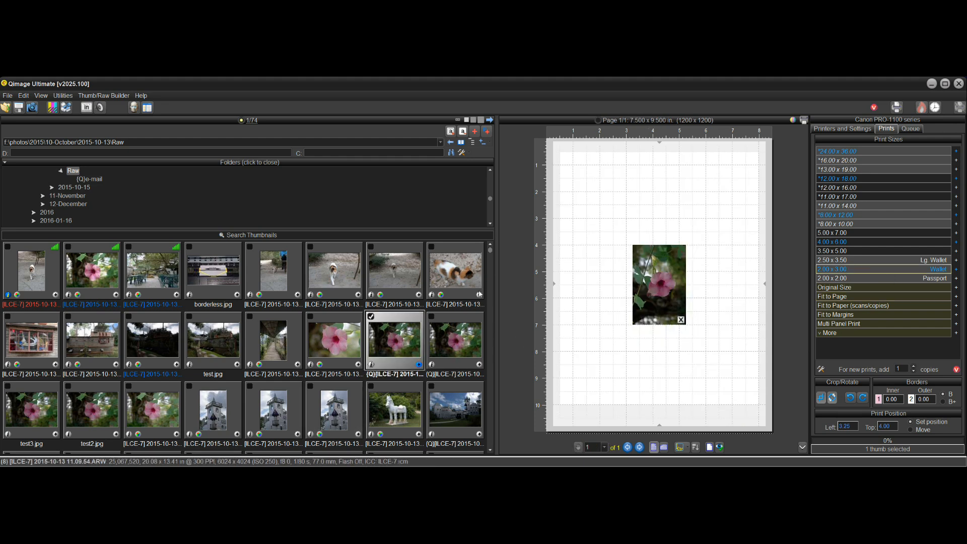
{"action": "left_click", "coordinate": [454, 268]}
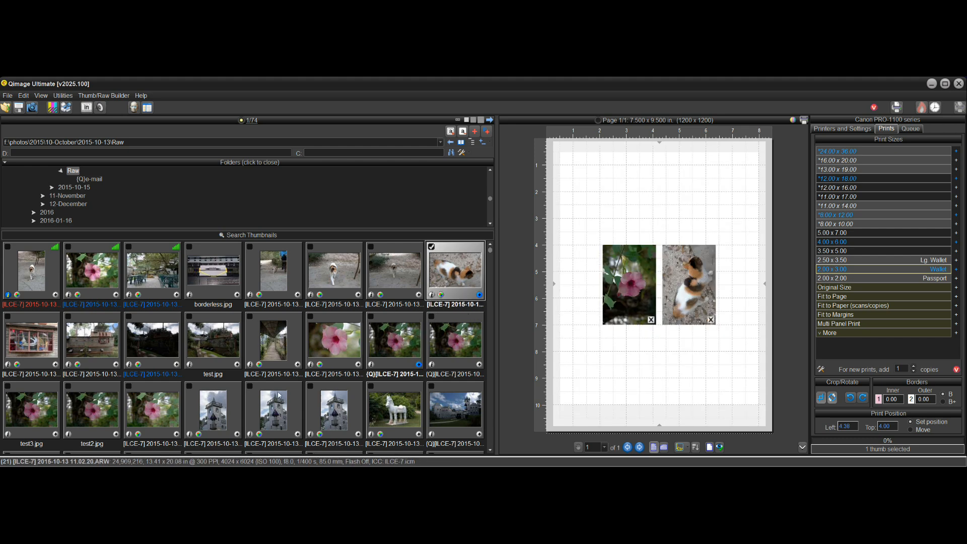
{"action": "left_click", "coordinate": [212, 409]}
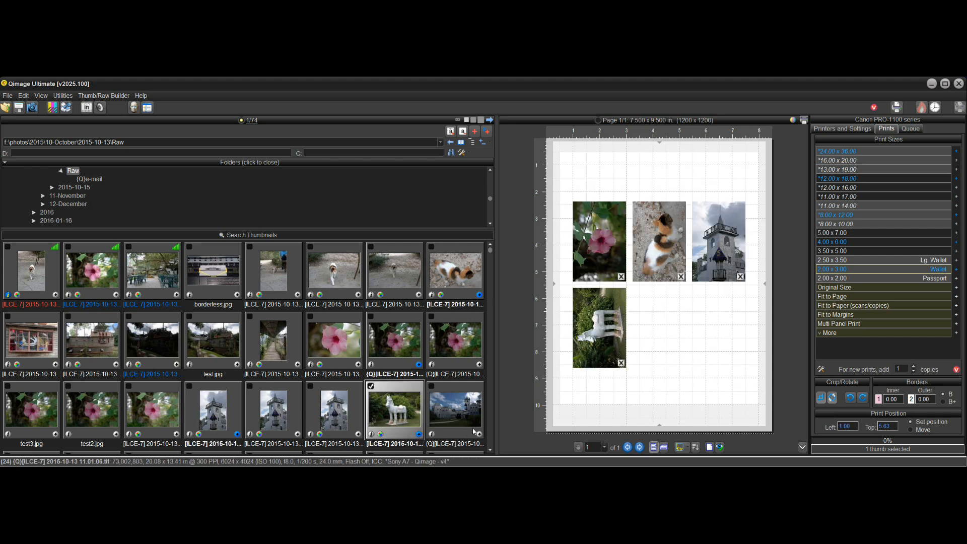
{"action": "left_click", "coordinate": [454, 409]}
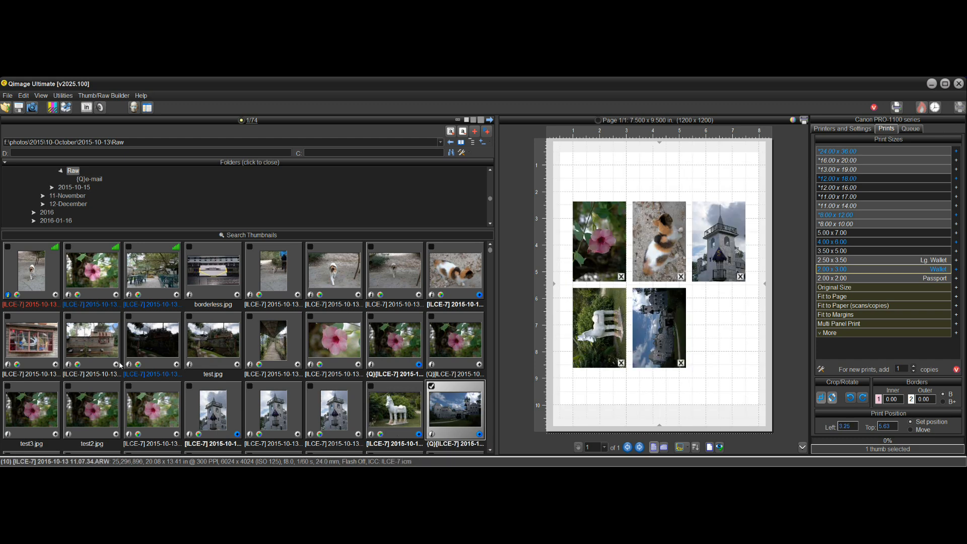
{"action": "left_click", "coordinate": [91, 338]}
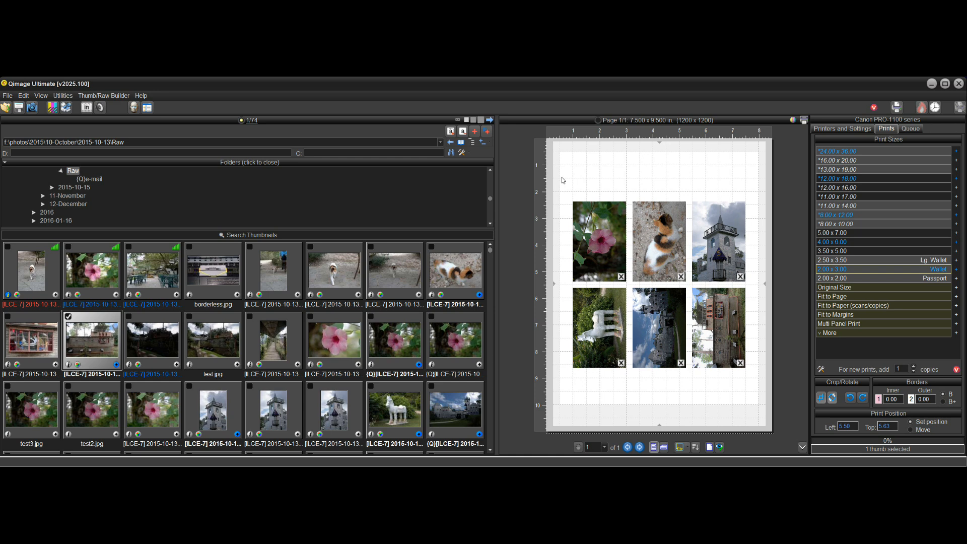
{"action": "mouse_move", "coordinate": [761, 302]}
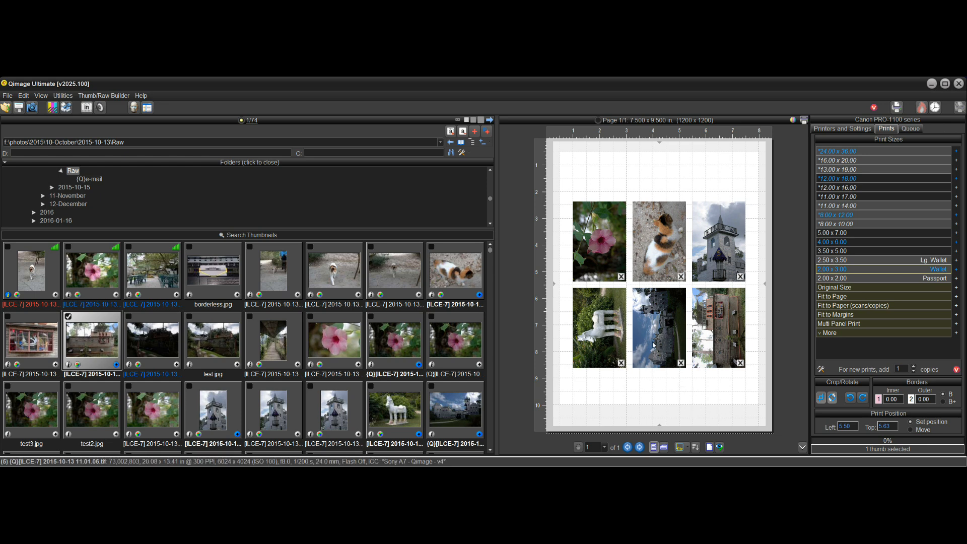
{"action": "mouse_move", "coordinate": [684, 447]}
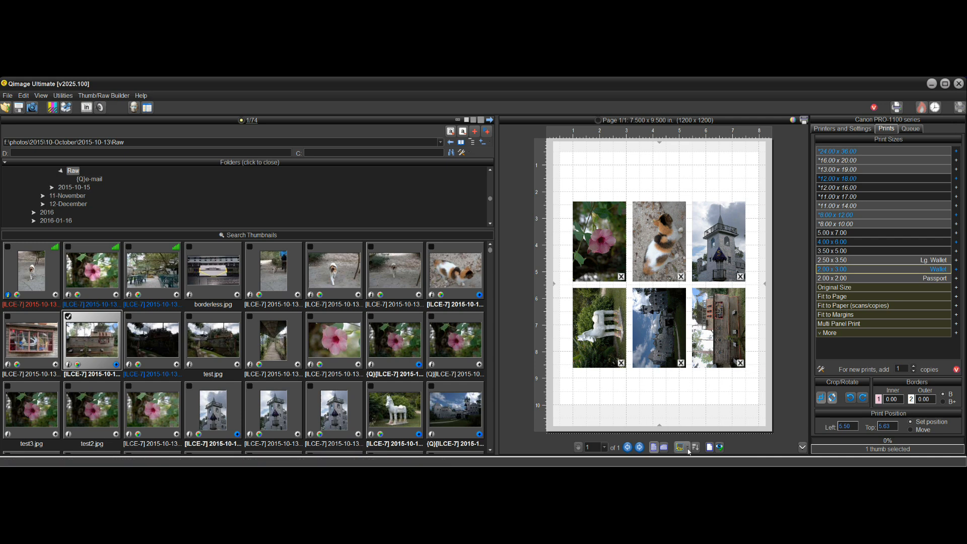
Step: Rearrange the six wallet prints using the Center placement method
{"action": "left_click", "coordinate": [680, 447]}
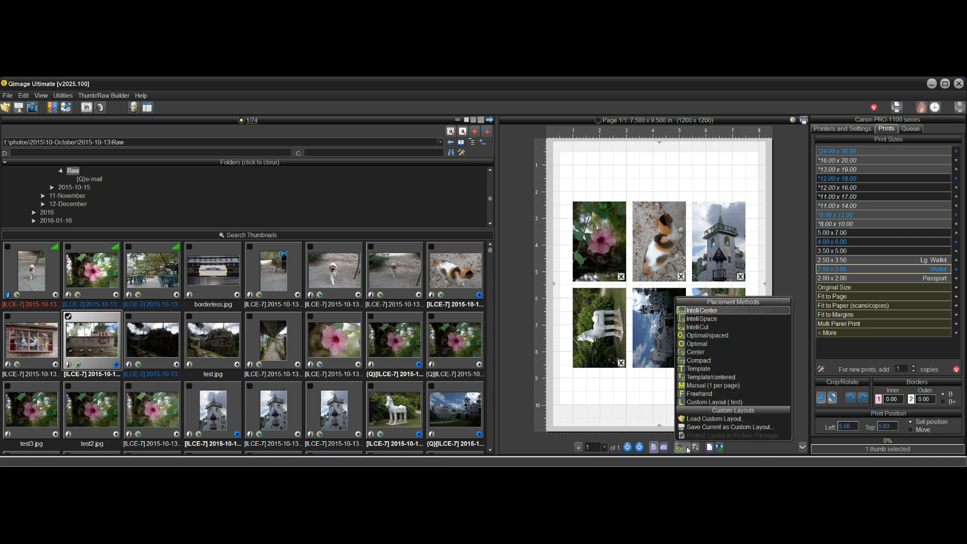
{"action": "mouse_move", "coordinate": [695, 352]}
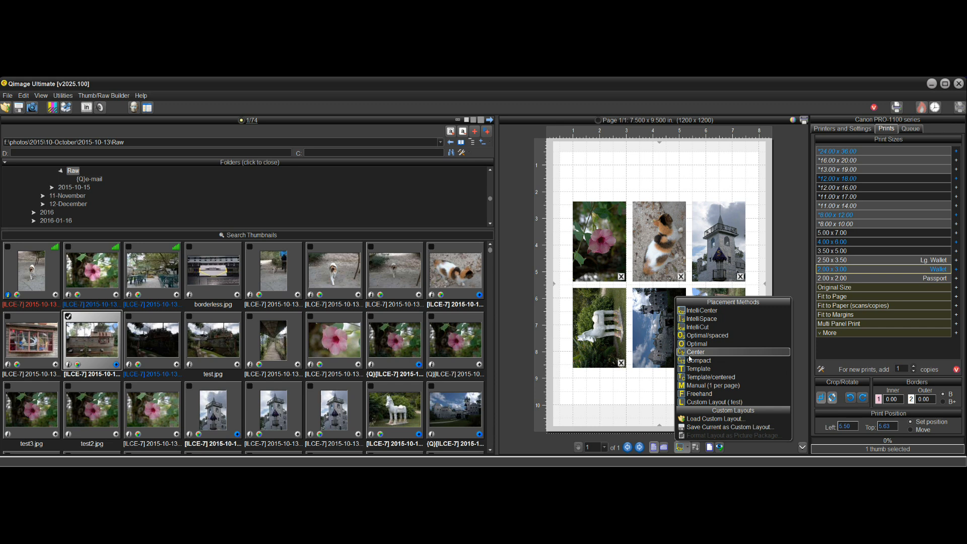
{"action": "left_click", "coordinate": [697, 360]}
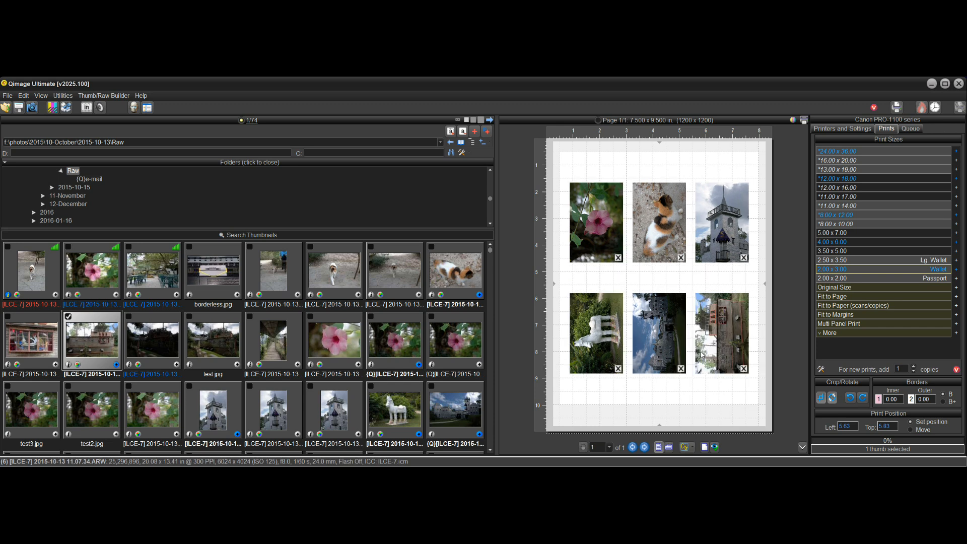
{"action": "mouse_move", "coordinate": [561, 152]}
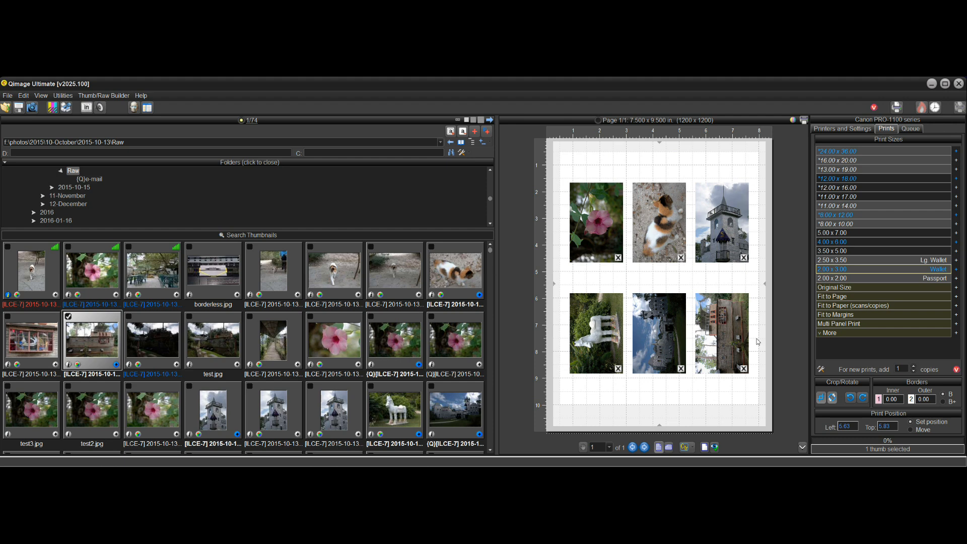
{"action": "mouse_move", "coordinate": [688, 422]}
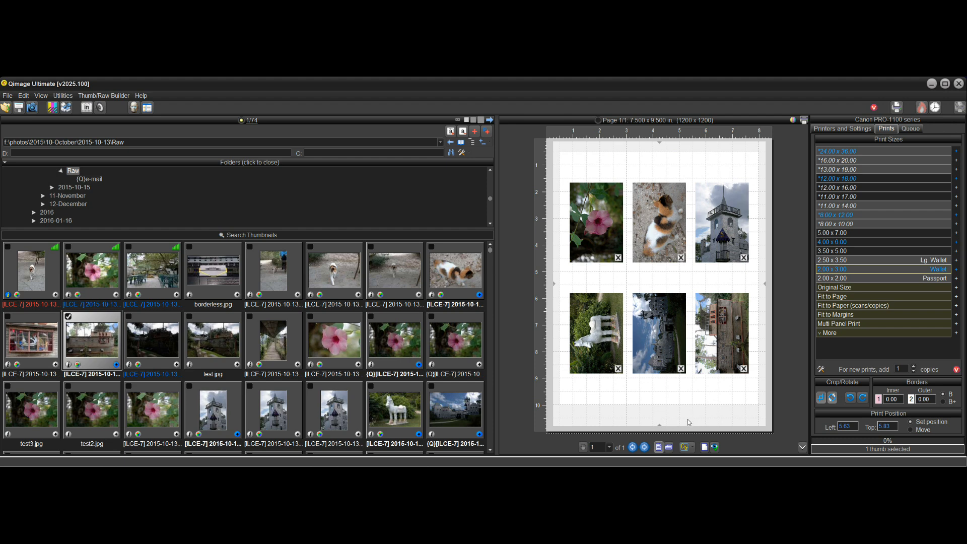
{"action": "mouse_move", "coordinate": [740, 182]}
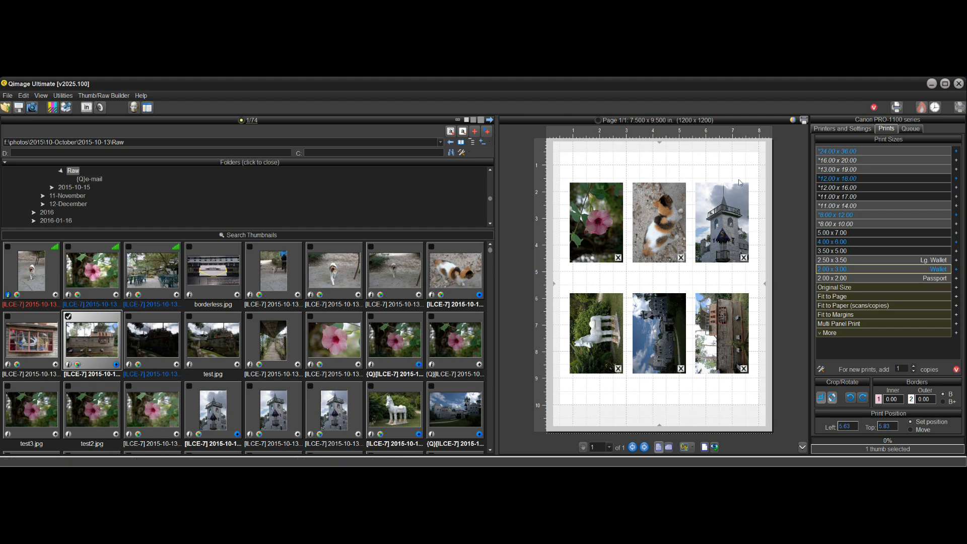
{"action": "mouse_move", "coordinate": [751, 407]}
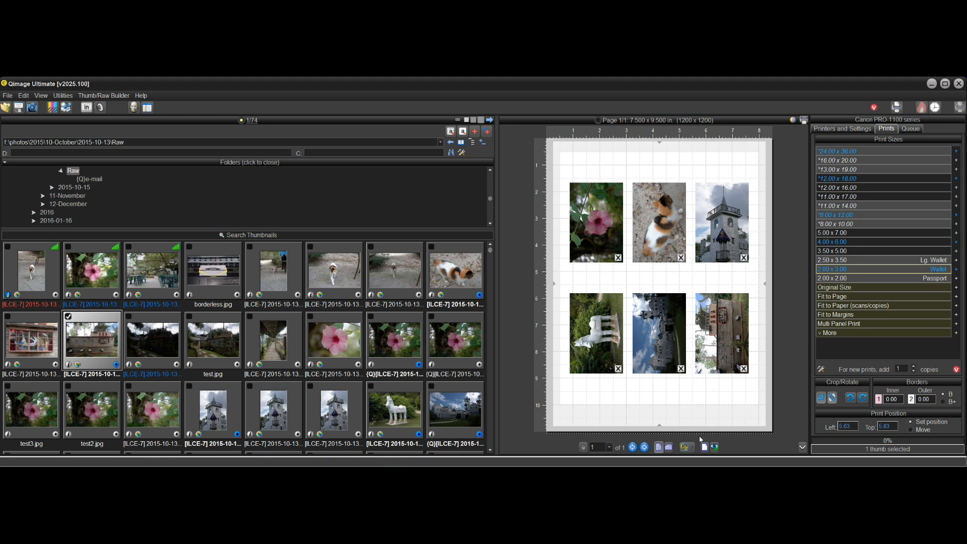
Step: Reopen the print placement methods list over the centred six-print layout
{"action": "left_click", "coordinate": [685, 447]}
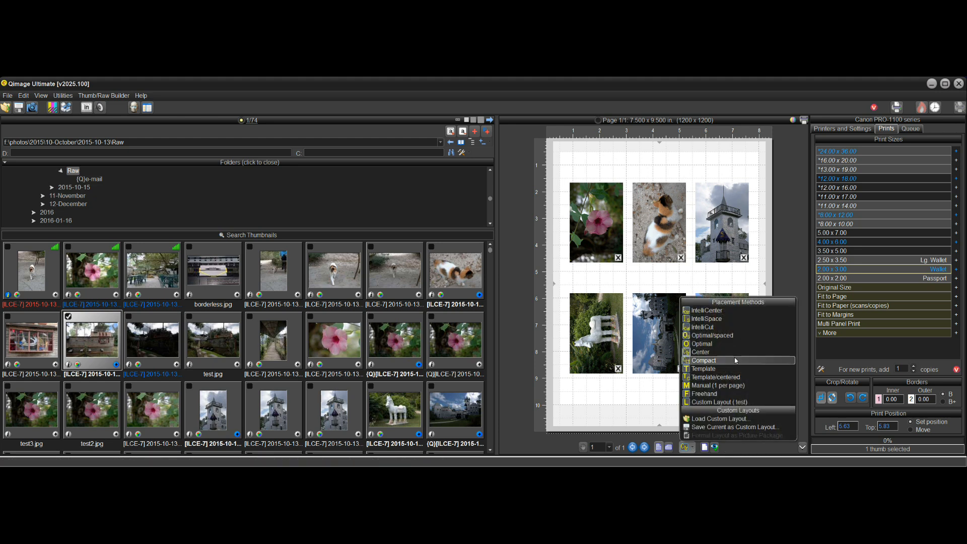
{"action": "mouse_move", "coordinate": [720, 369]}
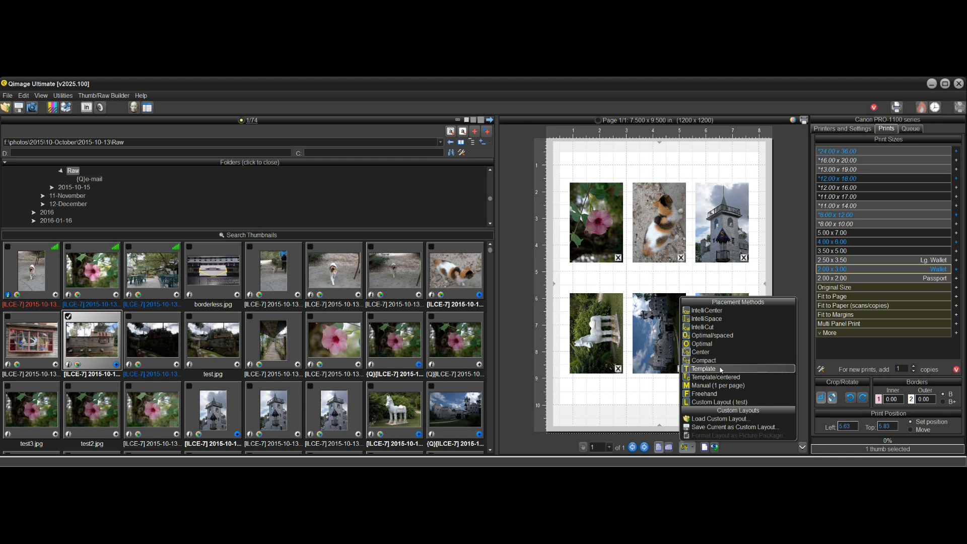
{"action": "mouse_move", "coordinate": [719, 360]}
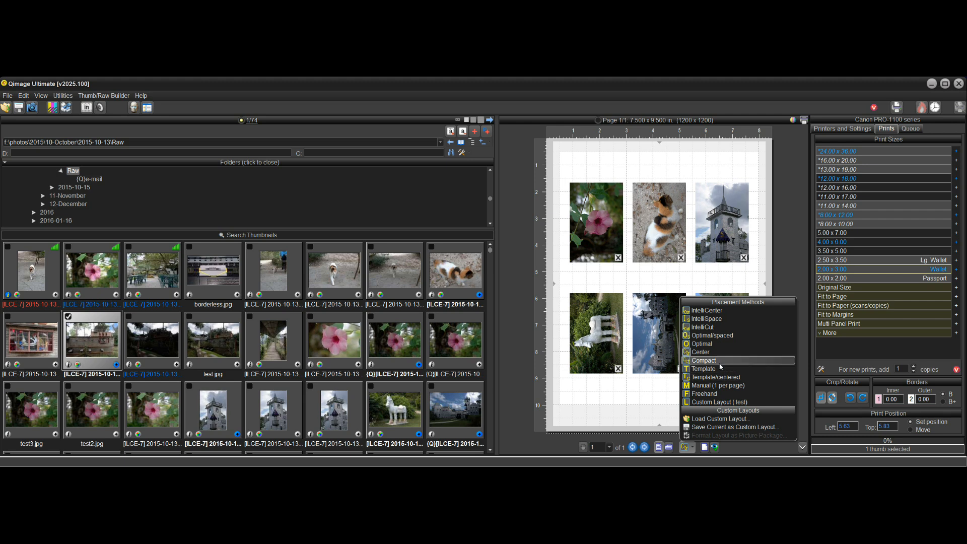
{"action": "mouse_move", "coordinate": [703, 368]}
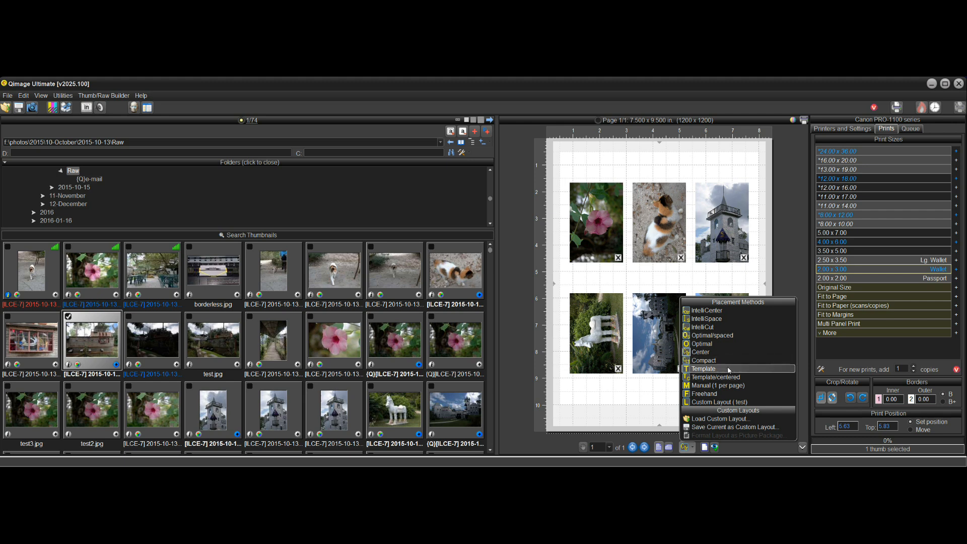
{"action": "mouse_move", "coordinate": [706, 310]}
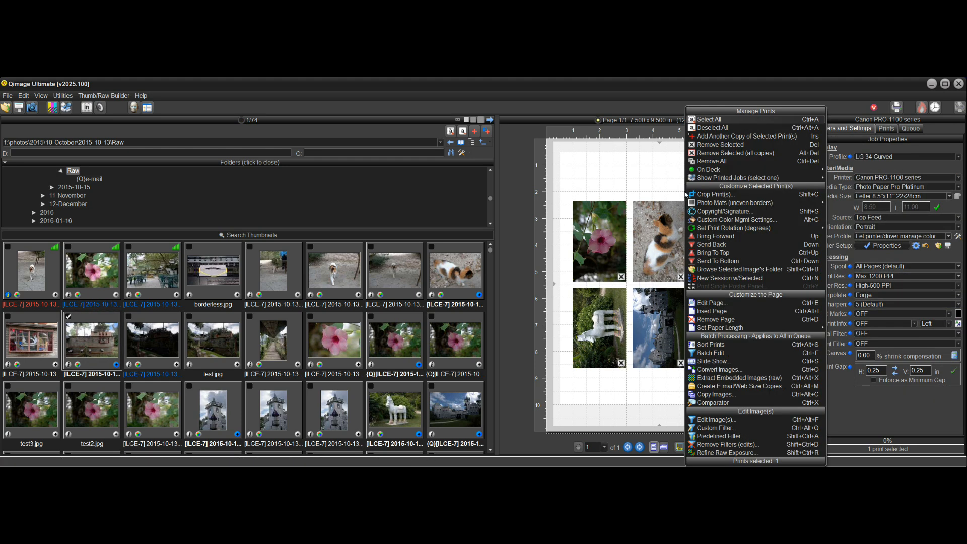
{"action": "left_click", "coordinate": [711, 160]}
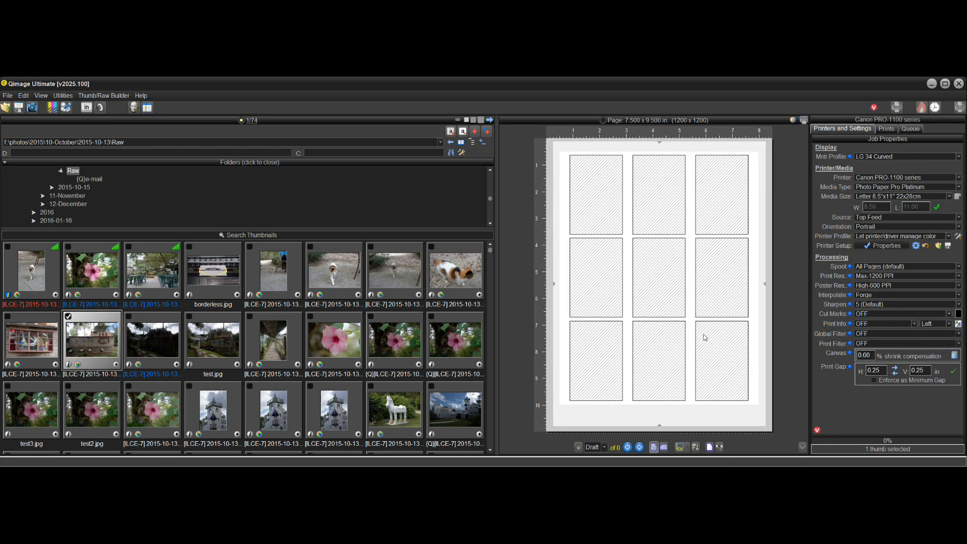
{"action": "mouse_move", "coordinate": [763, 401]}
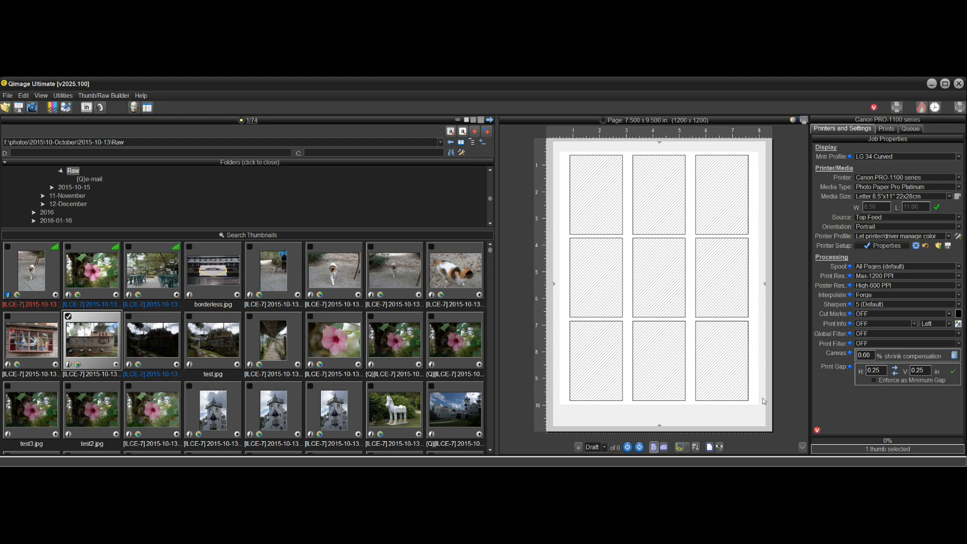
{"action": "mouse_move", "coordinate": [790, 382]}
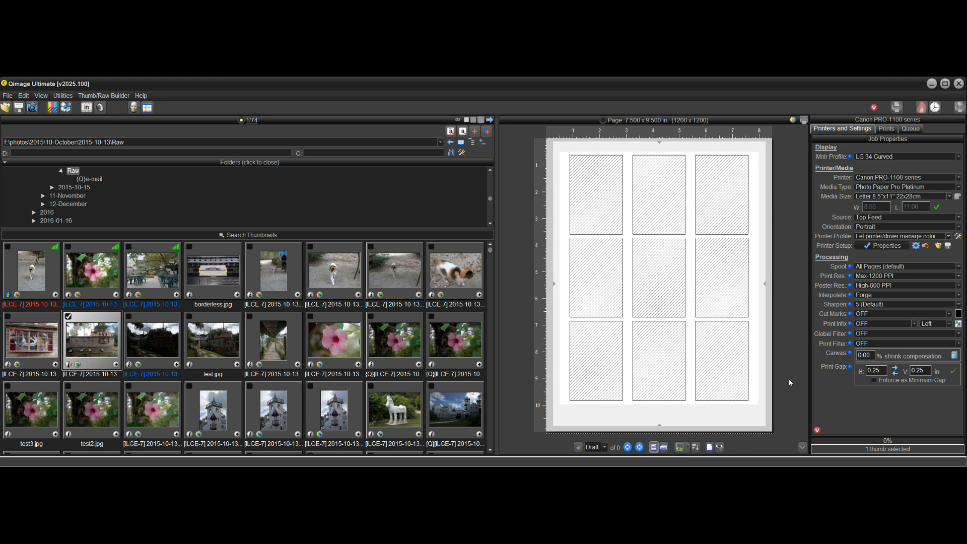
{"action": "mouse_move", "coordinate": [666, 246]}
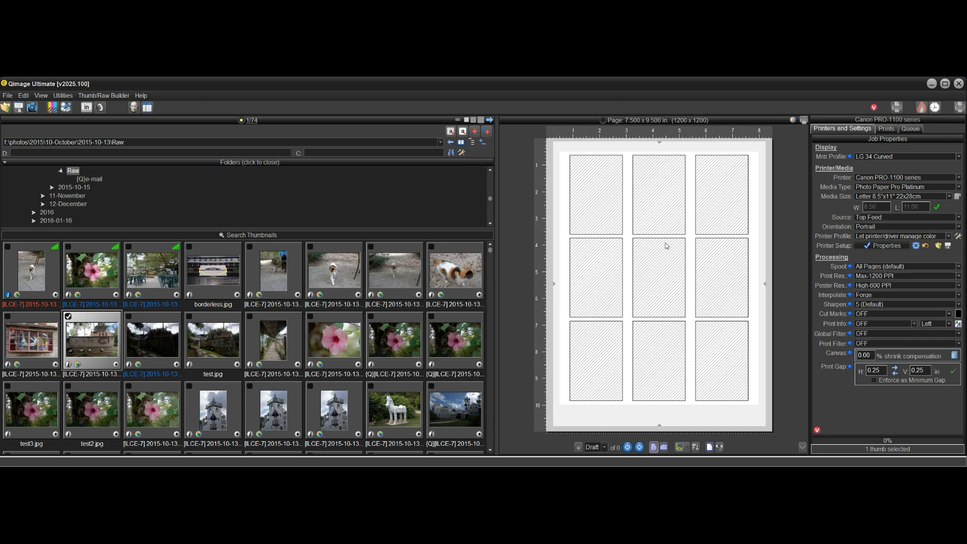
{"action": "left_click", "coordinate": [886, 129]}
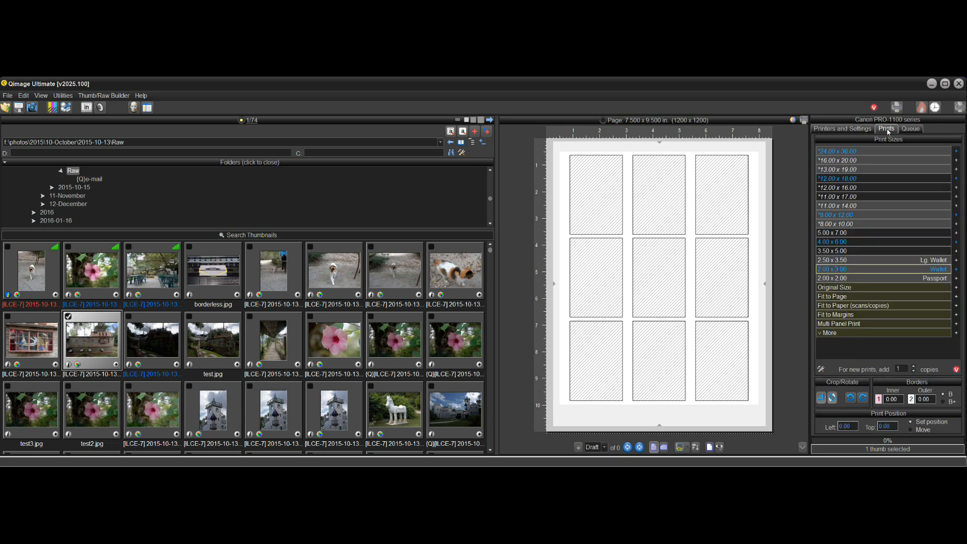
{"action": "mouse_move", "coordinate": [785, 319]}
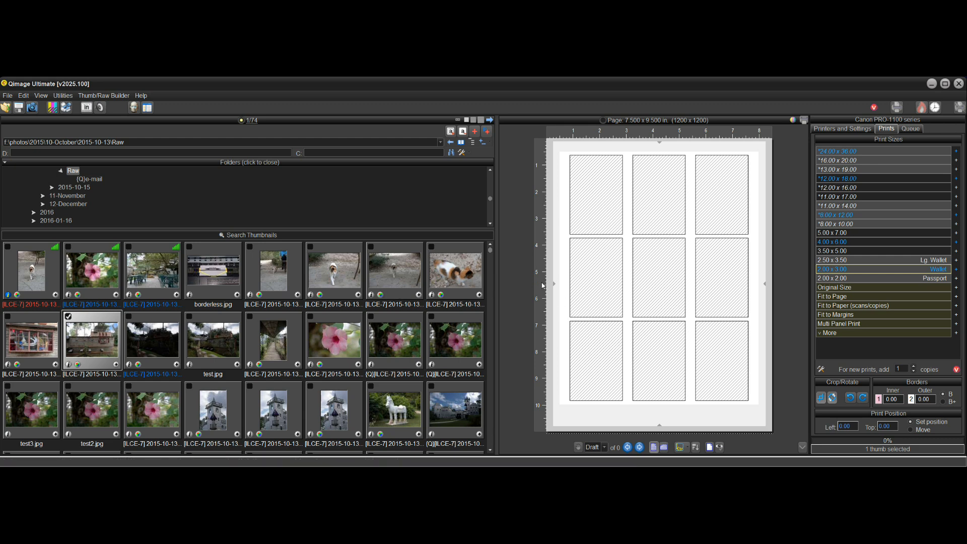
{"action": "mouse_move", "coordinate": [654, 150]}
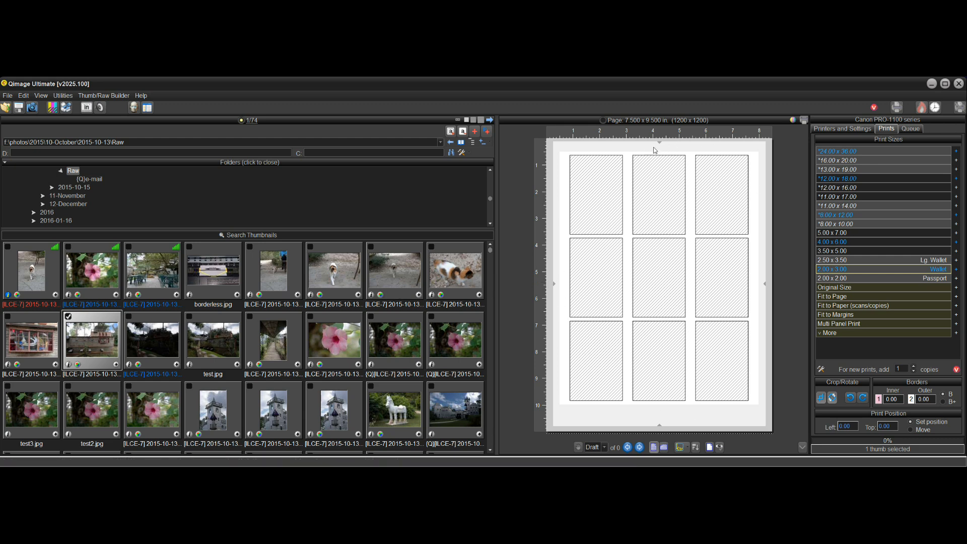
{"action": "mouse_move", "coordinate": [640, 297]}
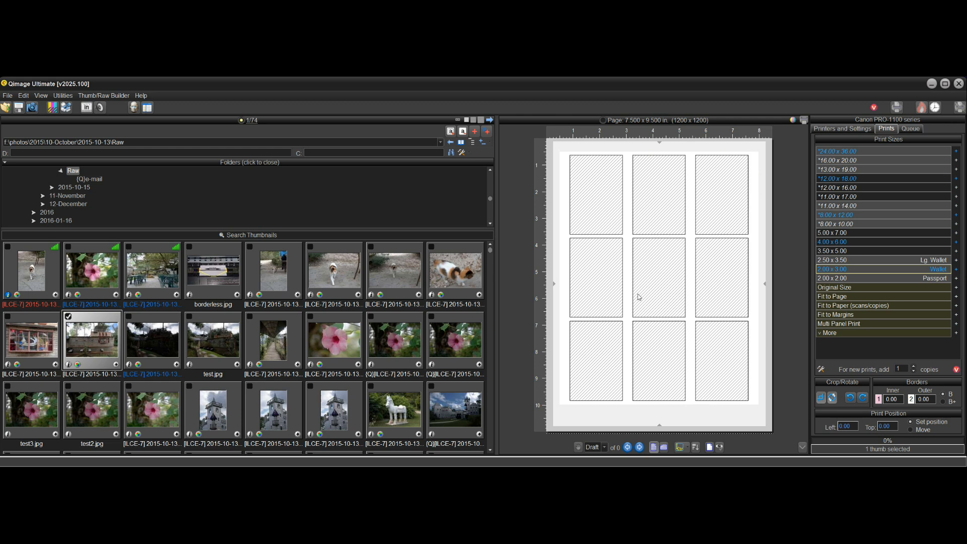
{"action": "mouse_move", "coordinate": [698, 415]}
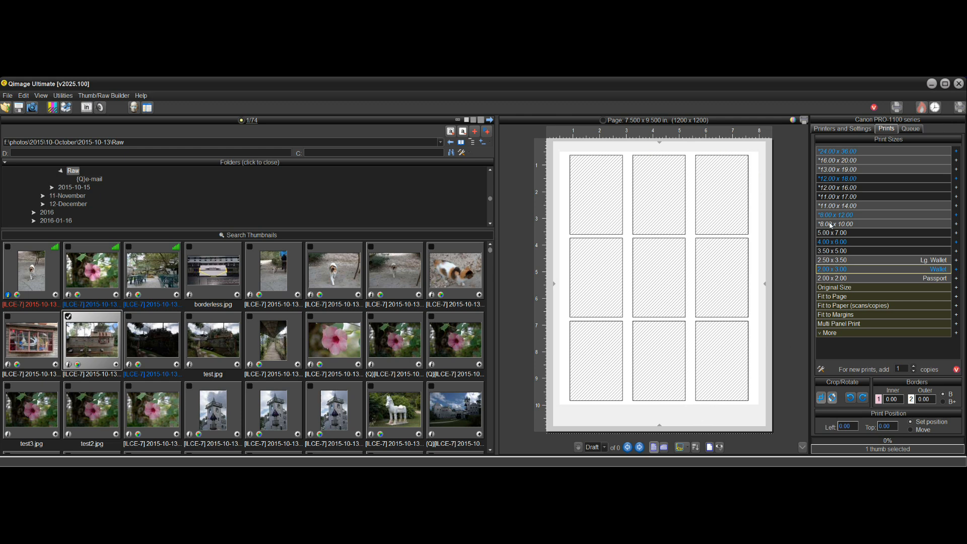
{"action": "mouse_move", "coordinate": [836, 223]}
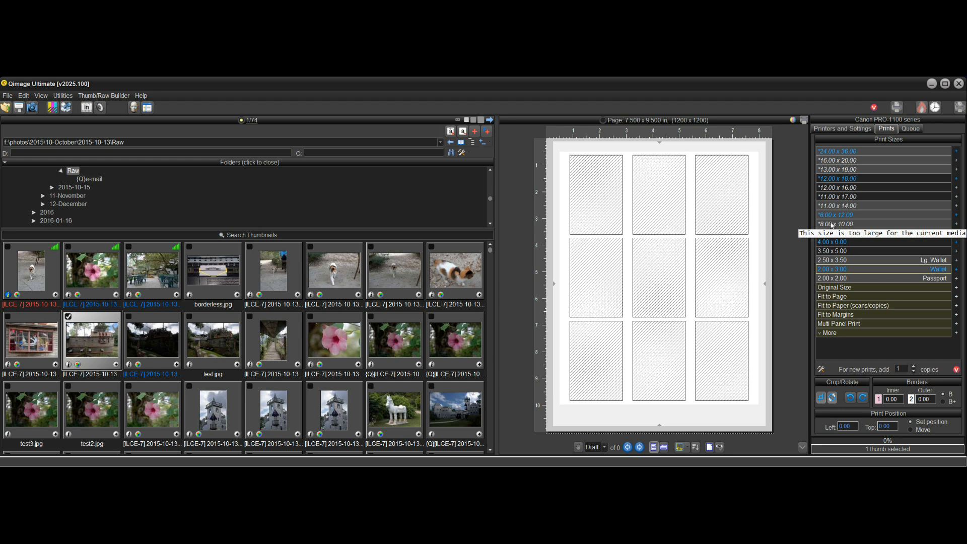
{"action": "mouse_move", "coordinate": [765, 185]}
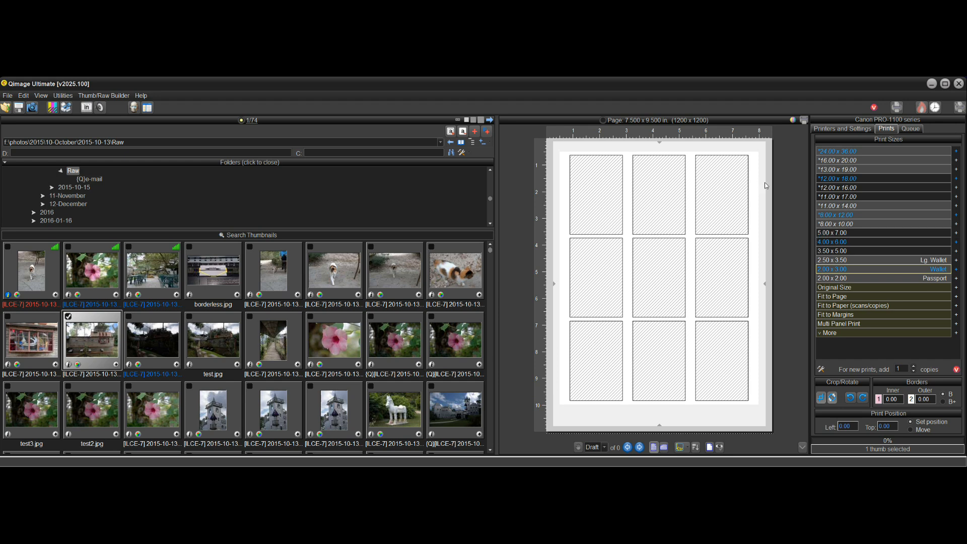
{"action": "mouse_move", "coordinate": [774, 147]}
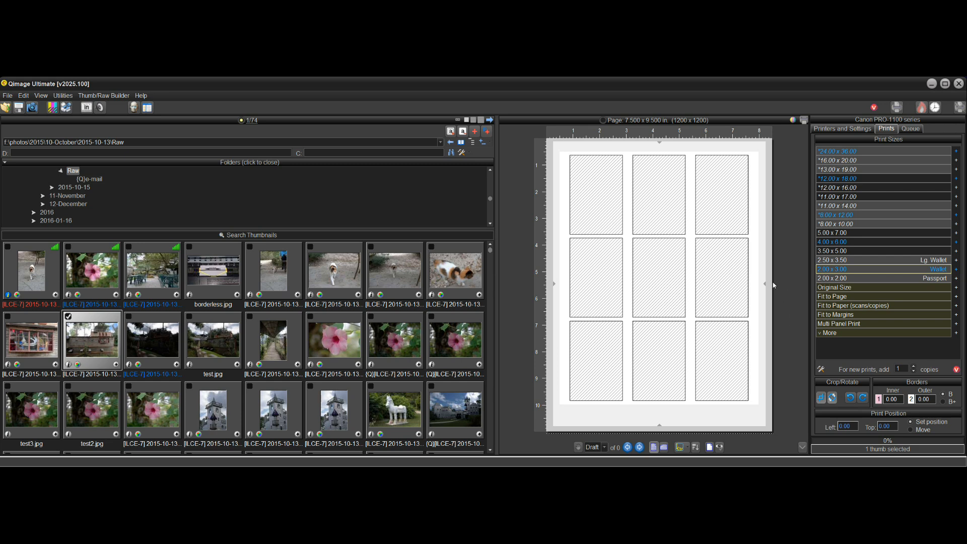
{"action": "mouse_move", "coordinate": [670, 149]}
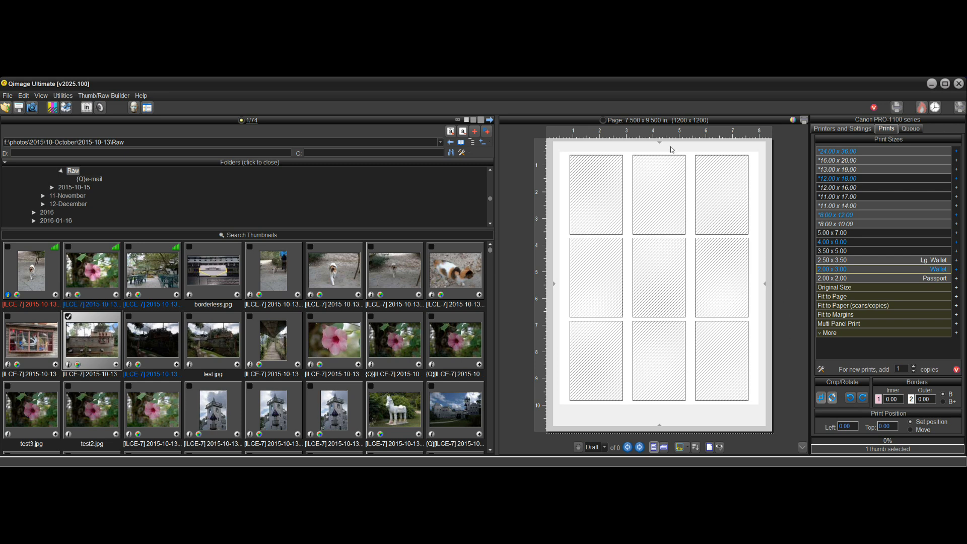
{"action": "mouse_move", "coordinate": [760, 171]}
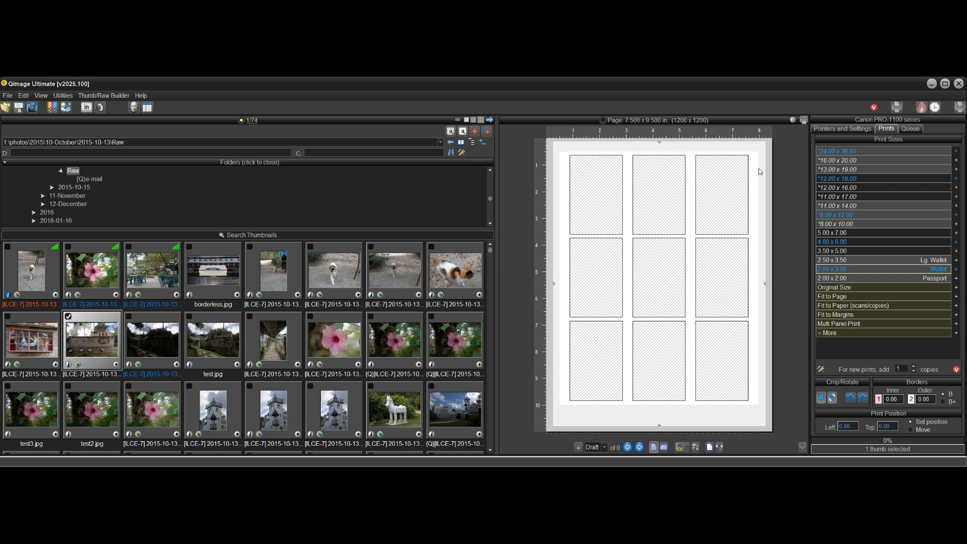
{"action": "mouse_move", "coordinate": [769, 319]}
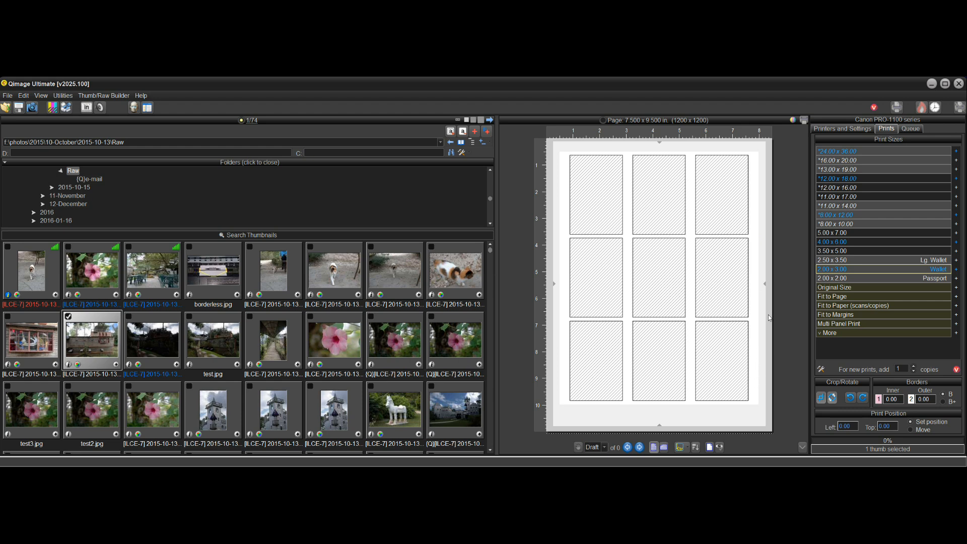
{"action": "mouse_move", "coordinate": [848, 223]}
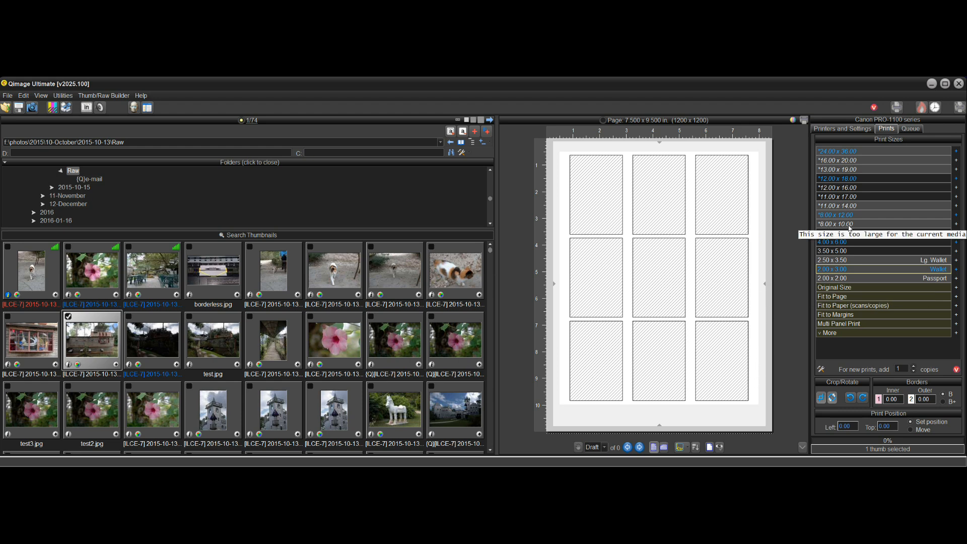
{"action": "mouse_move", "coordinate": [834, 225]}
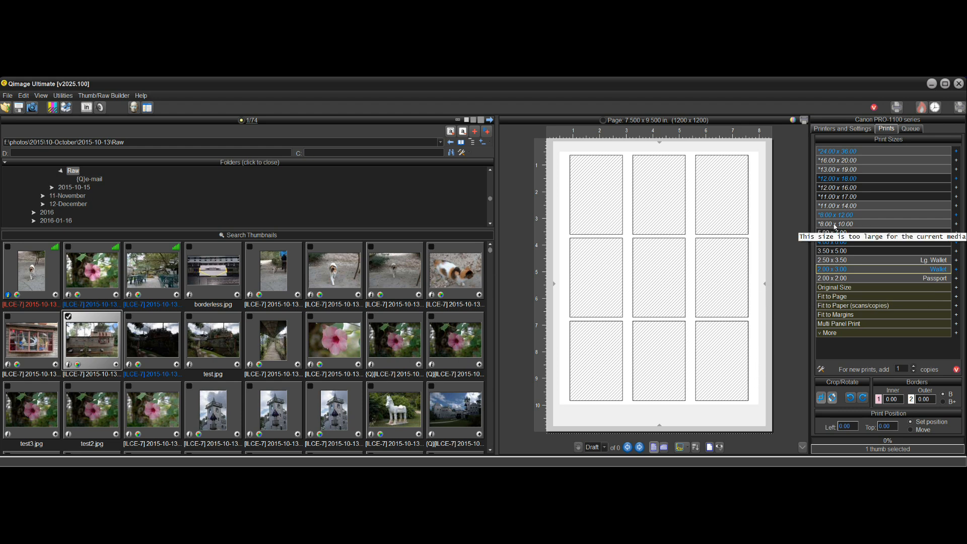
{"action": "mouse_move", "coordinate": [786, 295]}
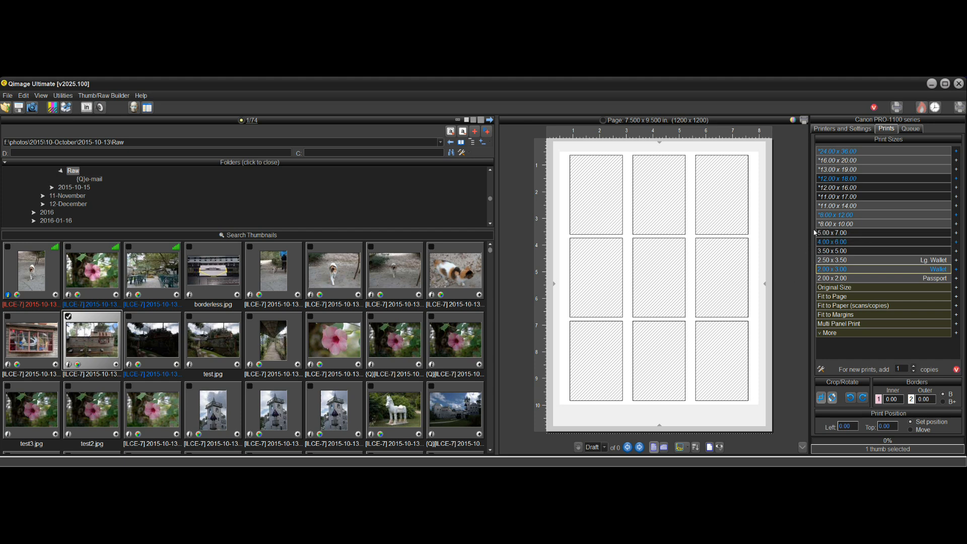
{"action": "mouse_move", "coordinate": [763, 272]}
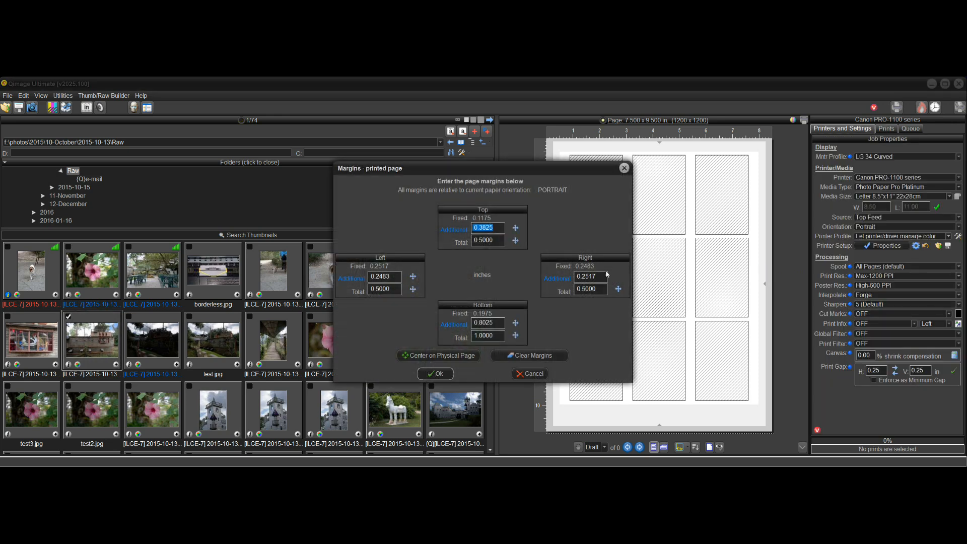
Step: Clear the extra page margins to printer minimums and accept the change
{"action": "left_click", "coordinate": [528, 355]}
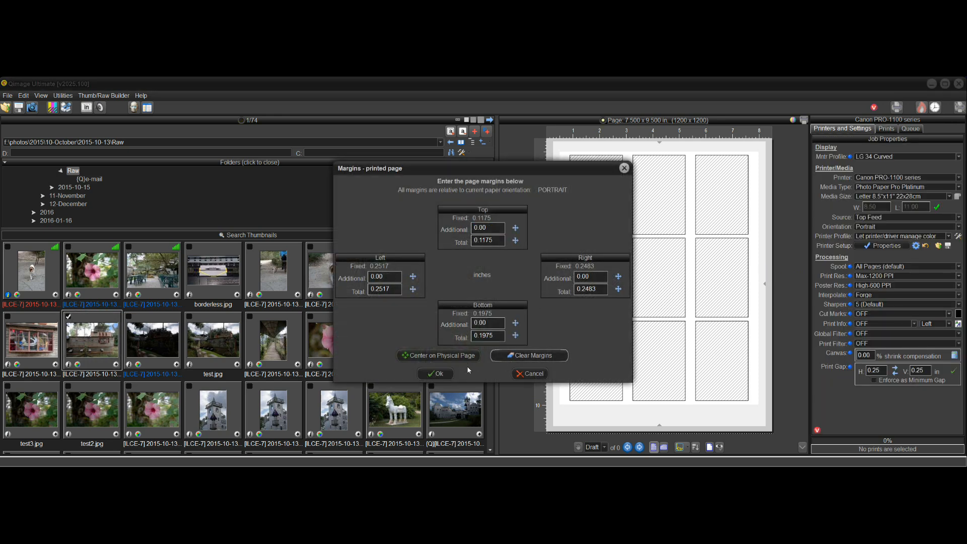
{"action": "left_click", "coordinate": [434, 373]}
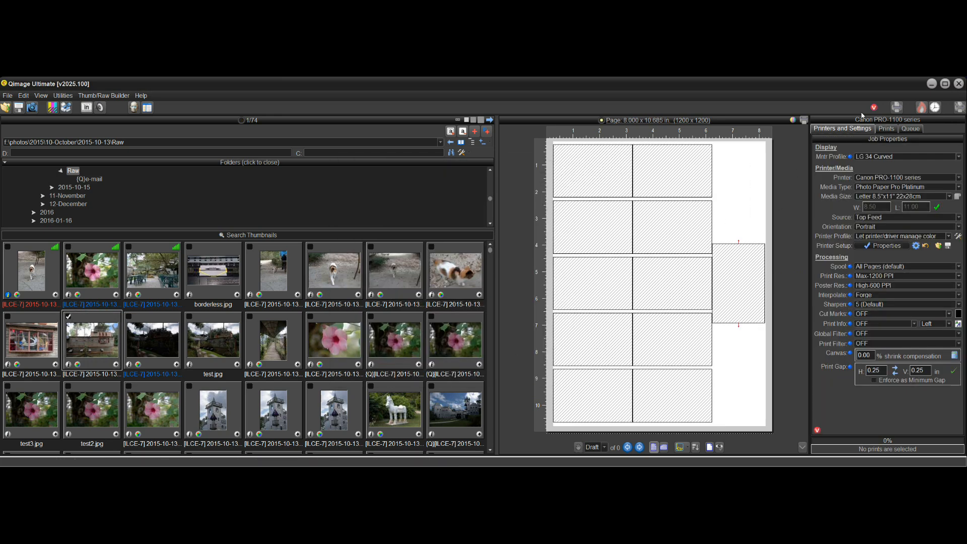
{"action": "mouse_move", "coordinate": [788, 267]}
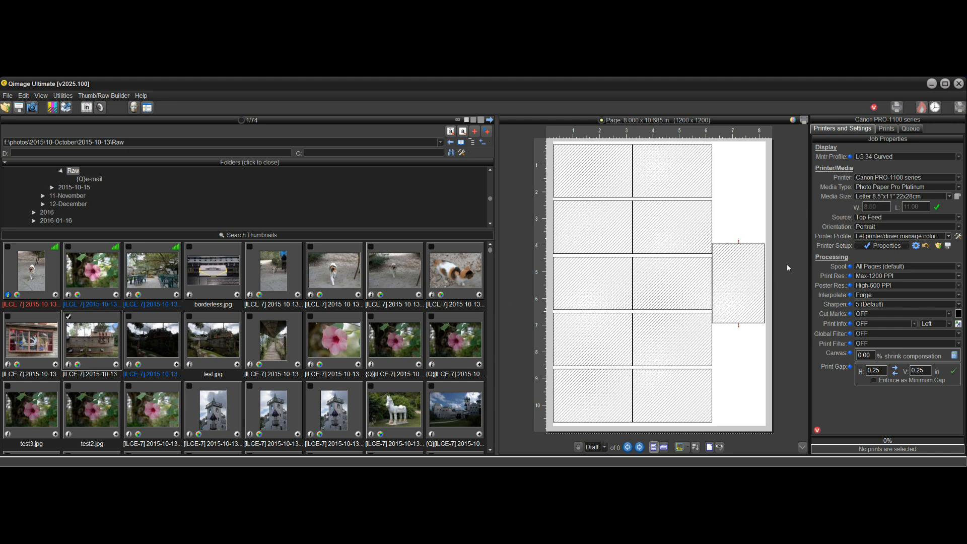
{"action": "mouse_move", "coordinate": [753, 143]}
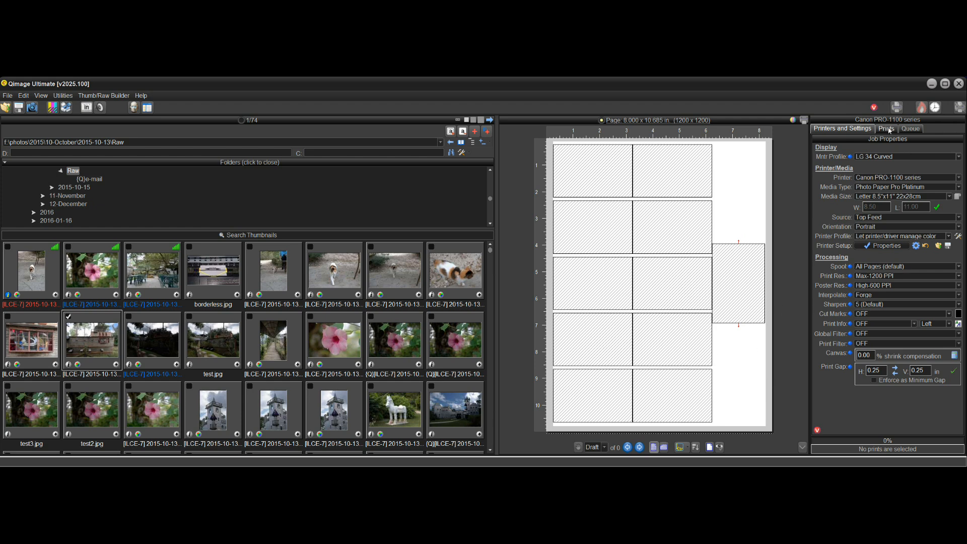
Step: Add the pink flower photo as a single Fit to Page print
{"action": "left_click", "coordinate": [885, 129]}
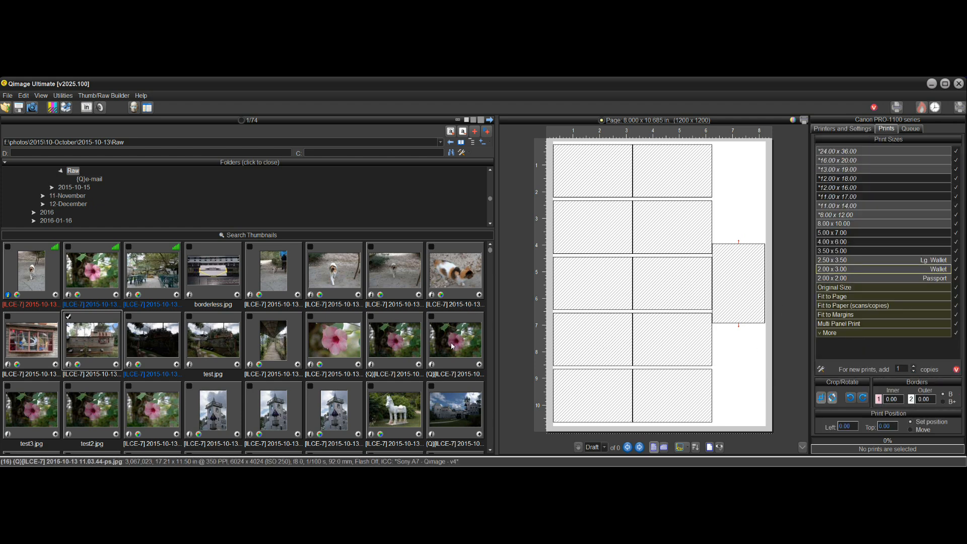
{"action": "left_click", "coordinate": [454, 338]}
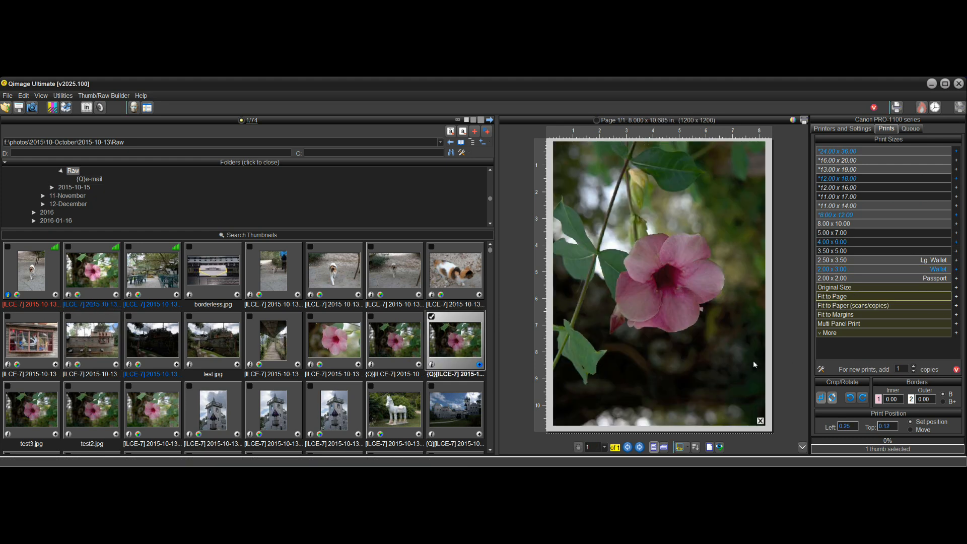
{"action": "mouse_move", "coordinate": [675, 302]}
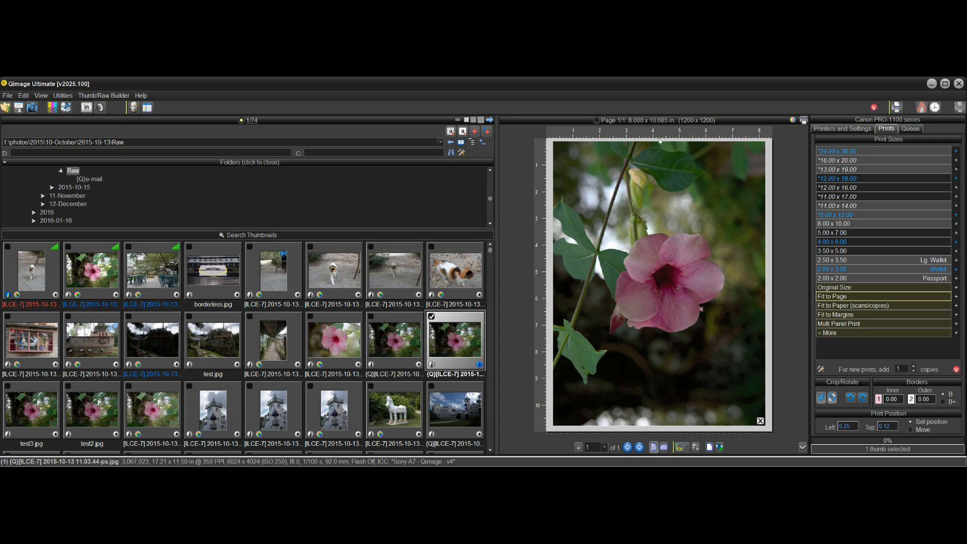
{"action": "mouse_move", "coordinate": [760, 421]}
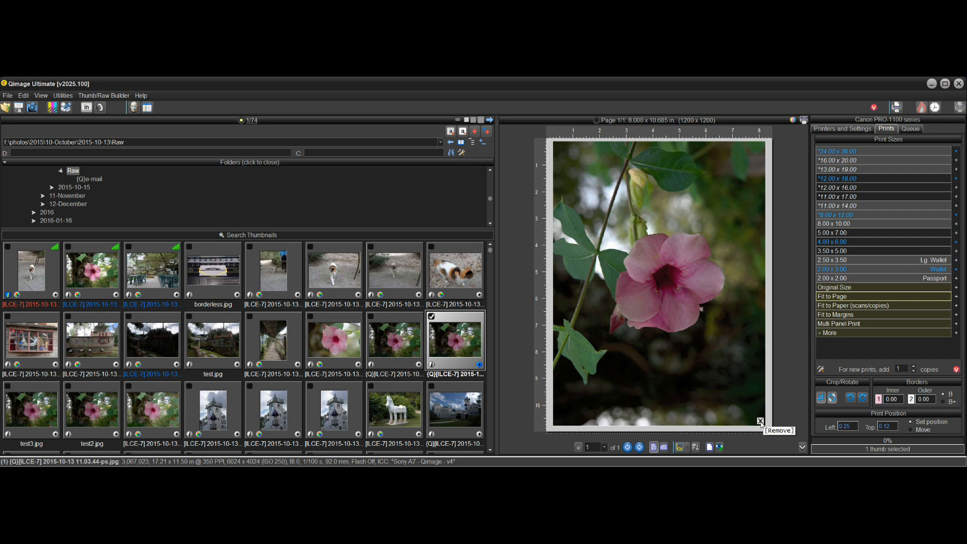
Step: Remove the pink flower print from the page preview
{"action": "left_click", "coordinate": [760, 421]}
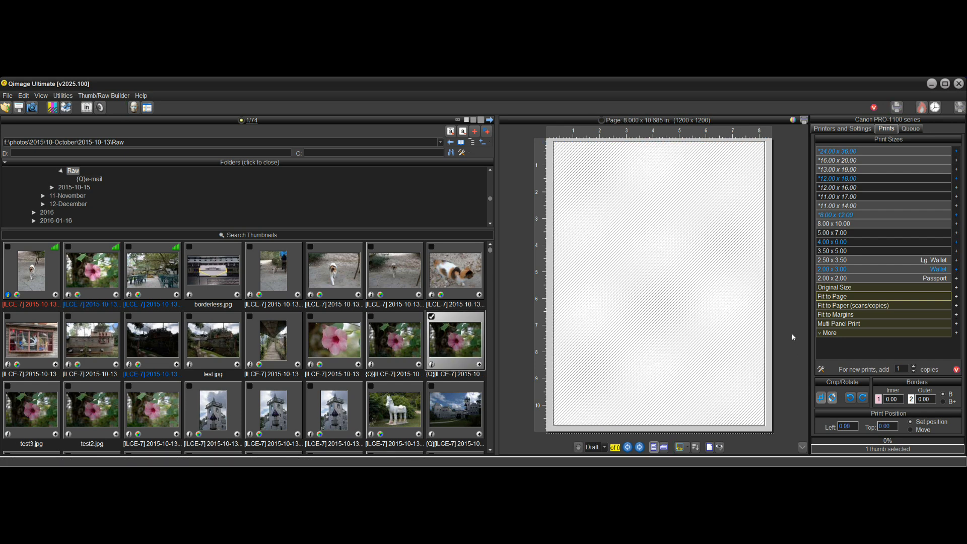
{"action": "mouse_move", "coordinate": [610, 327]}
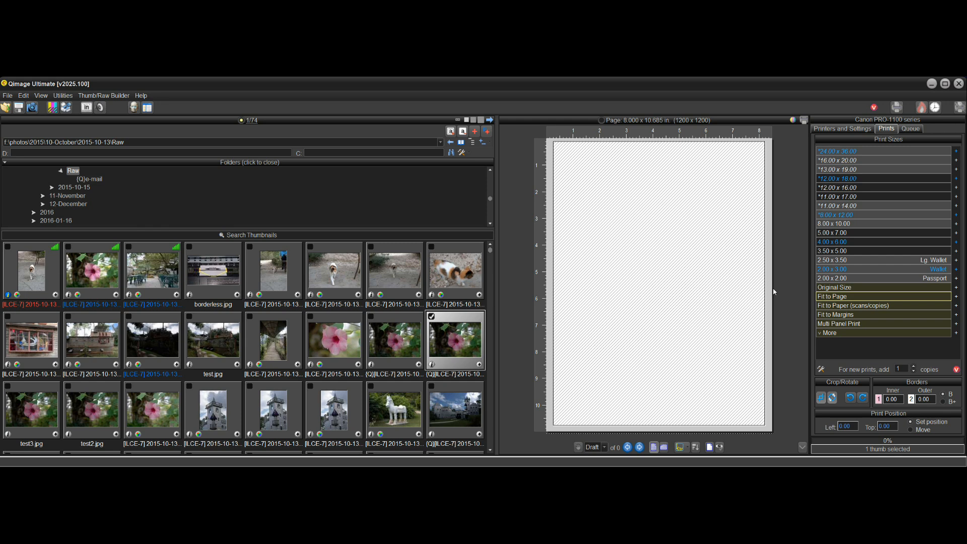
{"action": "mouse_move", "coordinate": [792, 359]}
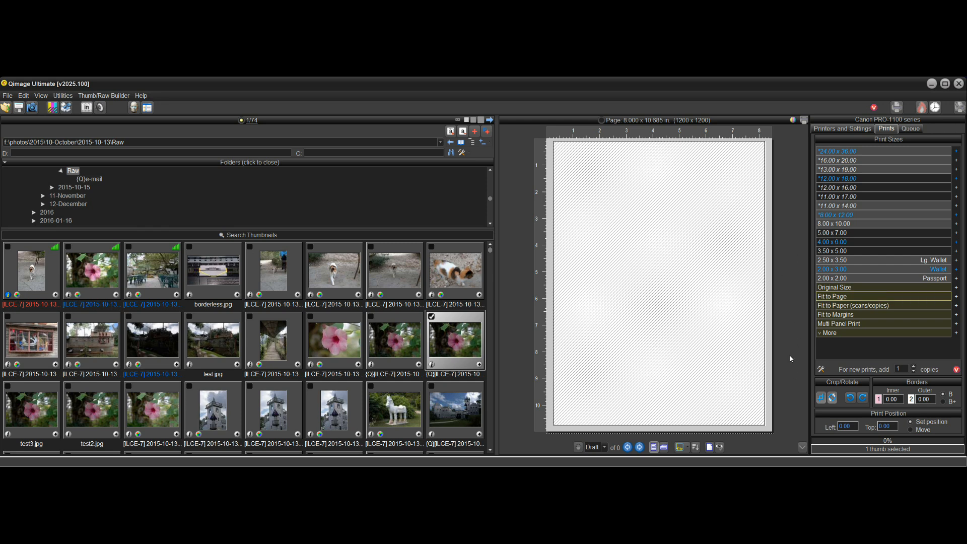
{"action": "mouse_move", "coordinate": [777, 294]}
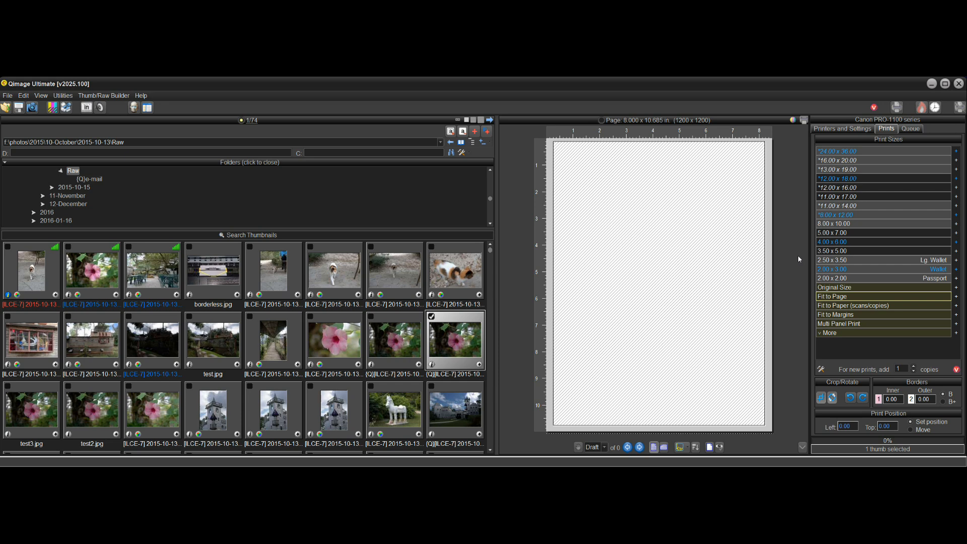
{"action": "mouse_move", "coordinate": [784, 238]}
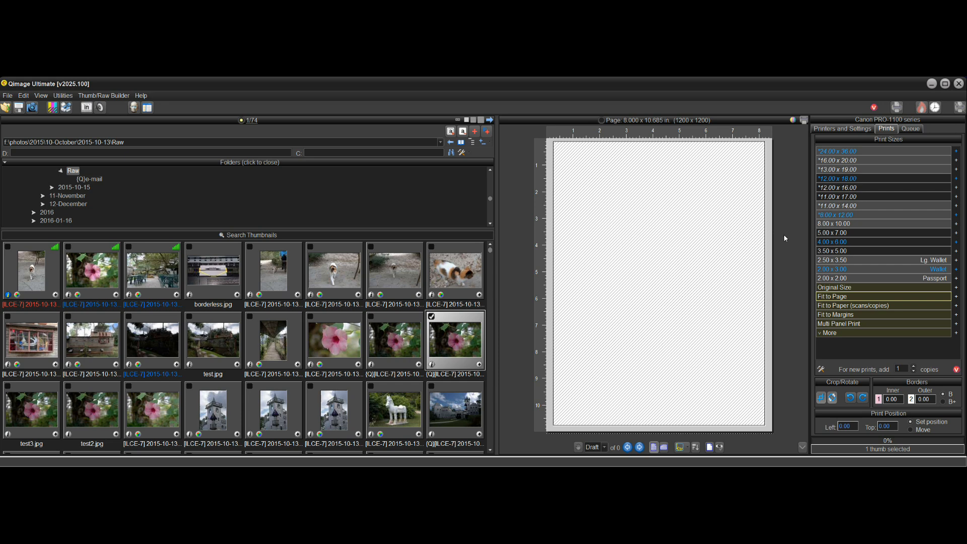
{"action": "mouse_move", "coordinate": [769, 239]}
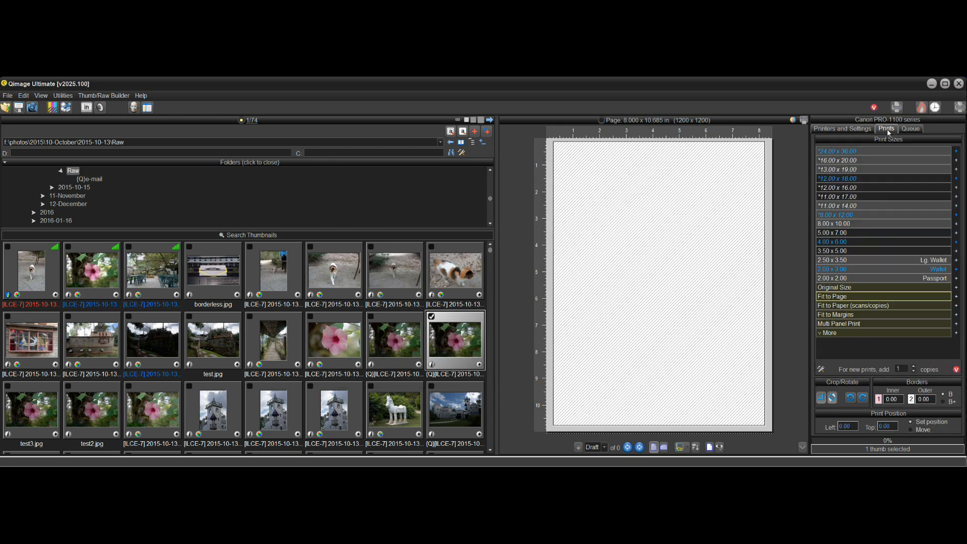
{"action": "mouse_move", "coordinate": [835, 315]}
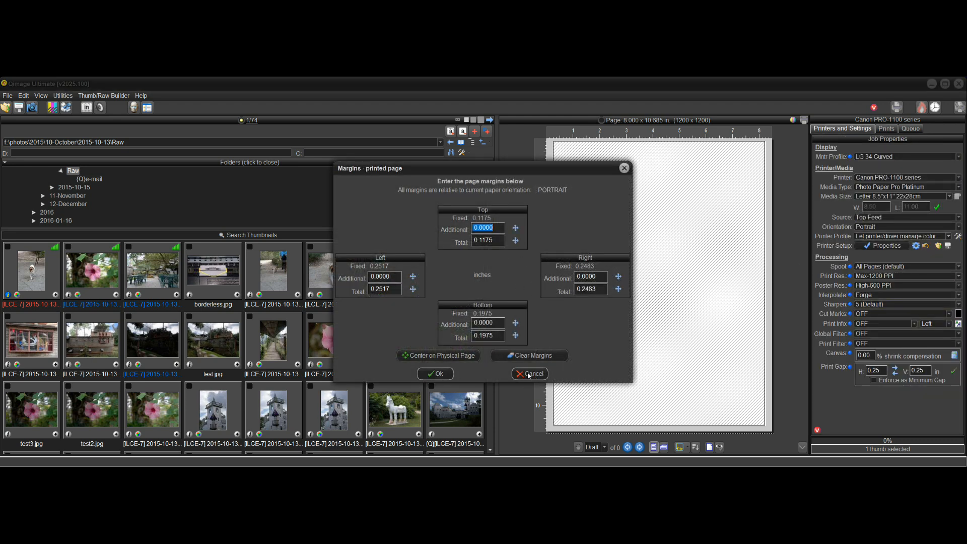
{"action": "left_click", "coordinate": [528, 373]}
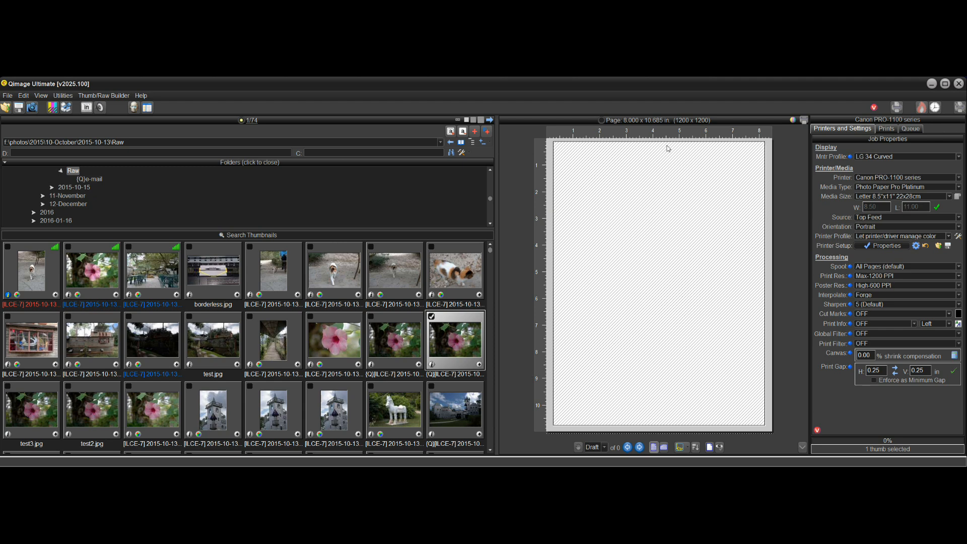
{"action": "mouse_move", "coordinate": [888, 128]}
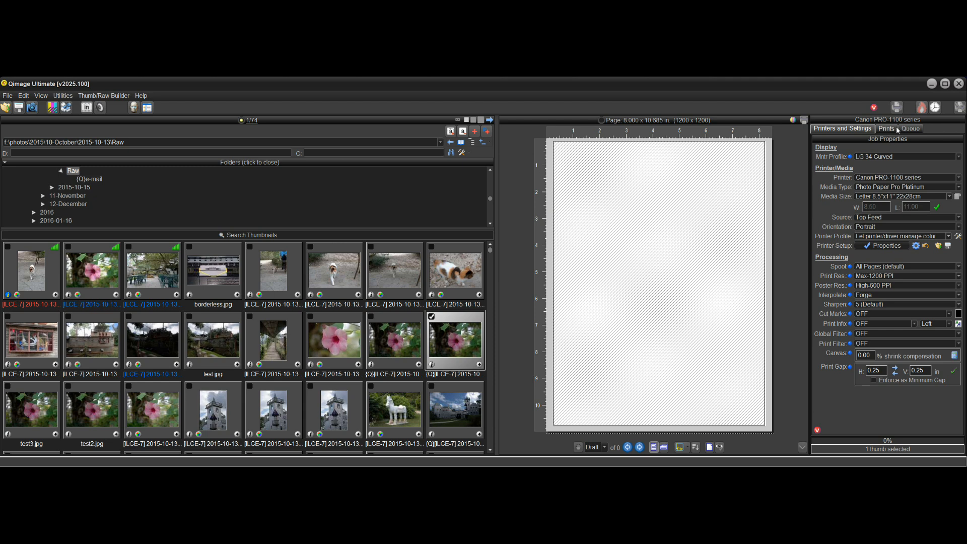
Step: Add the cat photo with Fit to Margins, using a 1-inch bottom margin total
{"action": "left_click", "coordinate": [886, 129]}
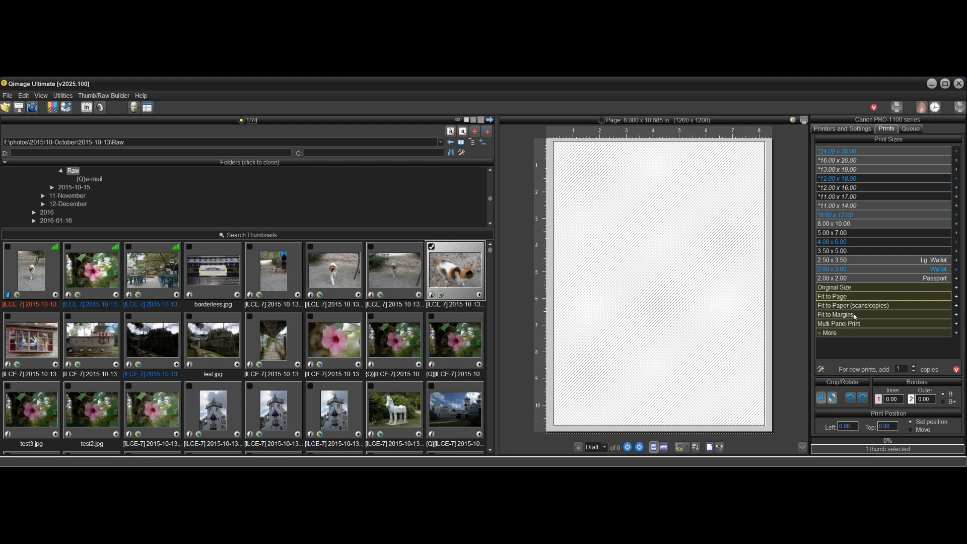
{"action": "left_click", "coordinate": [836, 314]}
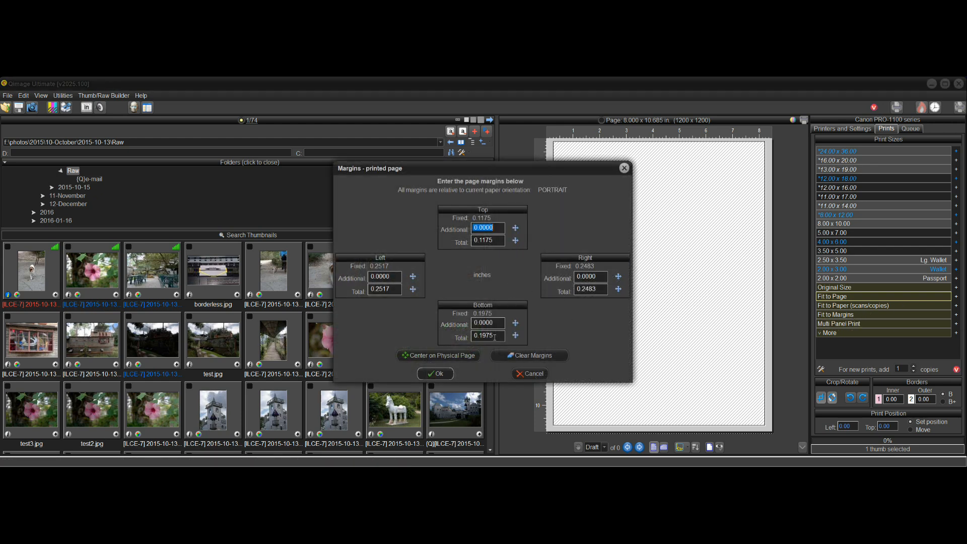
{"action": "left_click", "coordinate": [487, 322]}
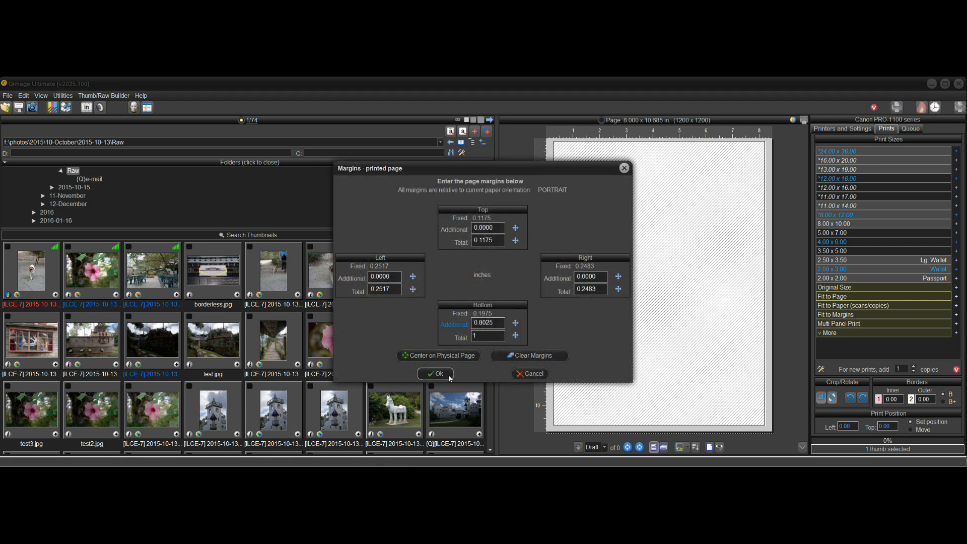
{"action": "left_click", "coordinate": [435, 373]}
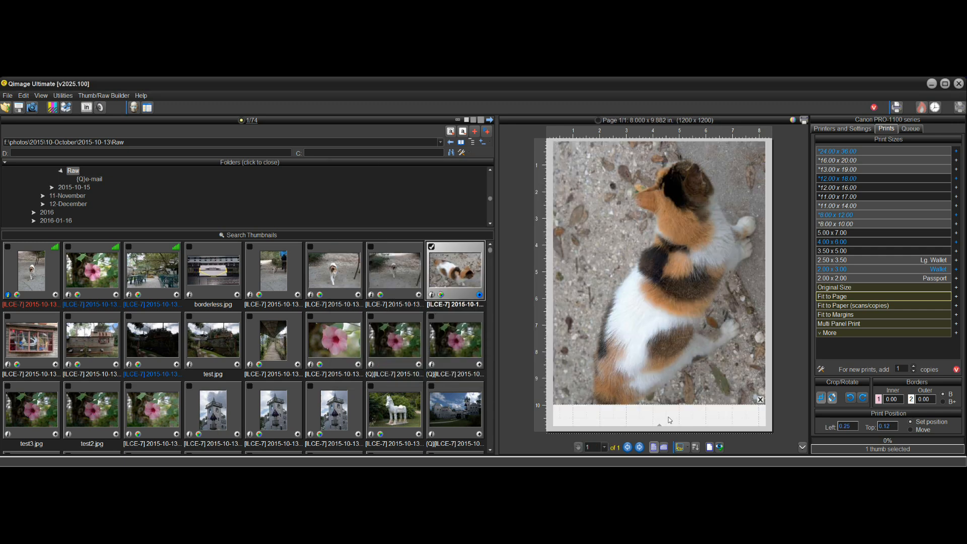
{"action": "mouse_move", "coordinate": [664, 421]}
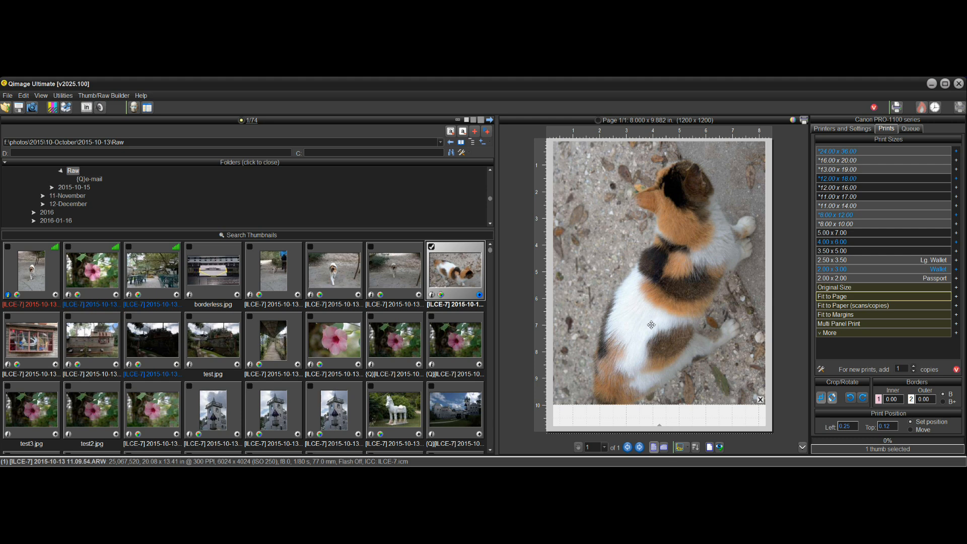
{"action": "mouse_move", "coordinate": [665, 357]}
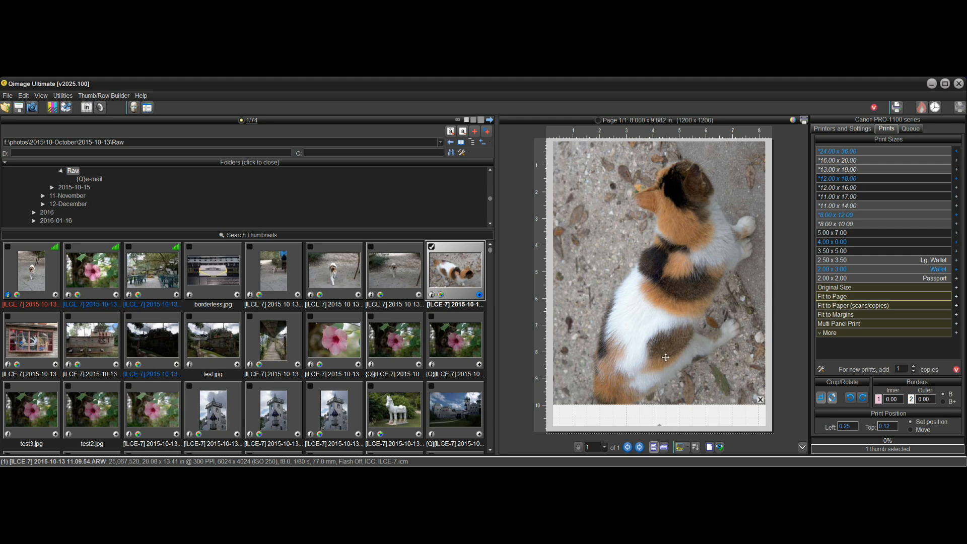
{"action": "mouse_move", "coordinate": [836, 314]}
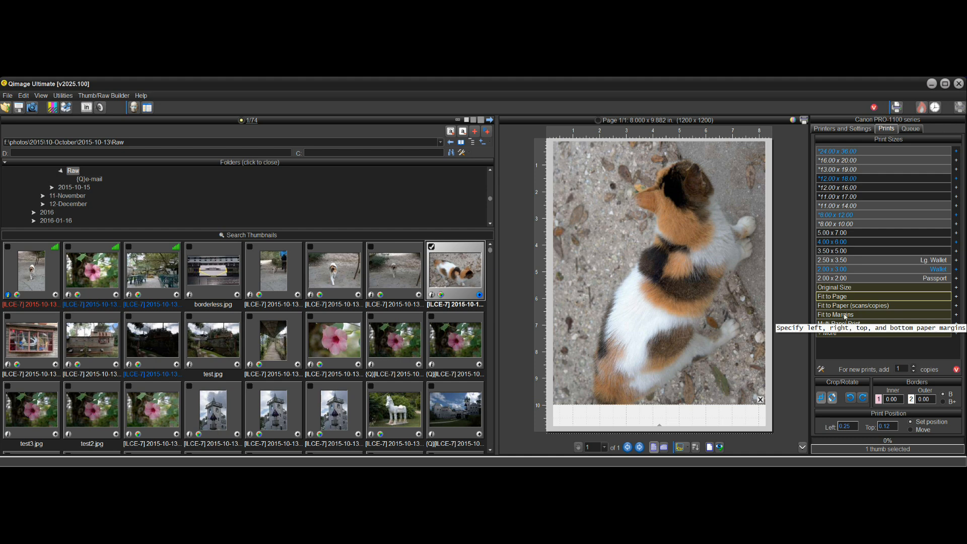
{"action": "mouse_move", "coordinate": [837, 314]}
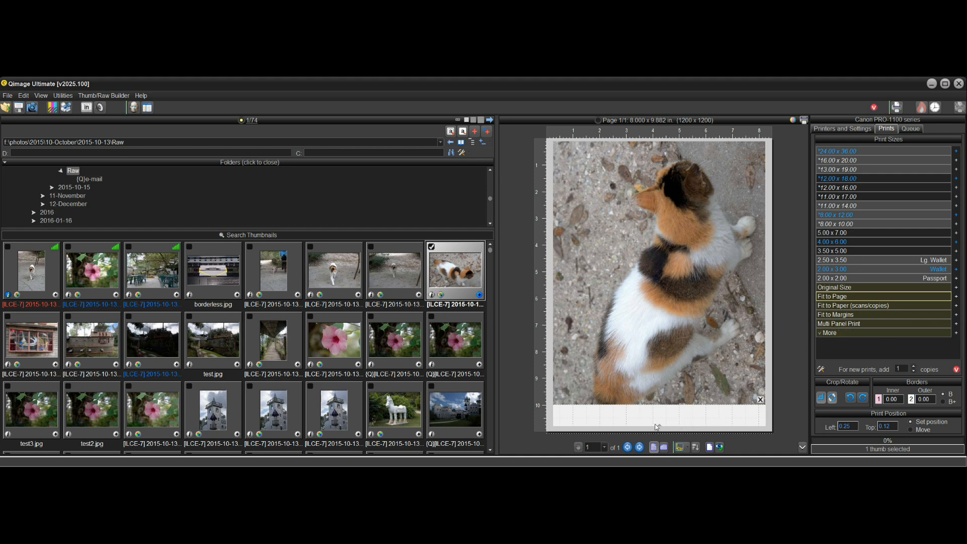
{"action": "mouse_move", "coordinate": [671, 417]}
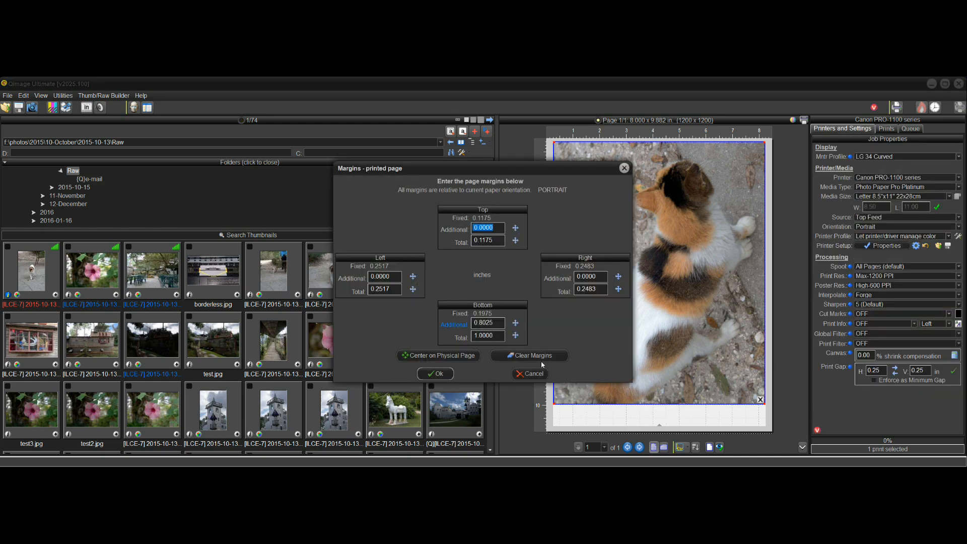
Step: Clear the extra margins and make the cat print Fit to Page at 8.000 x 10.685 in
{"action": "left_click", "coordinate": [435, 373]}
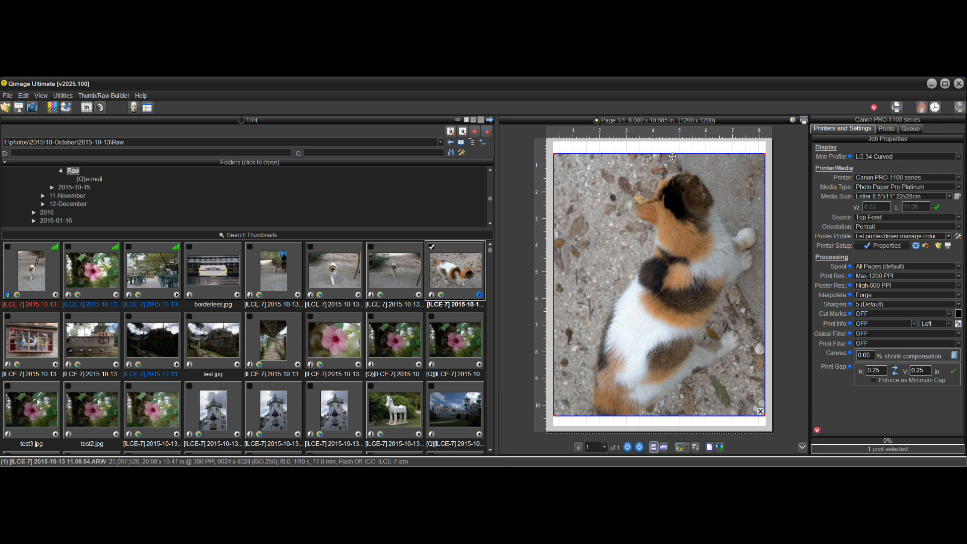
{"action": "mouse_move", "coordinate": [708, 148]}
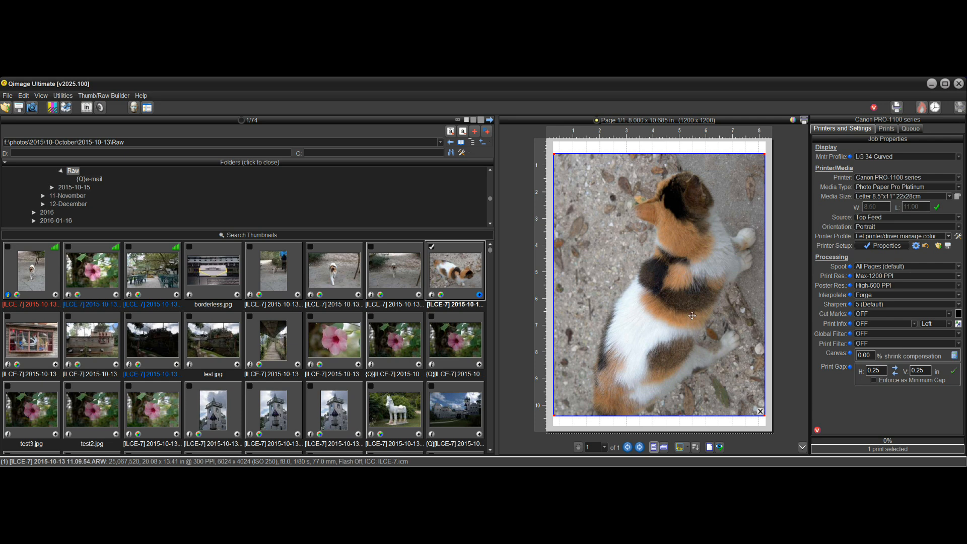
{"action": "mouse_move", "coordinate": [698, 370]}
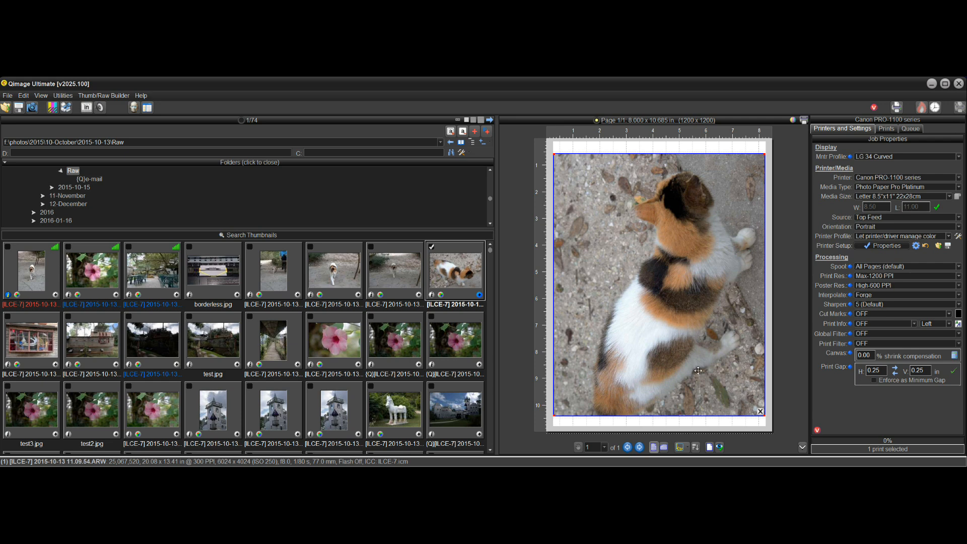
{"action": "mouse_move", "coordinate": [683, 229]}
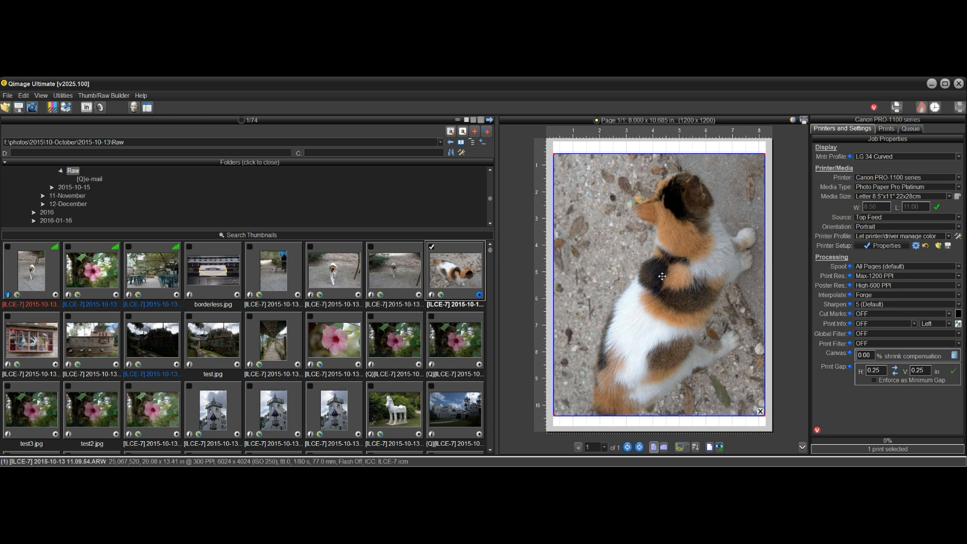
{"action": "left_click", "coordinate": [886, 128]}
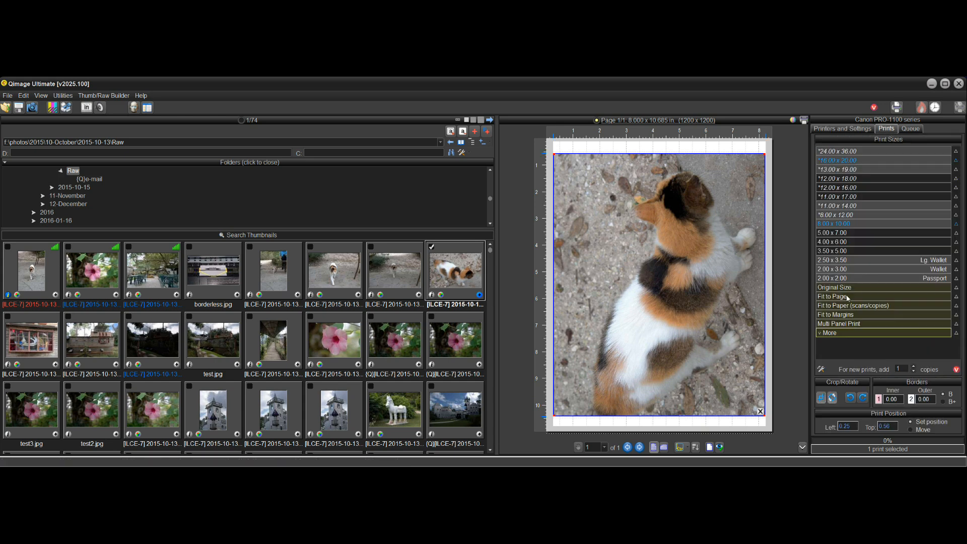
{"action": "left_click", "coordinate": [839, 188]}
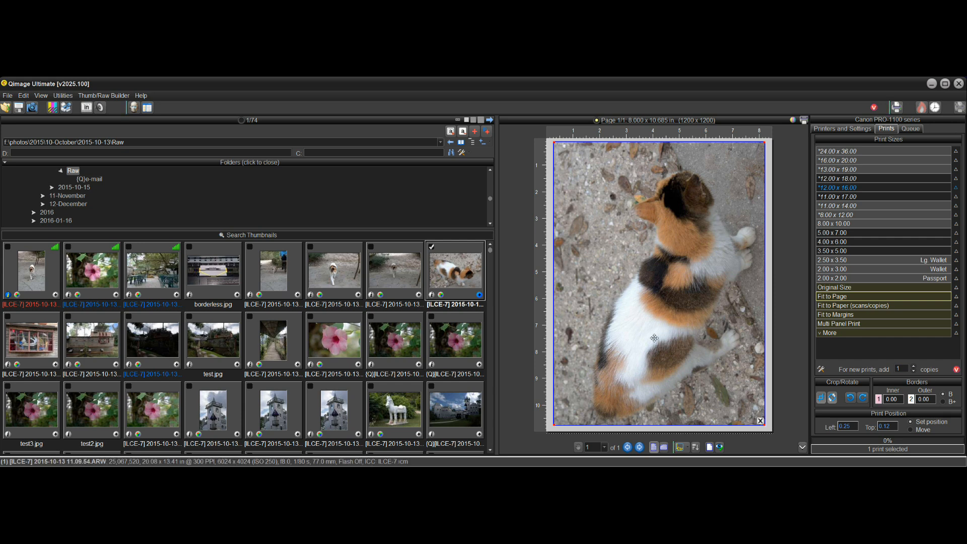
{"action": "mouse_move", "coordinate": [760, 422]}
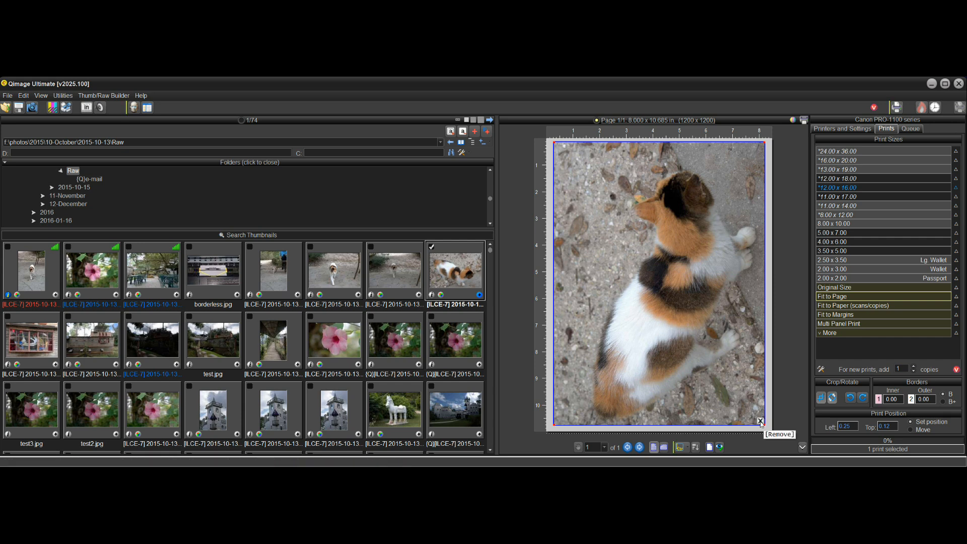
Step: Remove the cat print and choose Browse printer profiles from the printer profile dropdown
{"action": "left_click", "coordinate": [760, 421]}
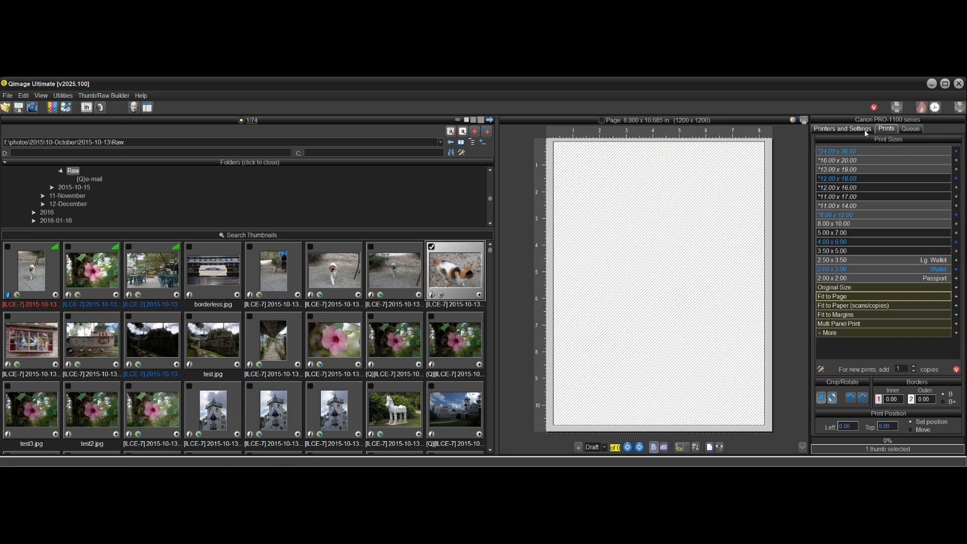
{"action": "left_click", "coordinate": [842, 128]}
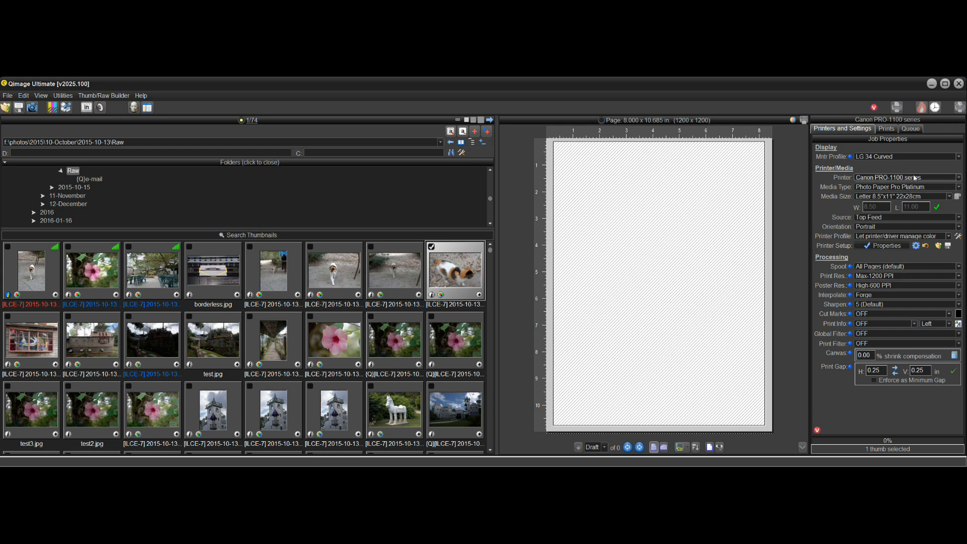
{"action": "left_click", "coordinate": [961, 236]}
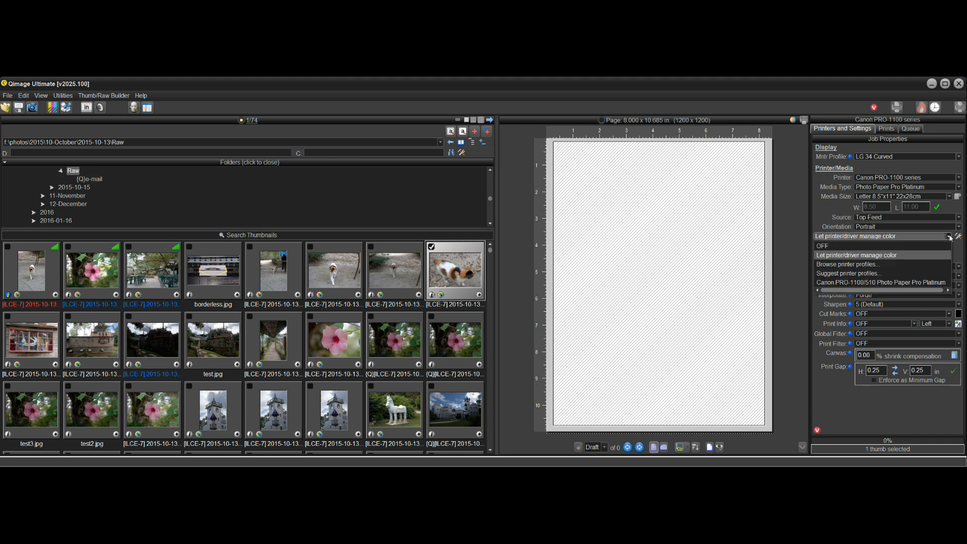
{"action": "left_click", "coordinate": [848, 264]}
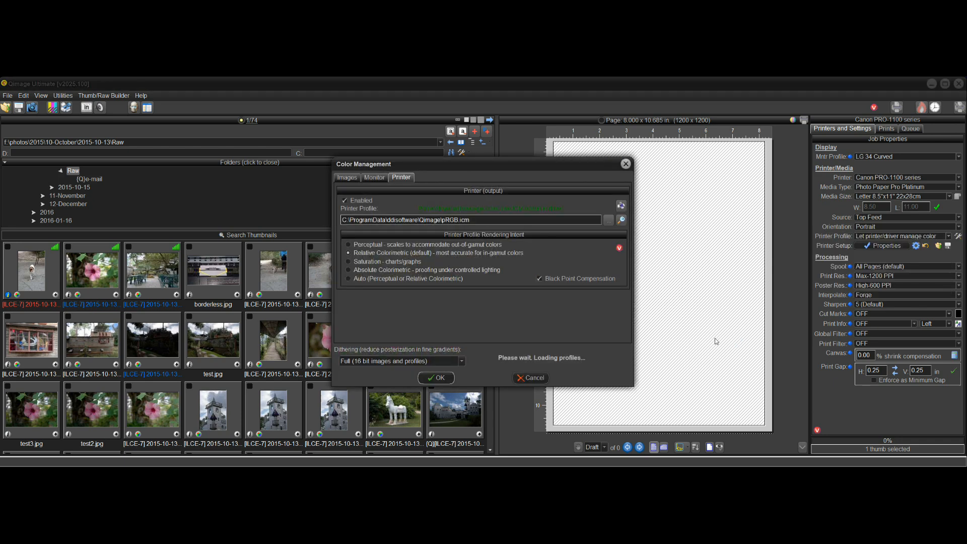
Step: Browse the installed printer ICC profiles and filter them by the keyword '1100'
{"action": "left_click", "coordinate": [607, 220]}
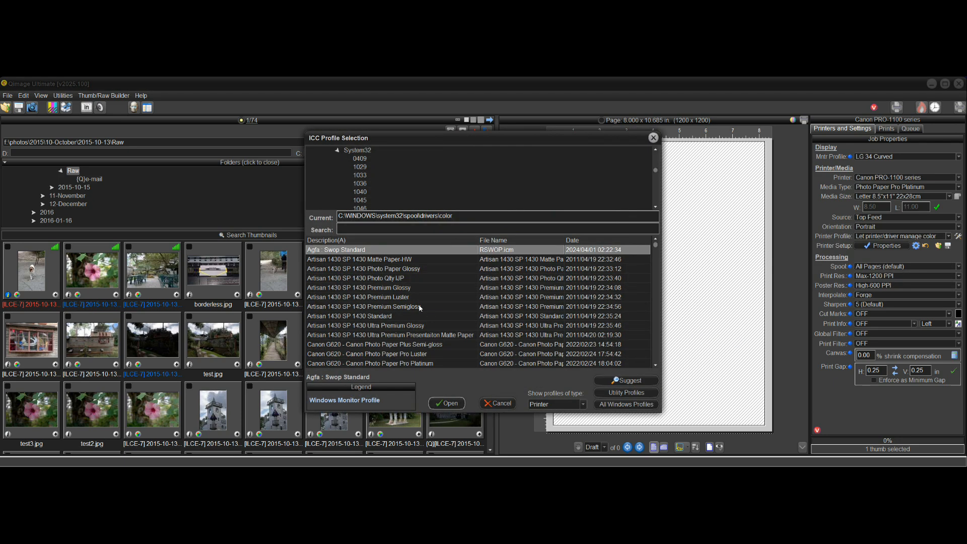
{"action": "mouse_move", "coordinate": [458, 295]}
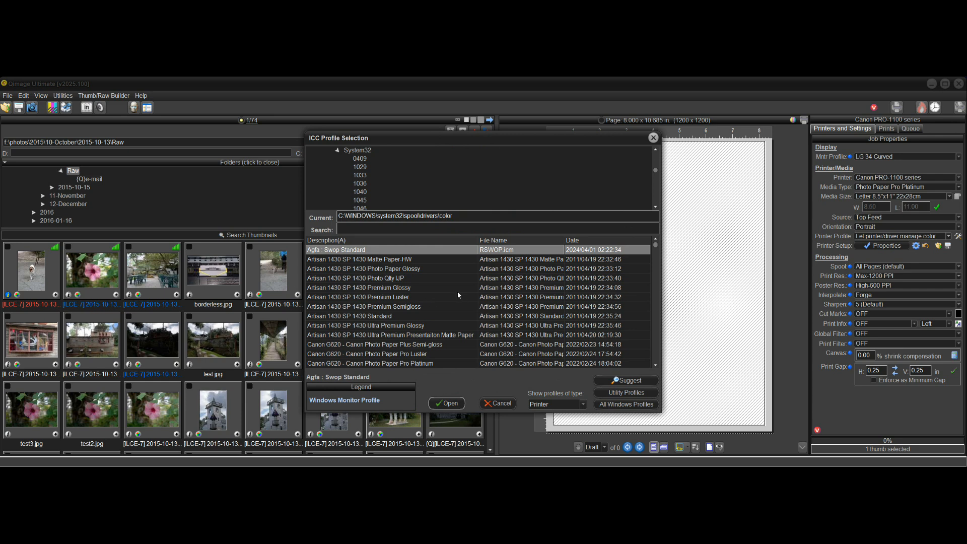
{"action": "mouse_move", "coordinate": [504, 315]}
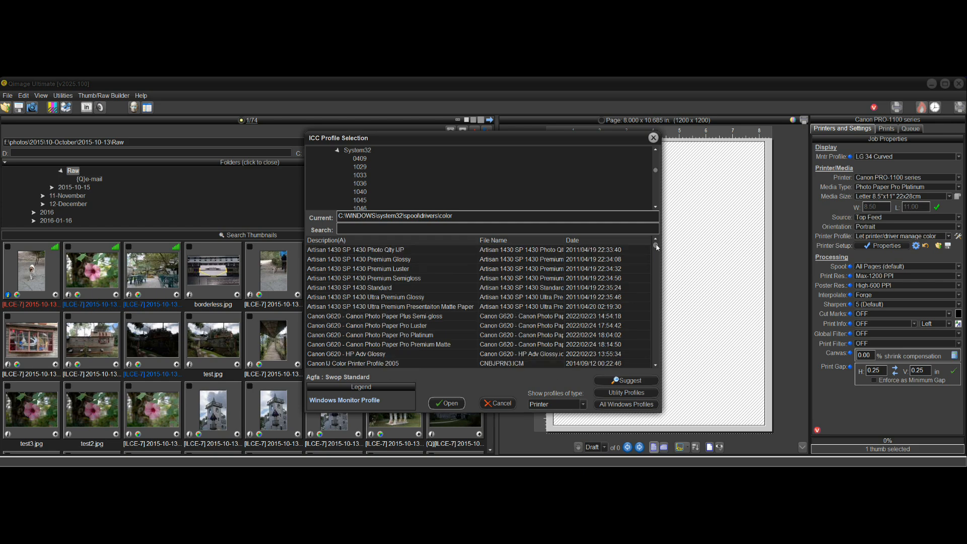
{"action": "scroll", "scroll_direction": "down", "scroll_amount": 3}
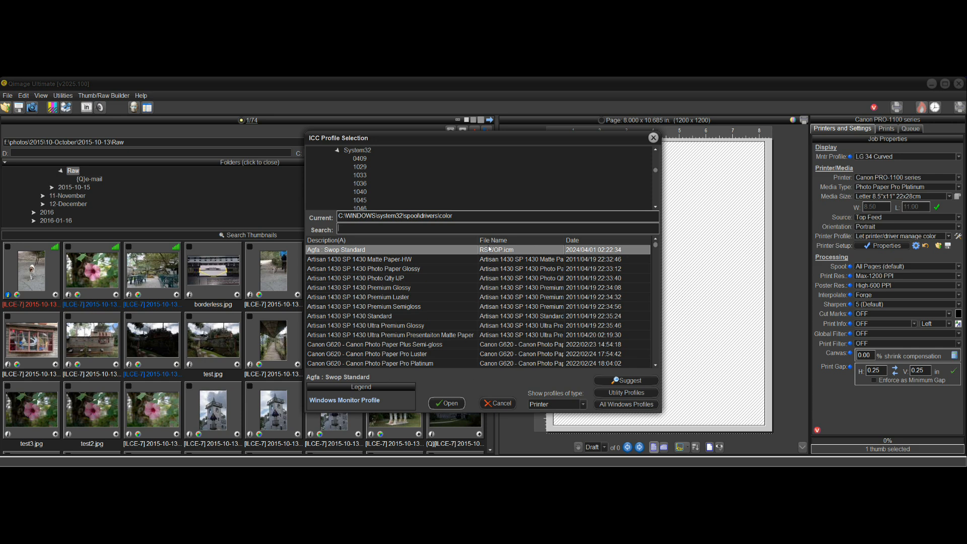
{"action": "type", "text": "1100"}
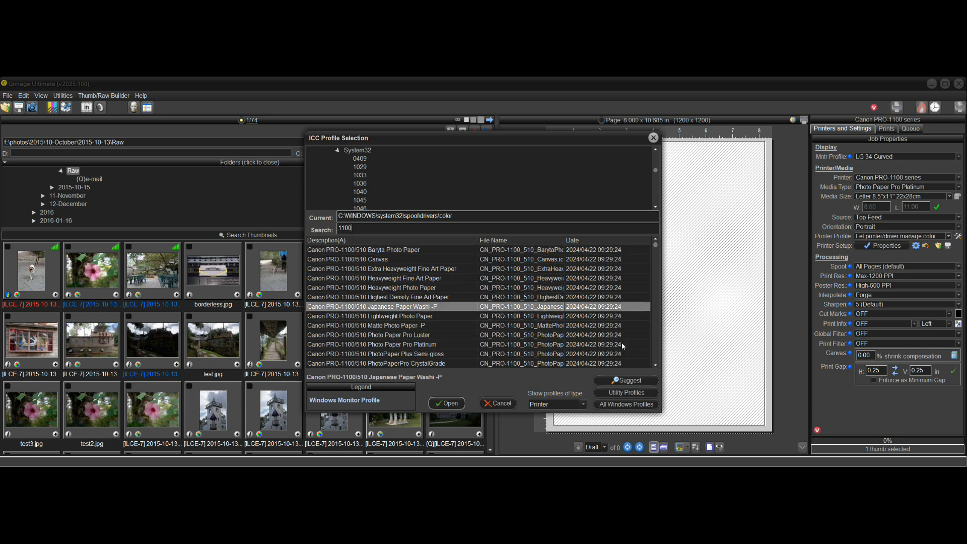
{"action": "scroll", "scroll_direction": "down", "scroll_amount": 3}
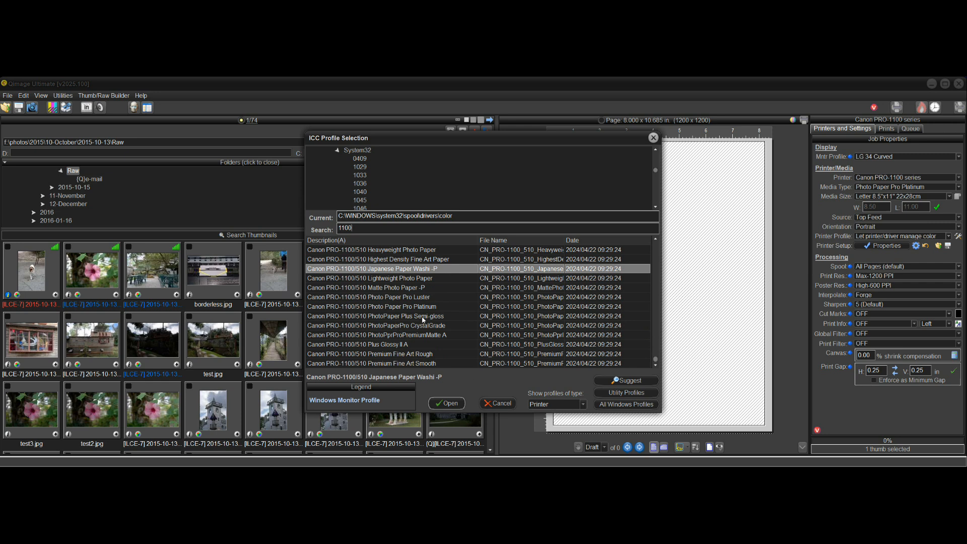
{"action": "scroll", "scroll_direction": "up", "scroll_amount": 3}
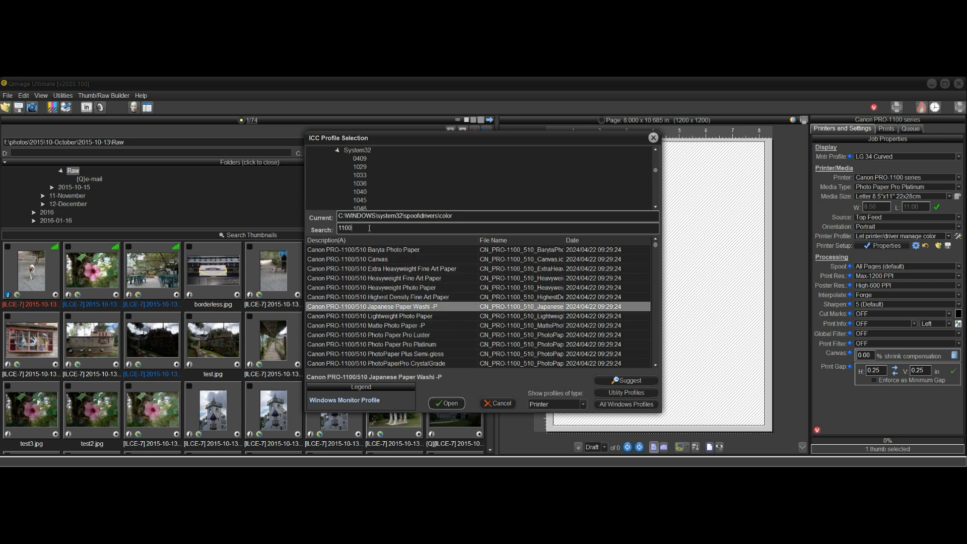
Step: Replace the '1100' search keyword with 'argyll' to list the Canon Pro-100 Argyll profiles
{"action": "triple_click", "coordinate": [346, 228]}
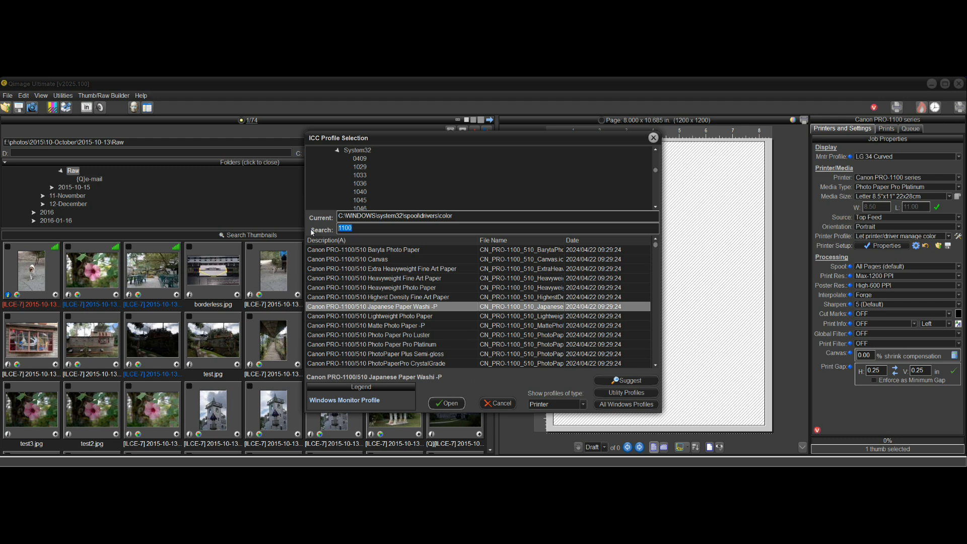
{"action": "type", "text": "argyll"}
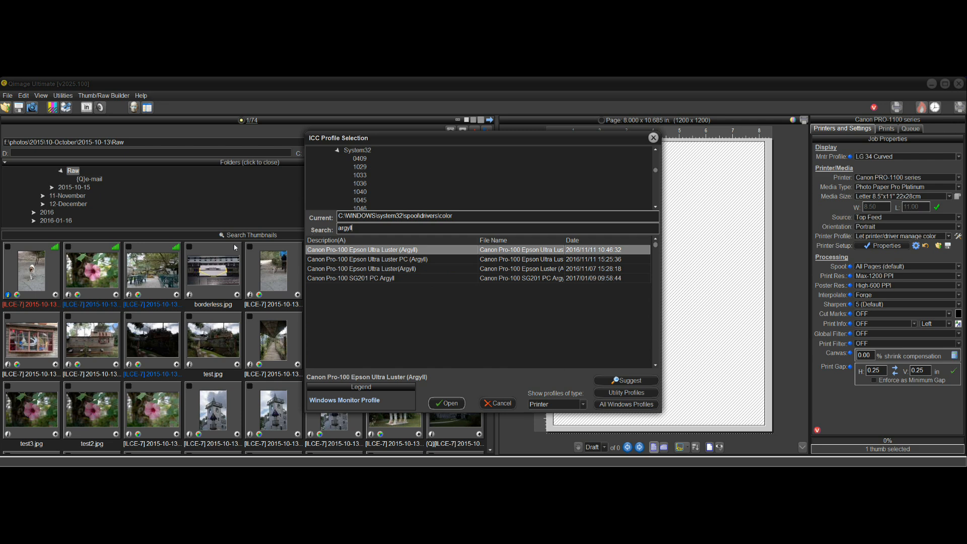
{"action": "mouse_move", "coordinate": [423, 277]}
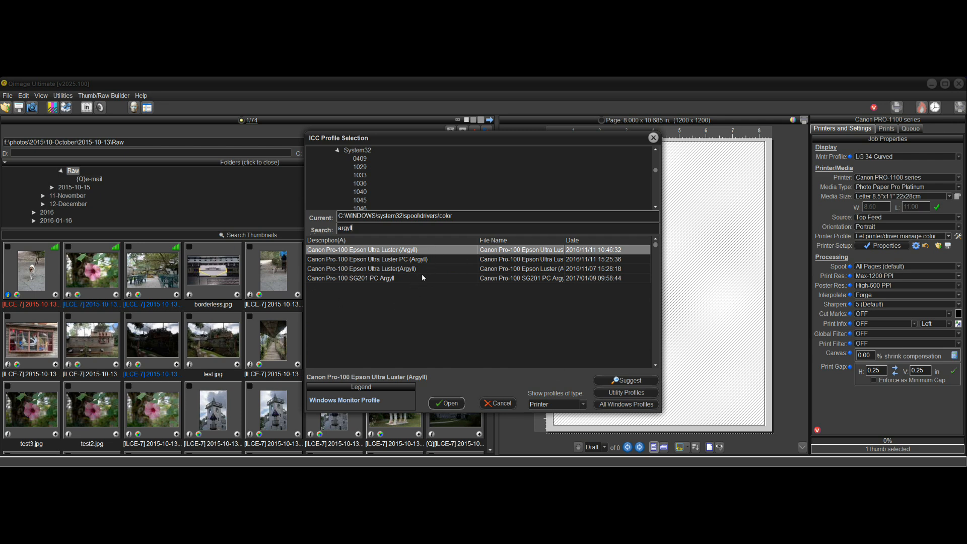
Step: Search profiles for 'luster' and select the Canon PRO-10 1/2 Photo Paper Pro Luster entry
{"action": "triple_click", "coordinate": [345, 229]}
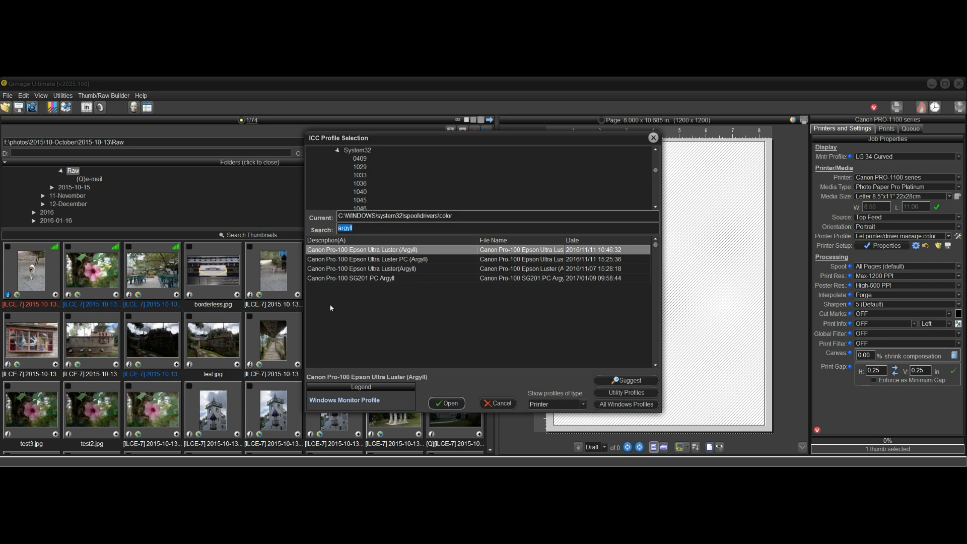
{"action": "mouse_move", "coordinate": [414, 339]}
{"action": "type", "text": "luster"}
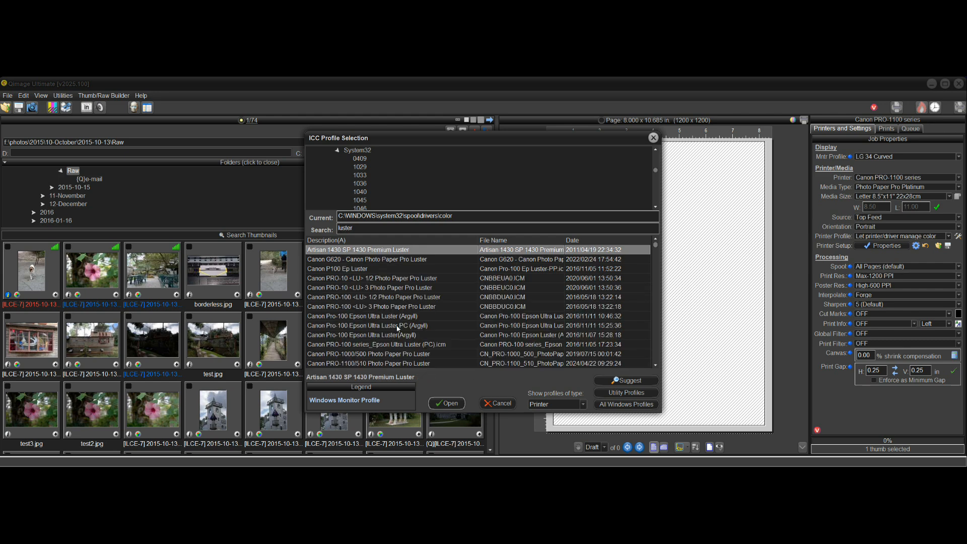
{"action": "mouse_move", "coordinate": [656, 356]}
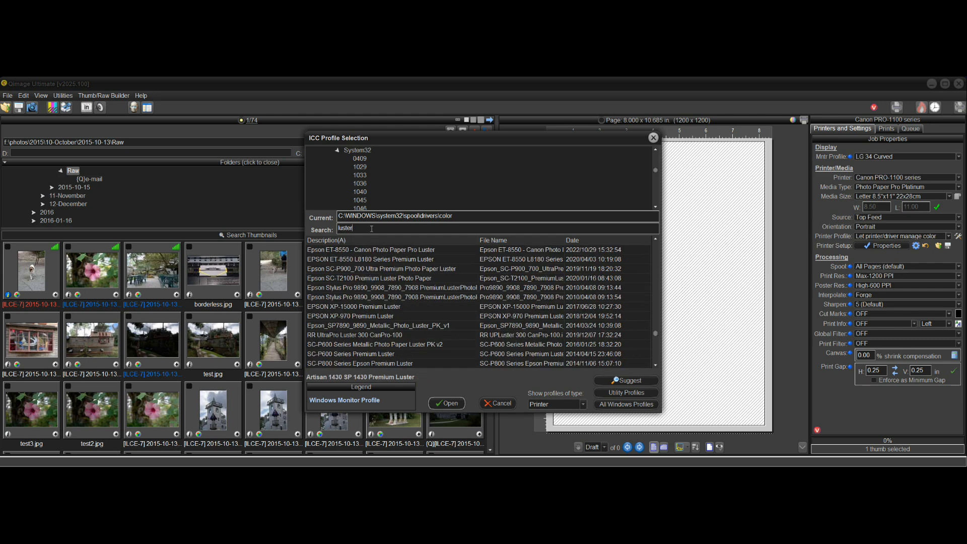
{"action": "mouse_move", "coordinate": [366, 229]}
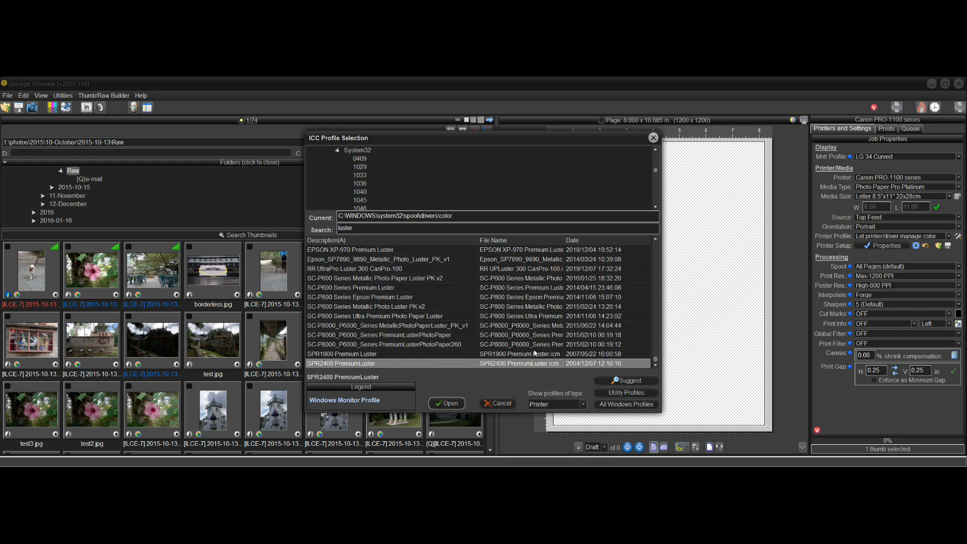
{"action": "scroll", "scroll_direction": "up", "scroll_amount": 3}
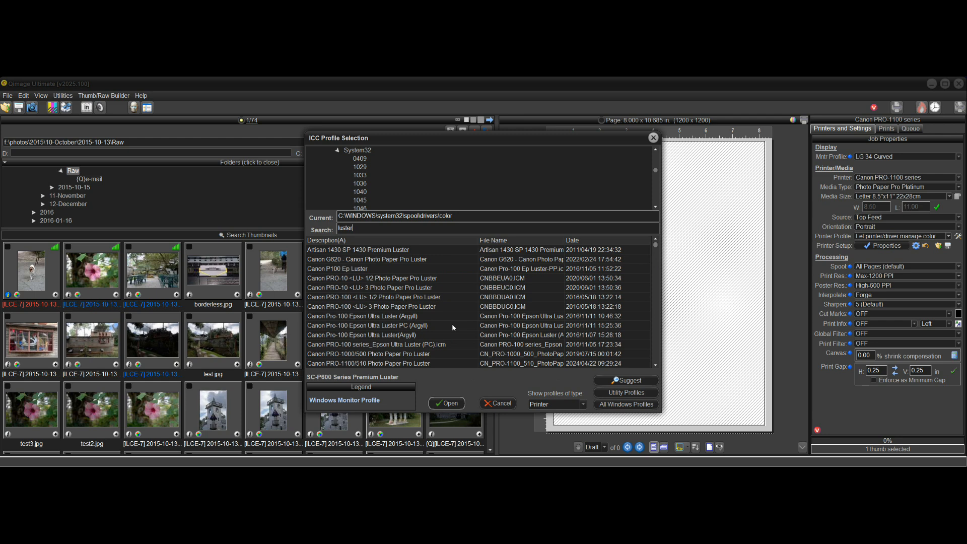
{"action": "left_click", "coordinate": [395, 277]}
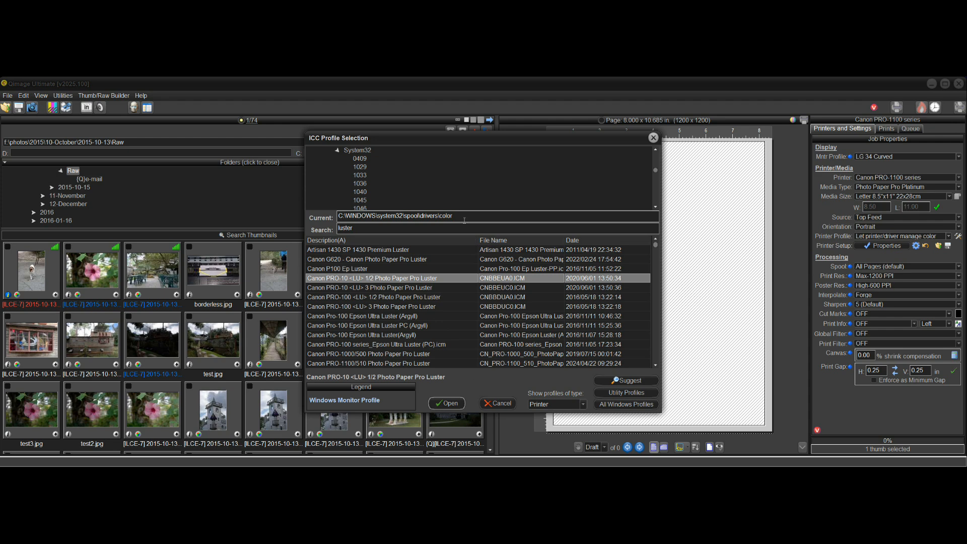
{"action": "mouse_move", "coordinate": [478, 372]}
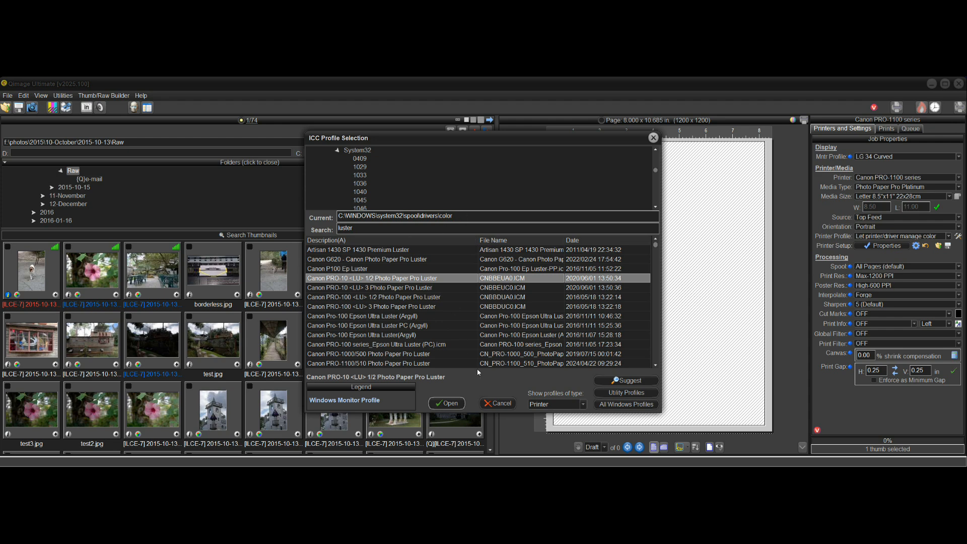
{"action": "mouse_move", "coordinate": [547, 387]}
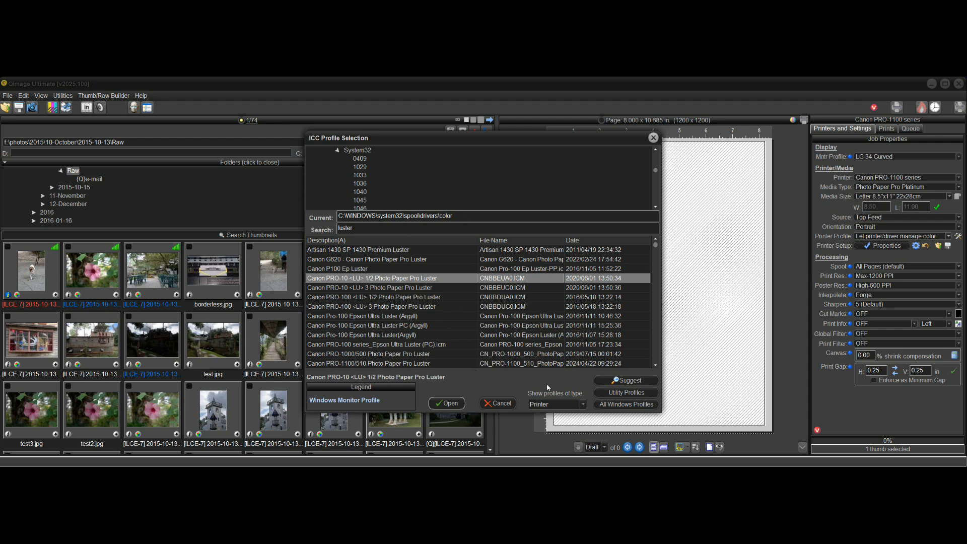